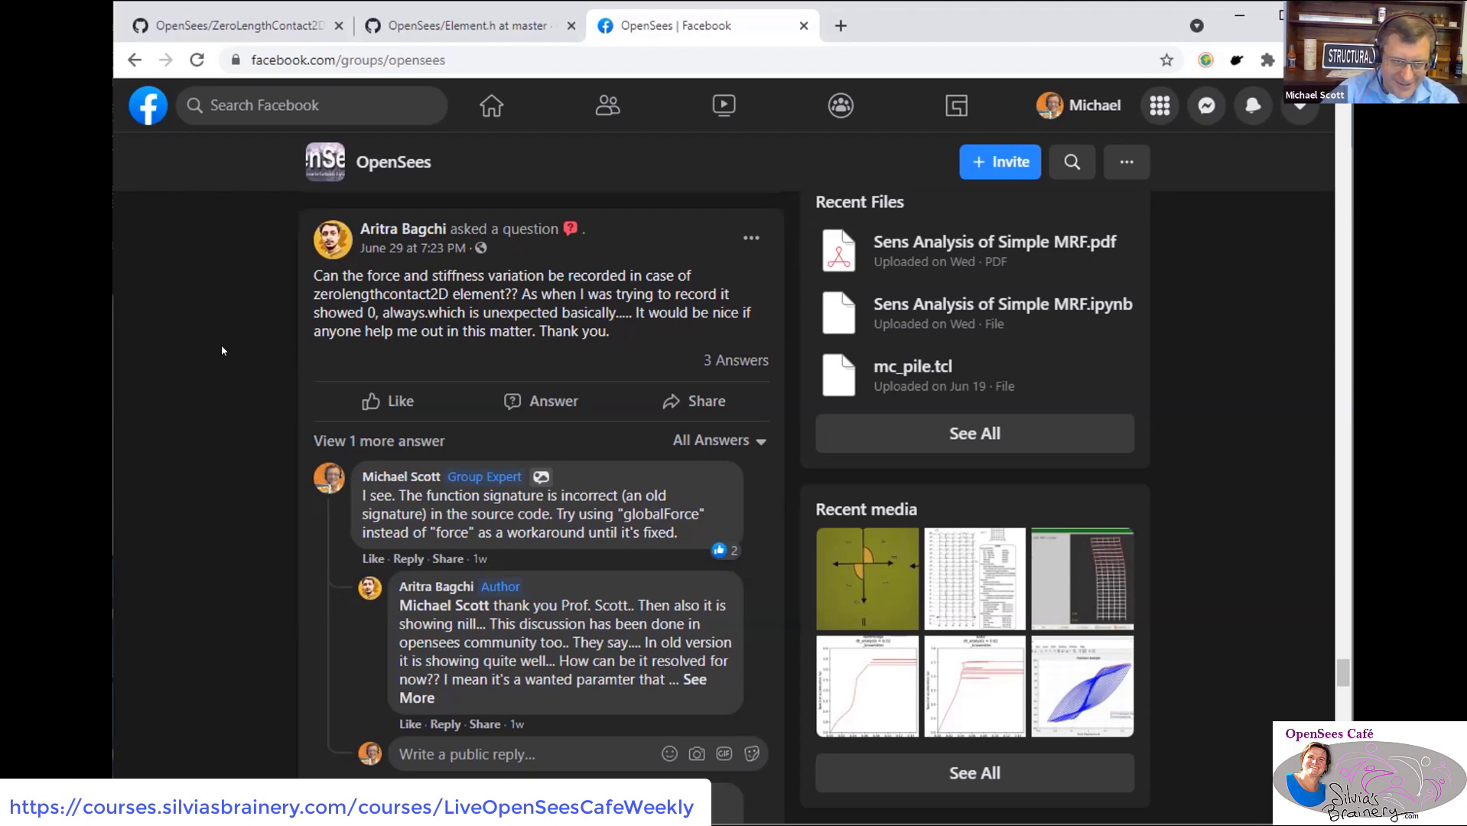
mouse_move(596, 165)
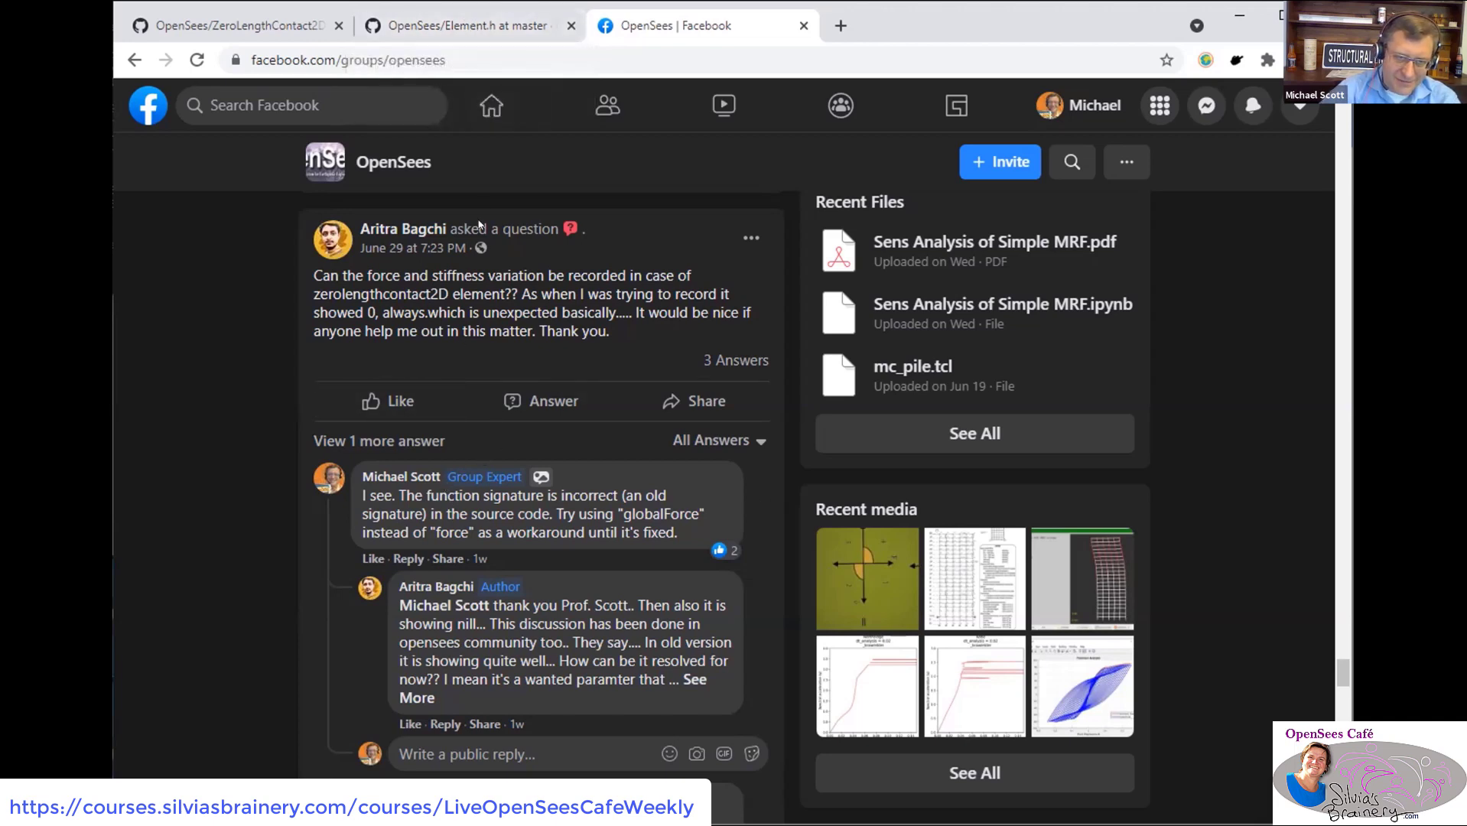
- Locate the setResponse/getResponse declarations in Element.h and highlight the OPS_Stream handler parameter
left_click(464, 26)
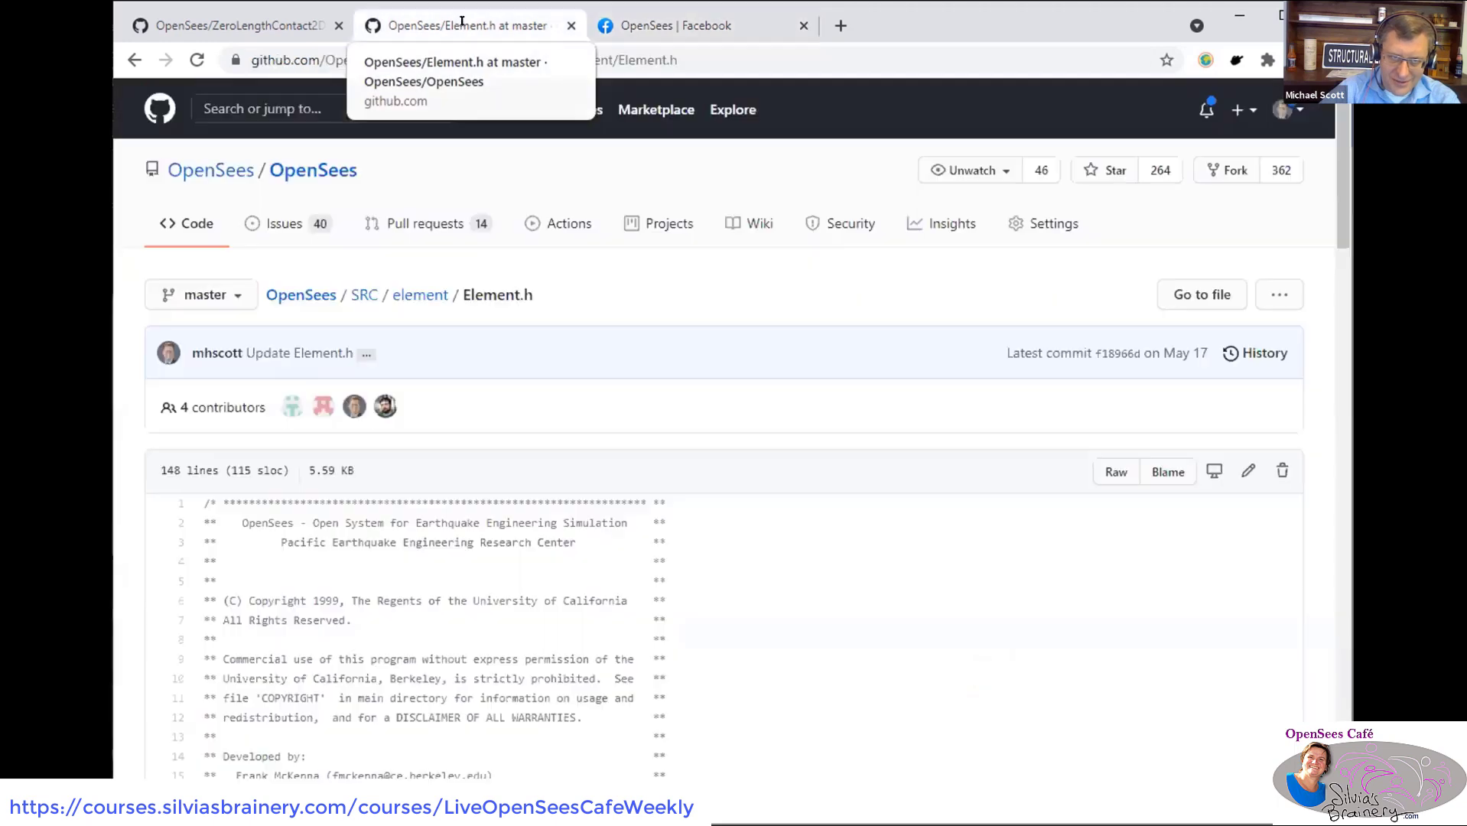
mouse_move(501, 306)
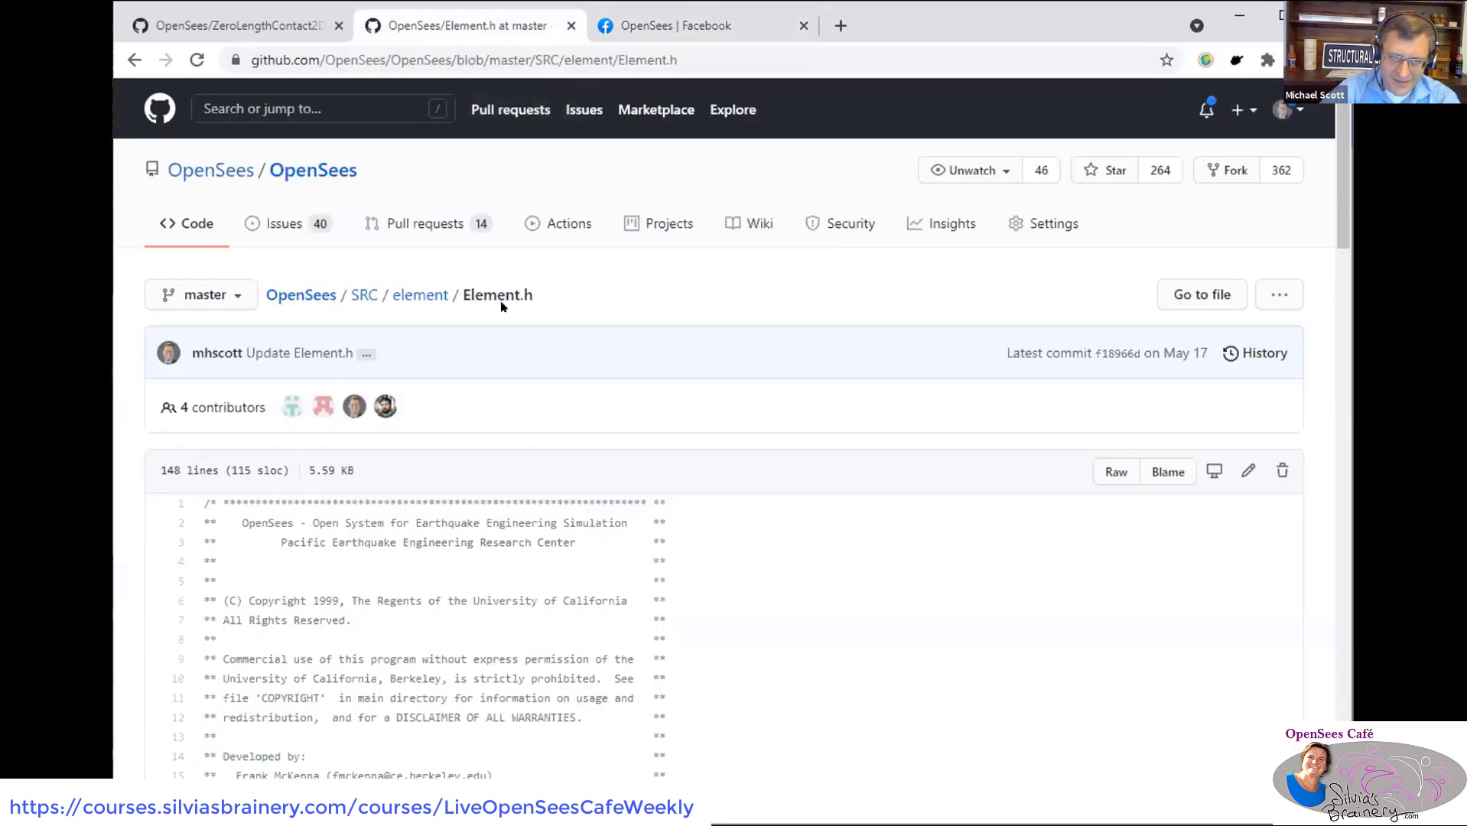
scroll("down", 3)
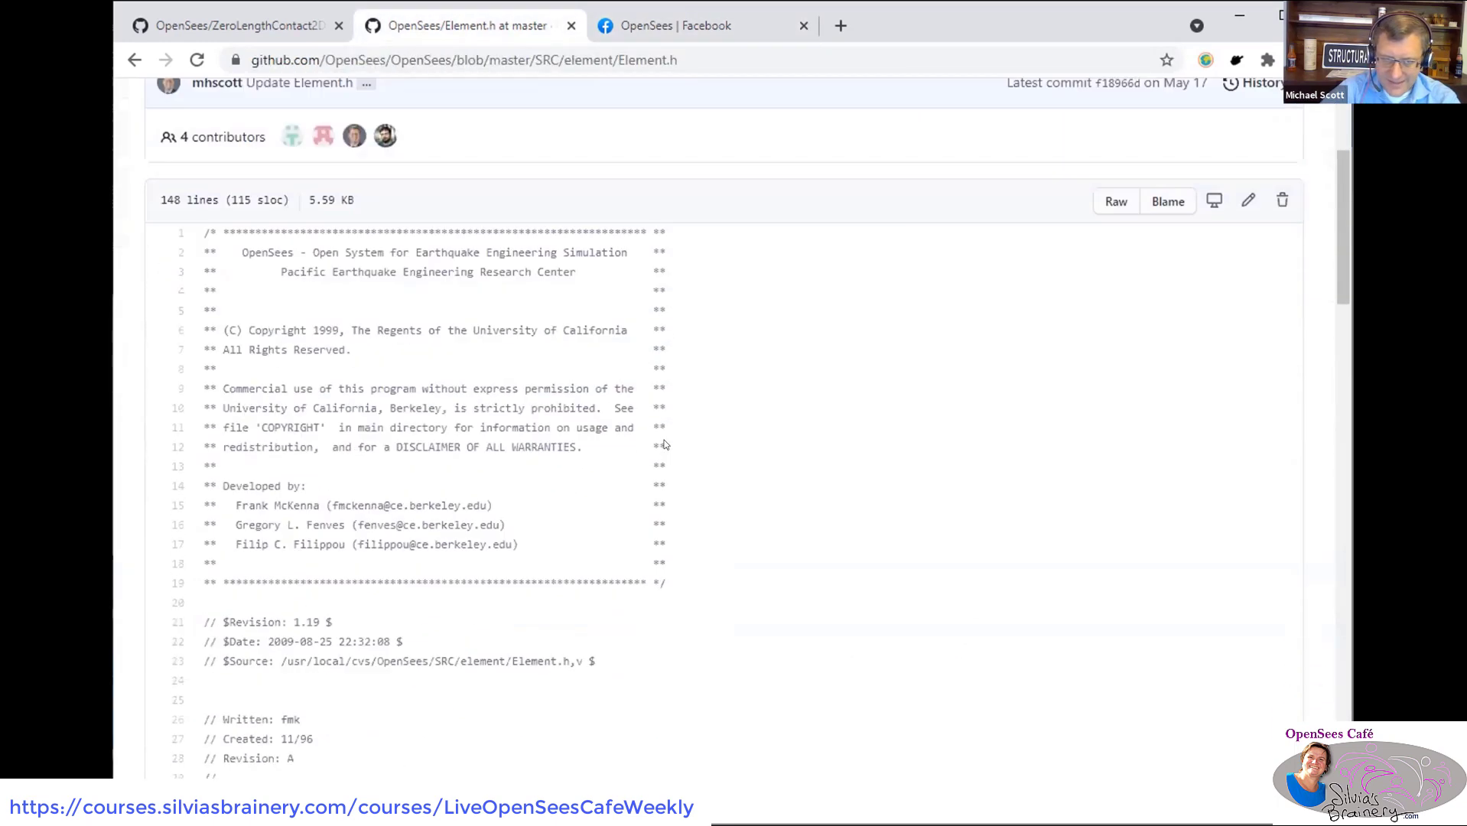
scroll("down", 3)
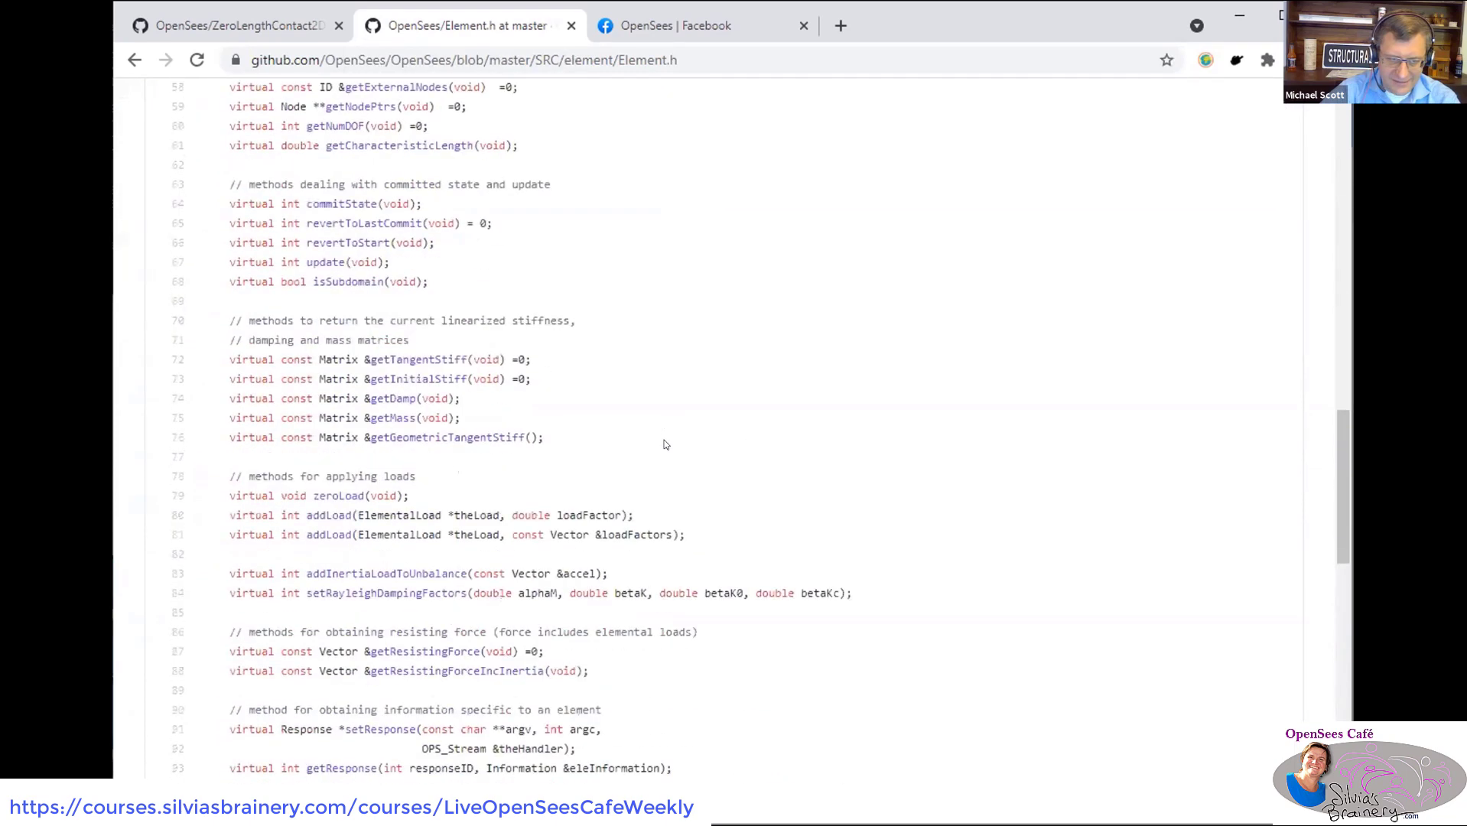
scroll("down", 3)
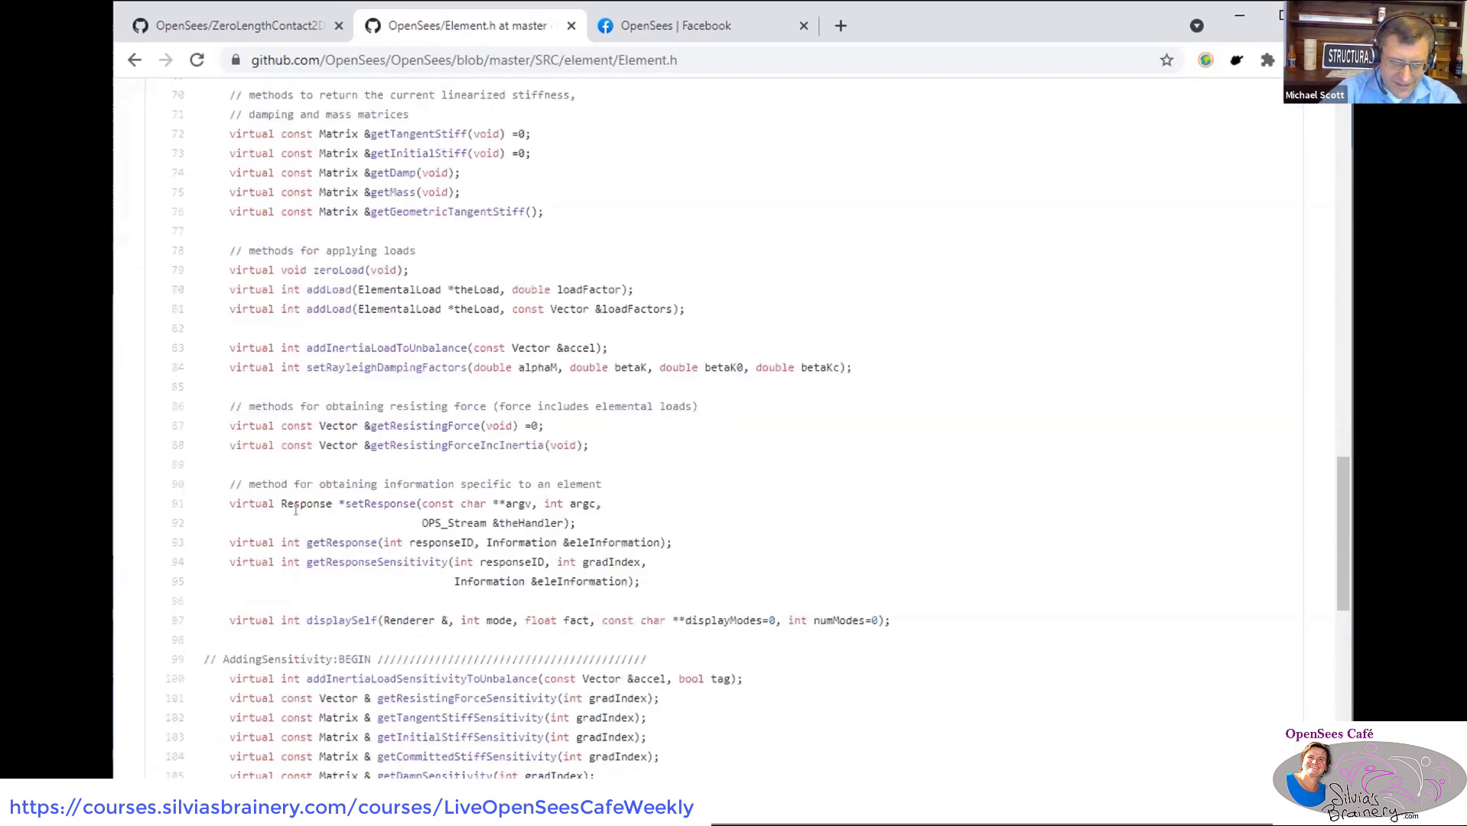
left_click_drag(229, 503, 672, 543)
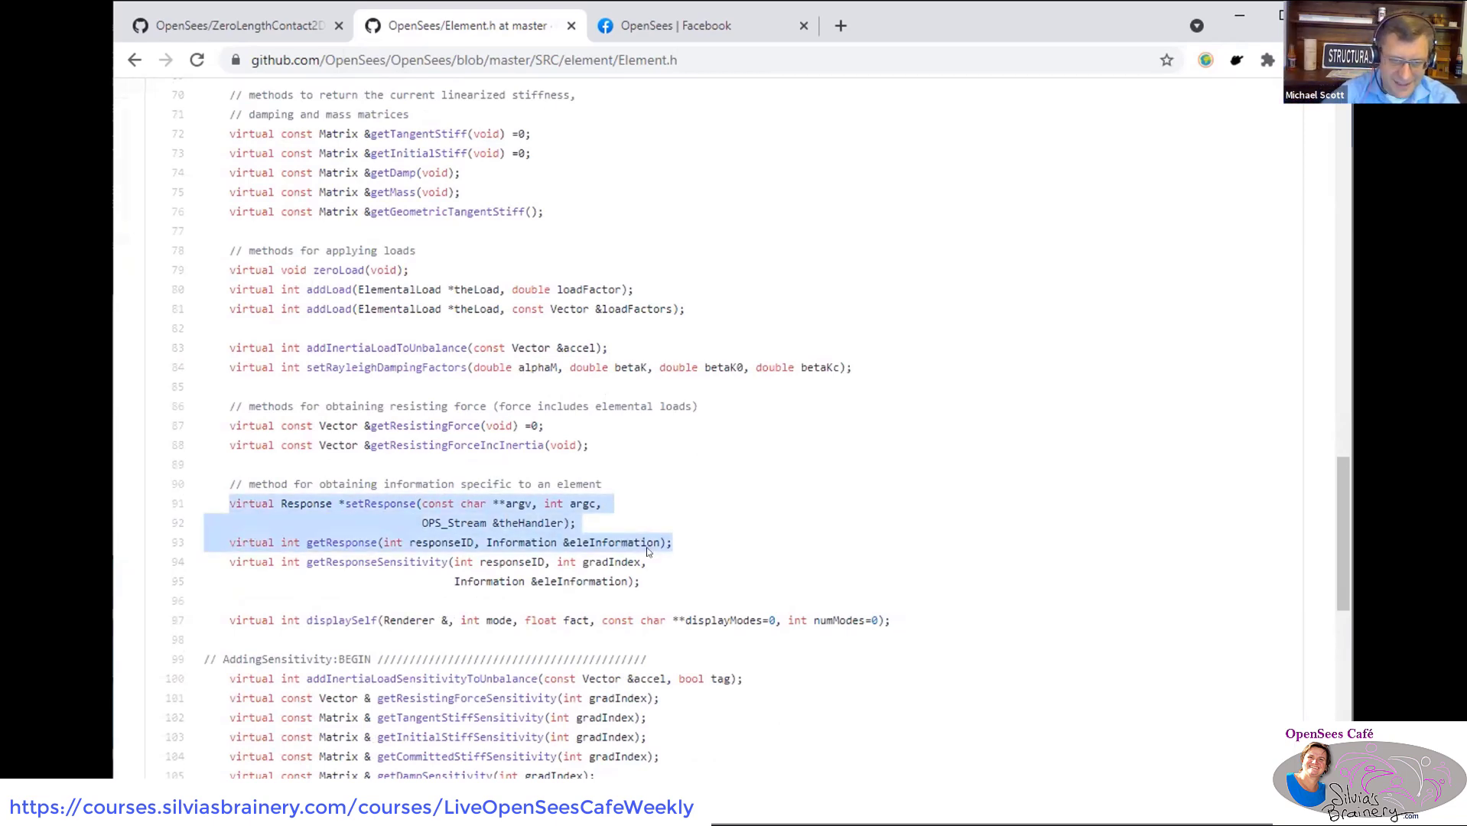
left_click(416, 518)
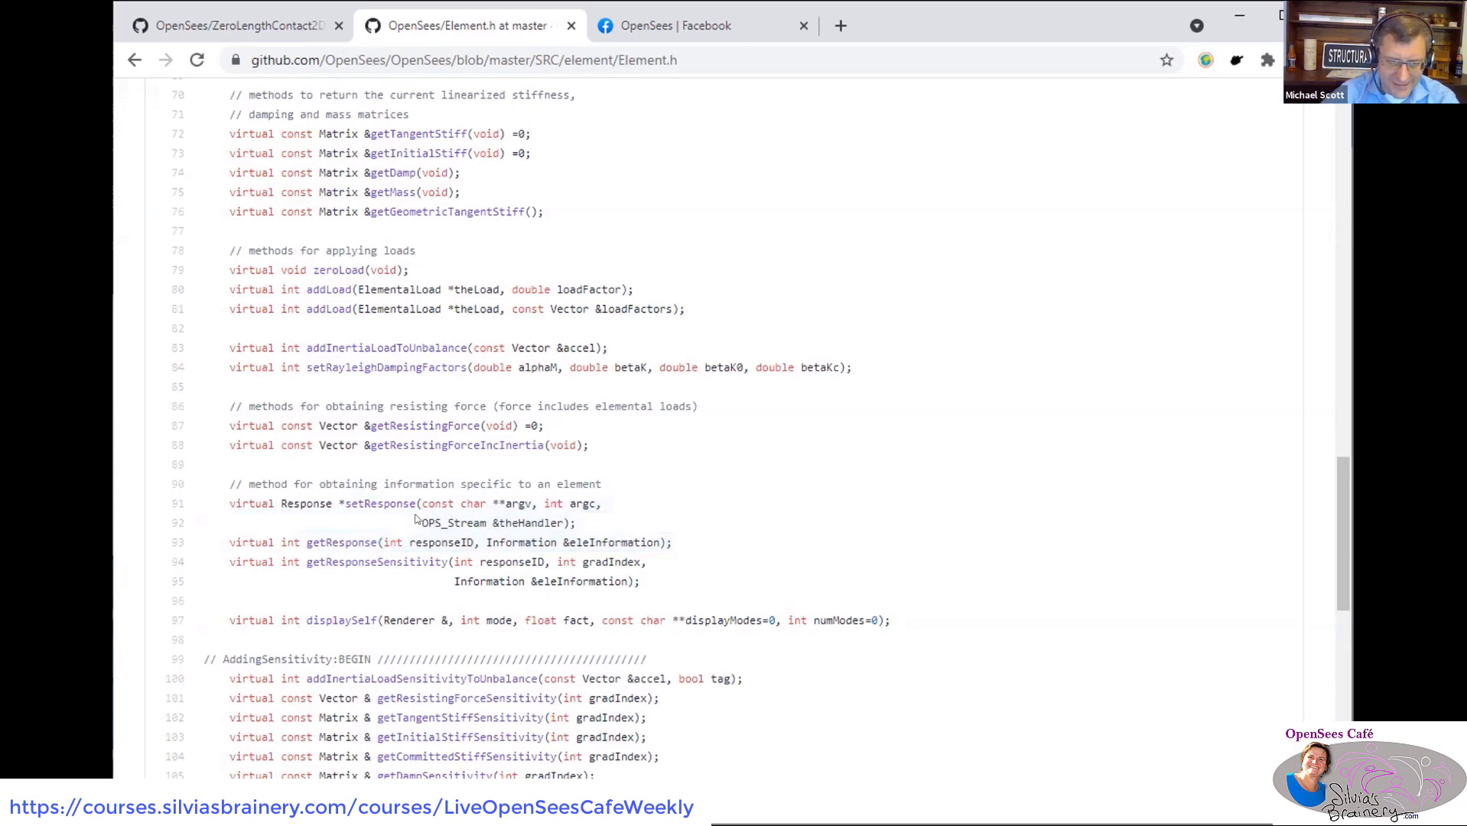
double_click(358, 503)
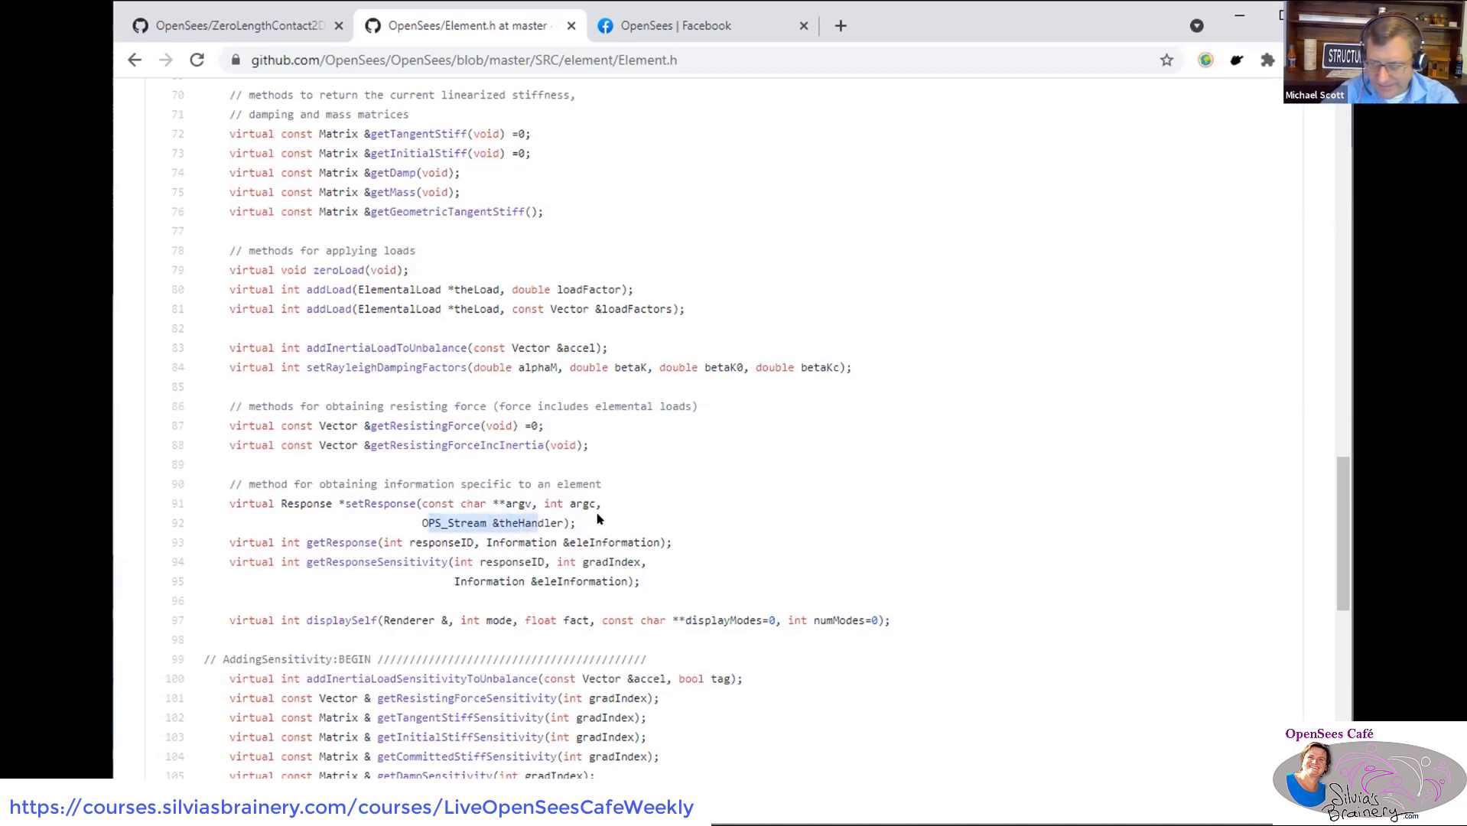
mouse_move(240, 26)
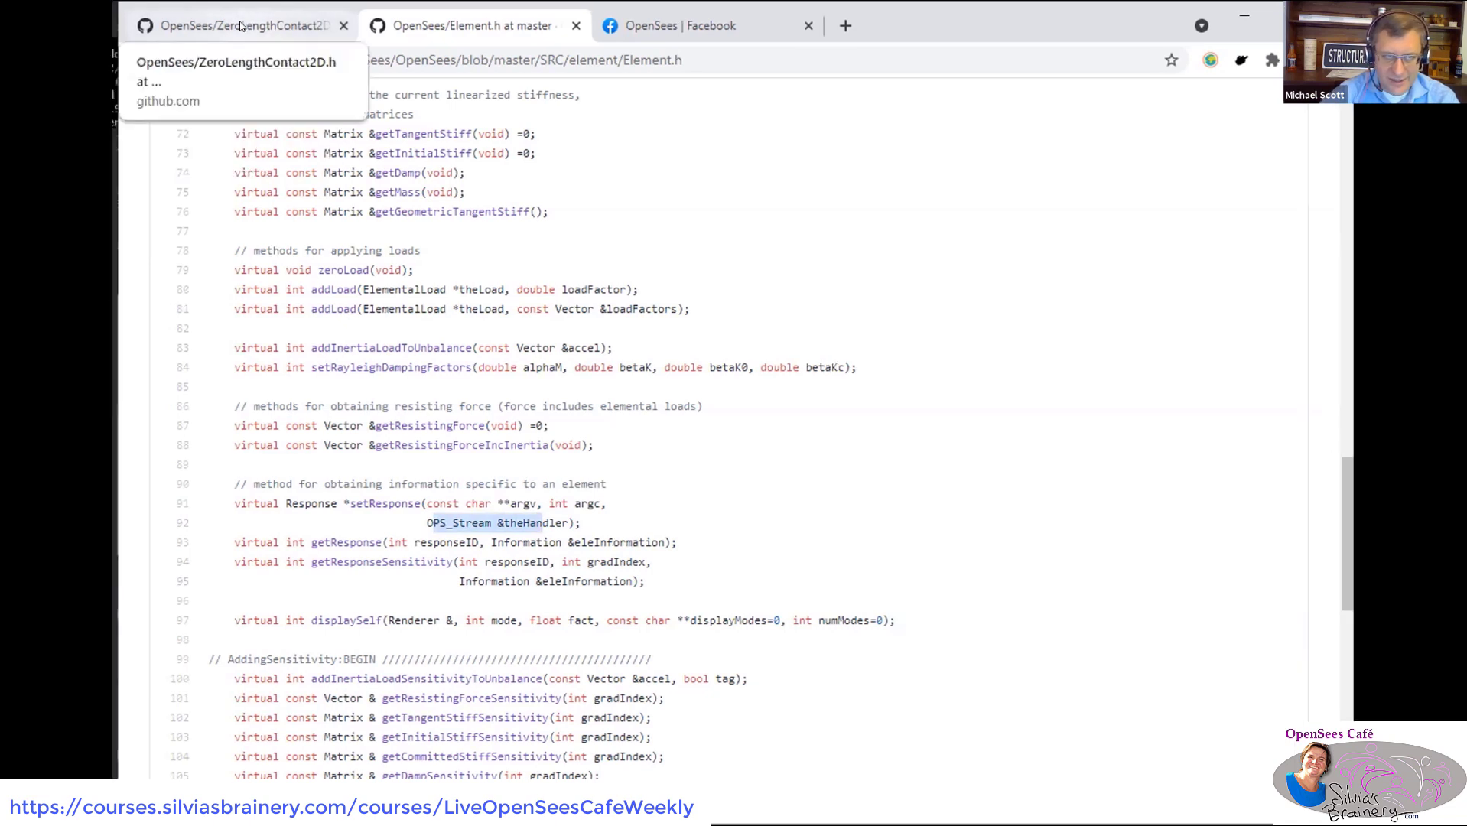
left_click(234, 26)
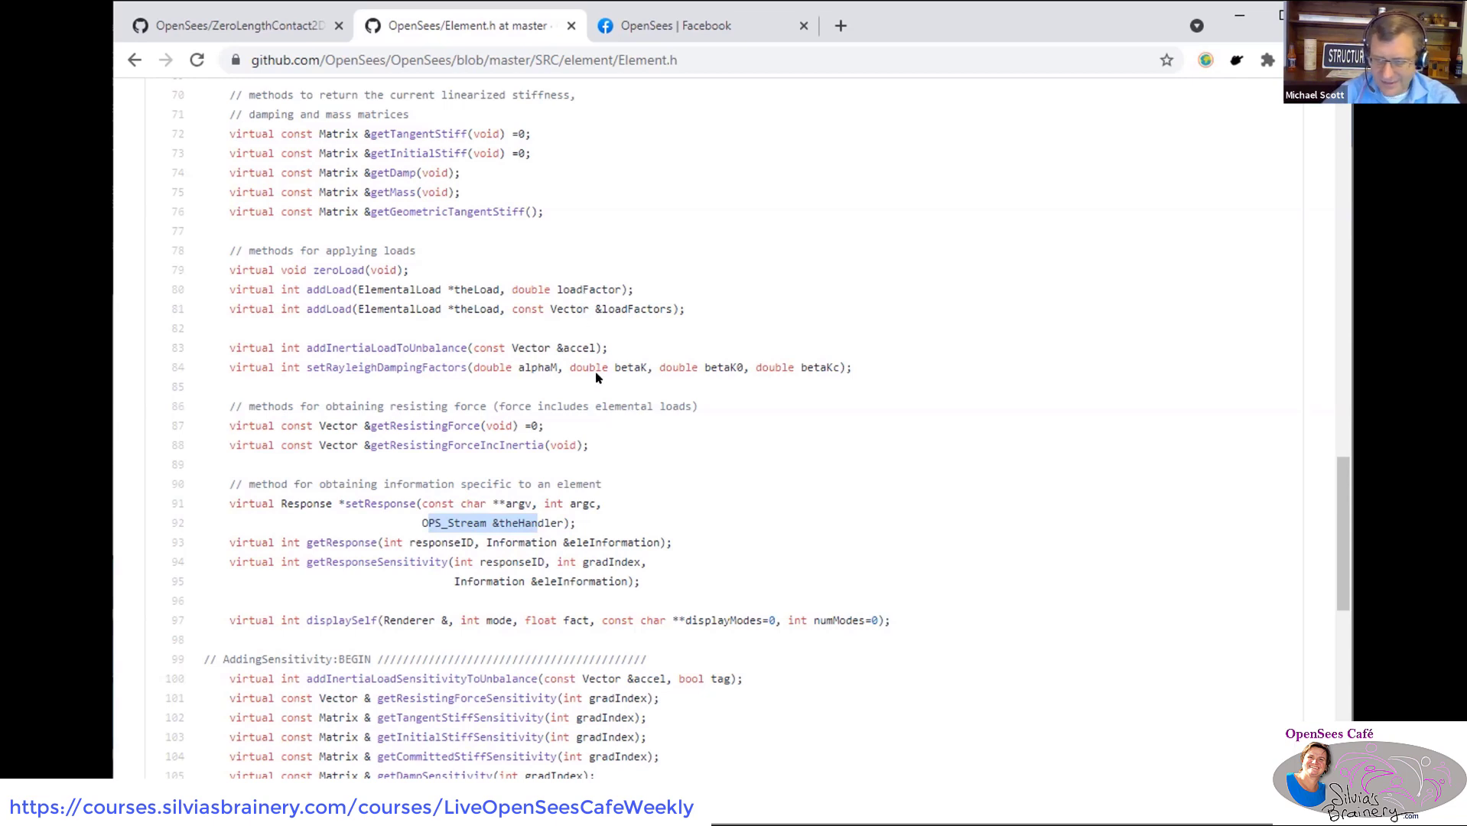
mouse_move(519, 303)
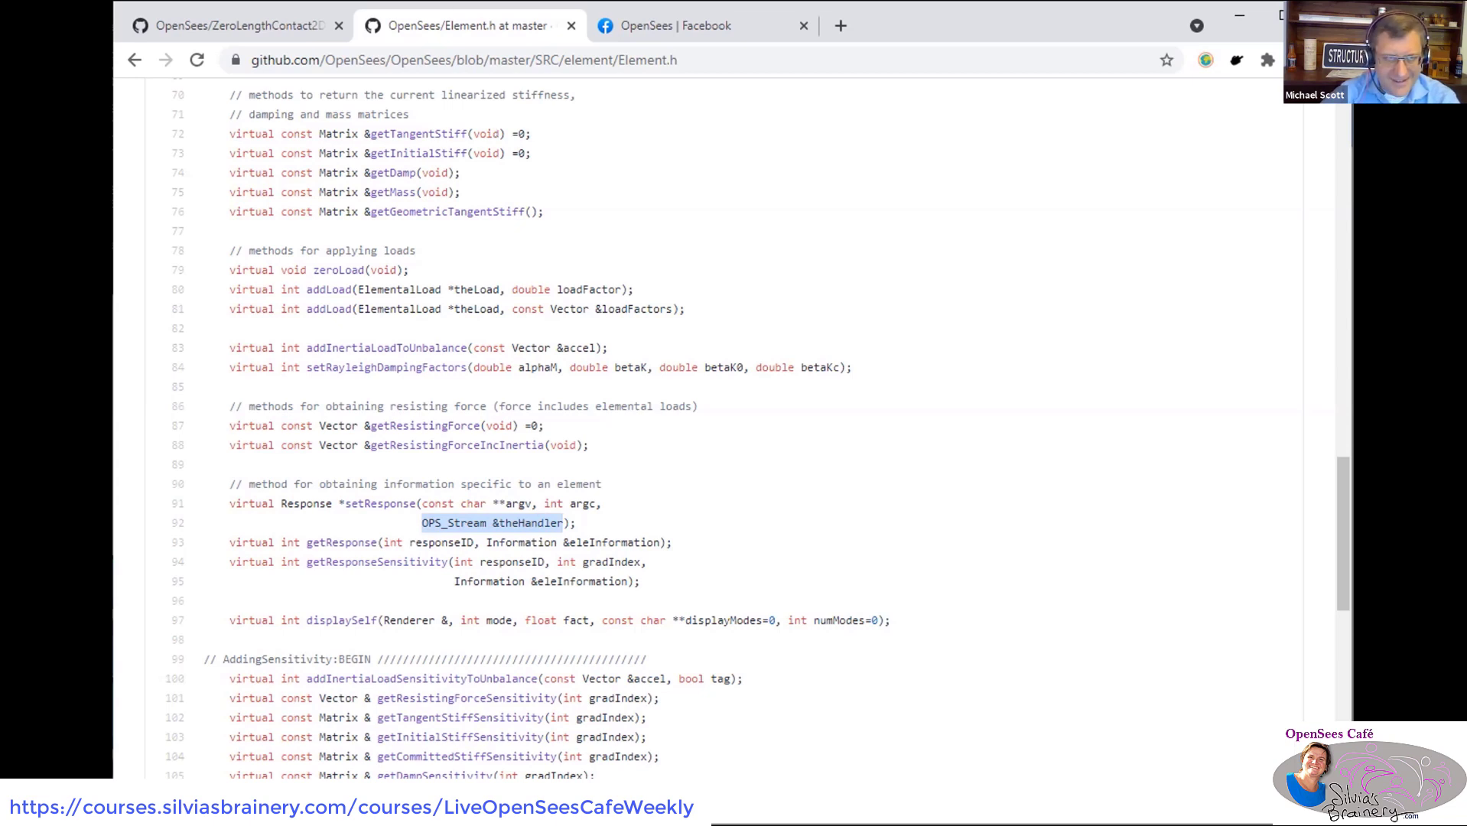
mouse_move(234, 26)
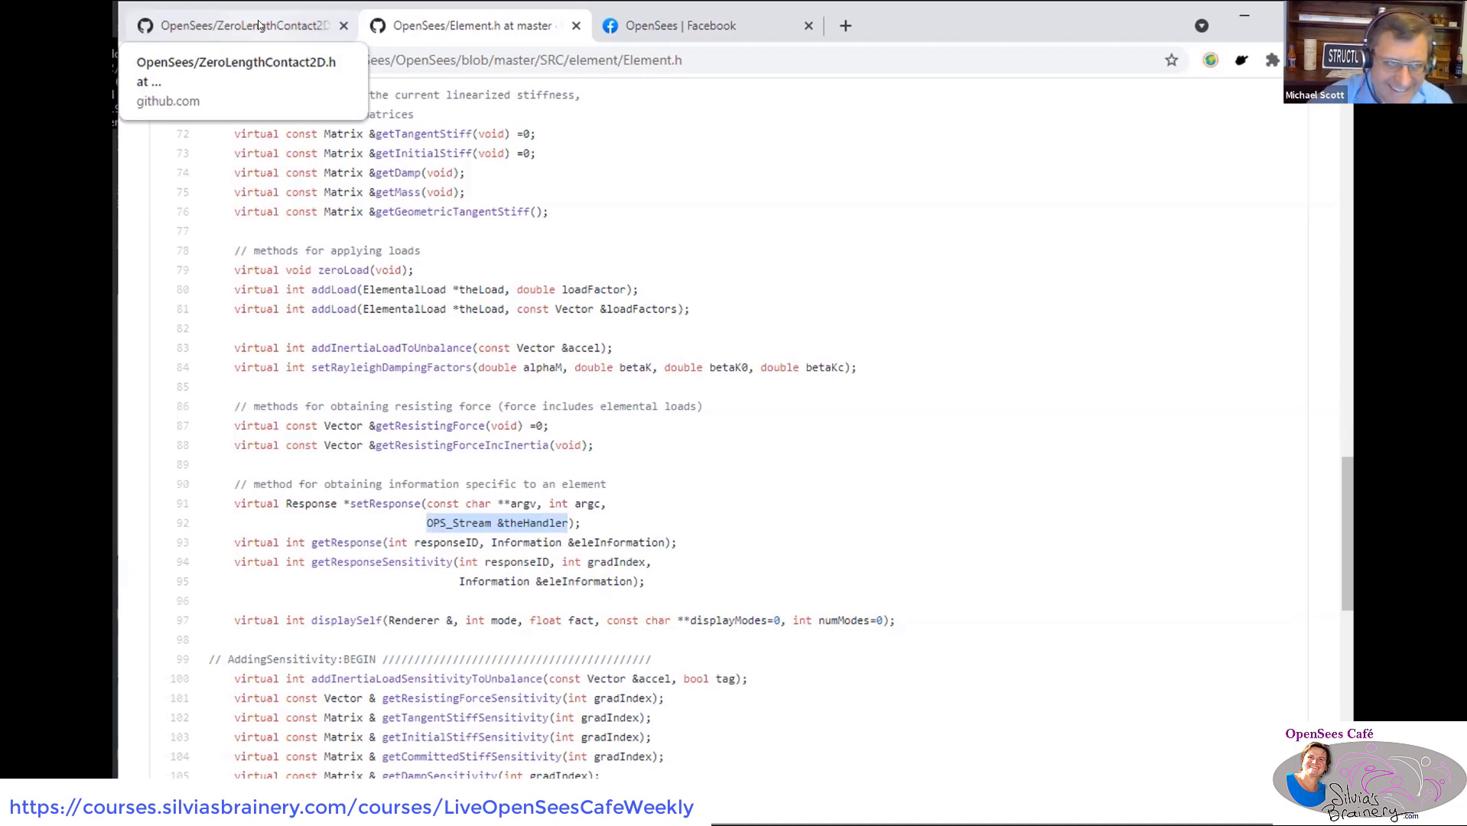
left_click(234, 26)
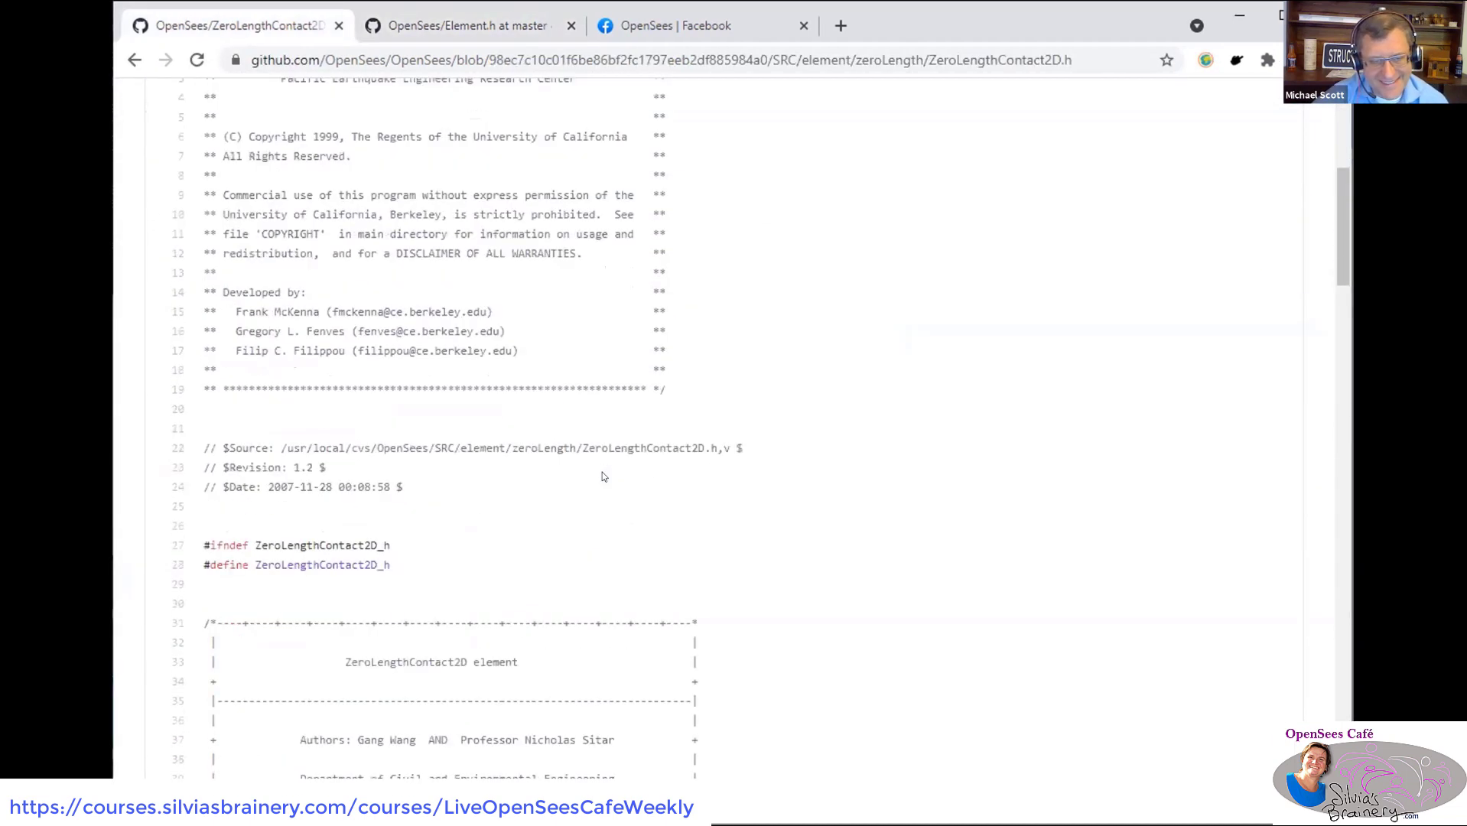
scroll("down", 3)
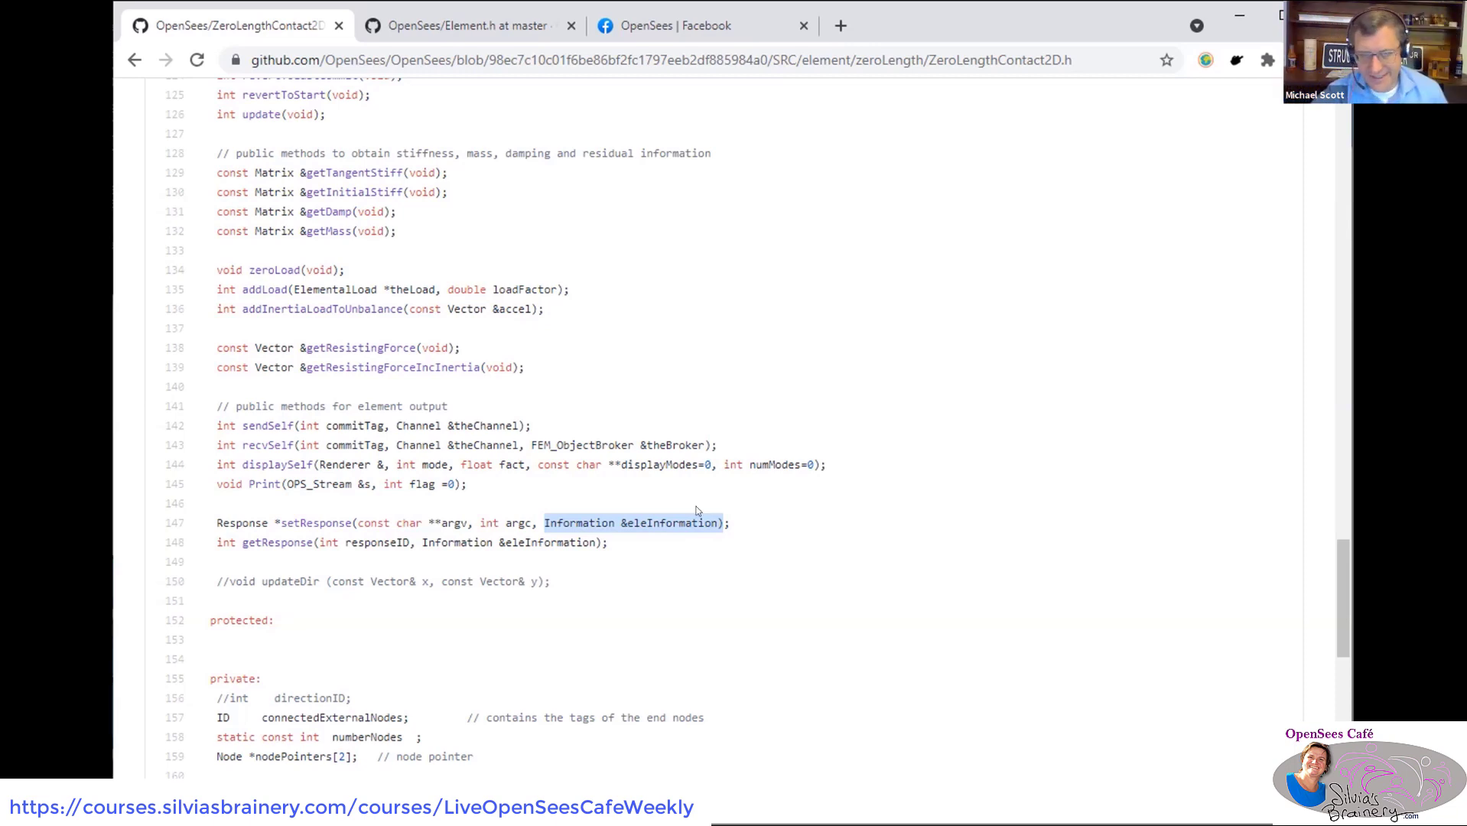
mouse_move(650, 540)
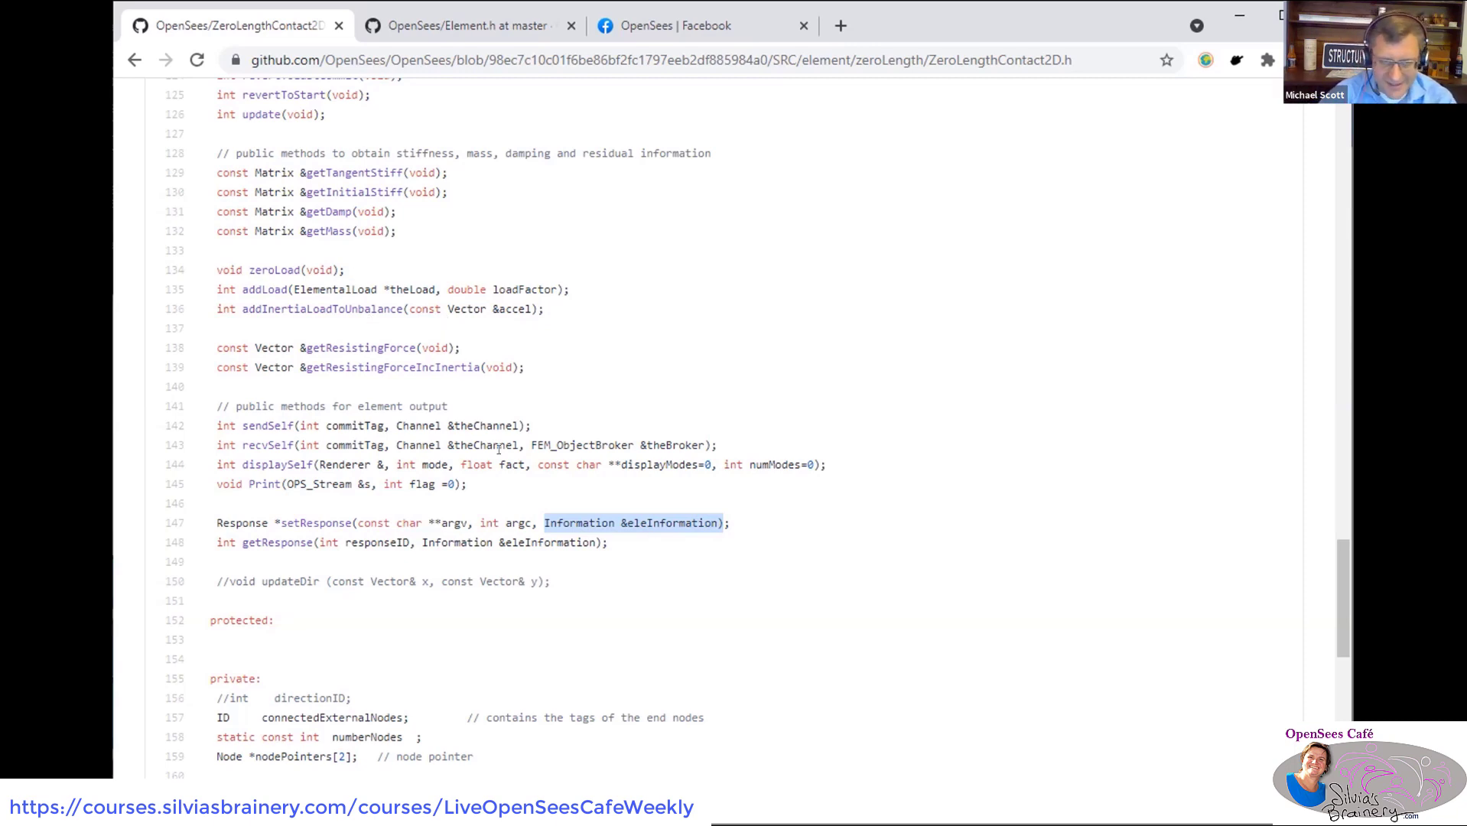
mouse_move(538, 519)
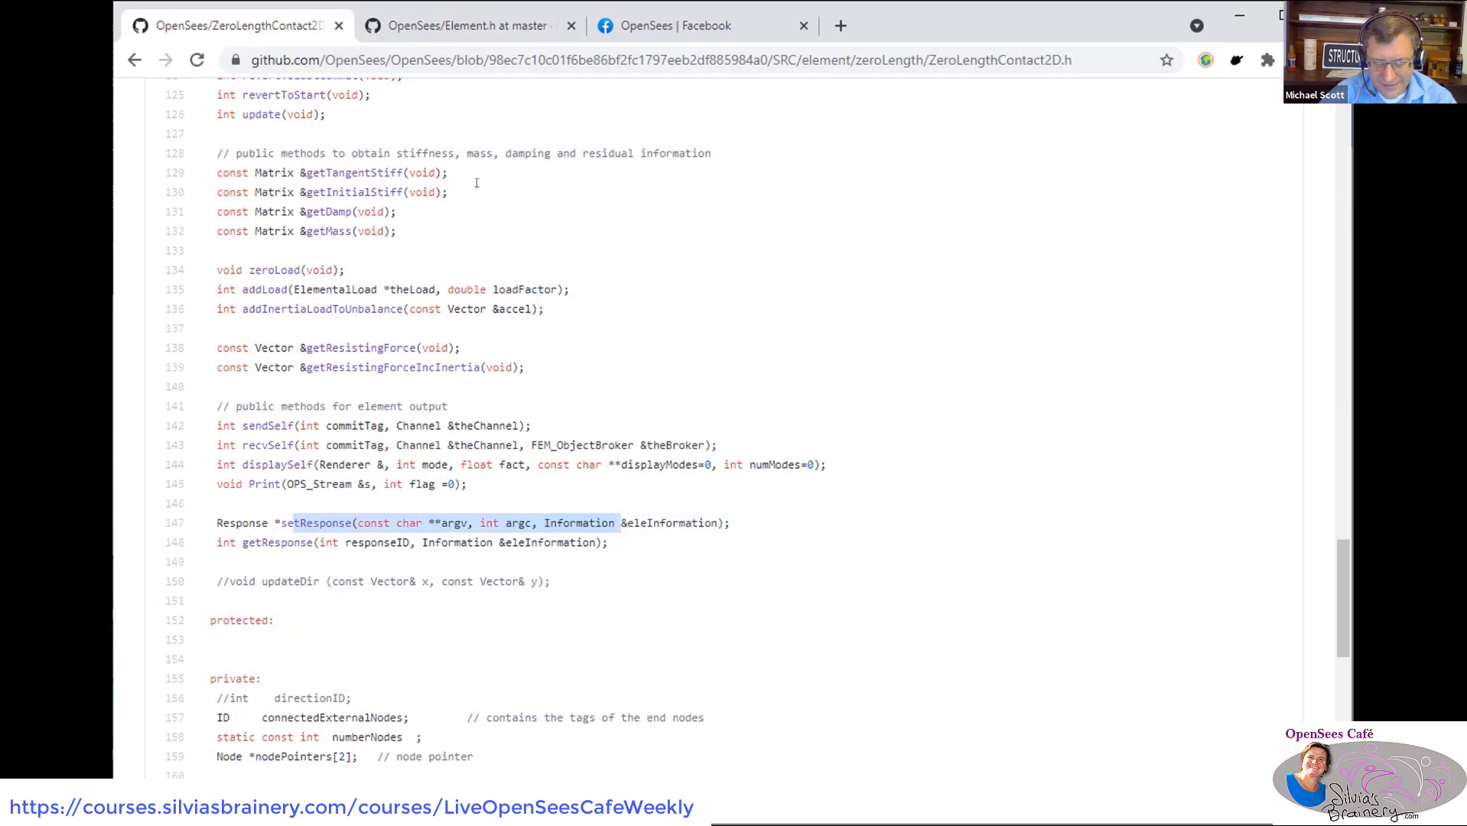
left_click(464, 26)
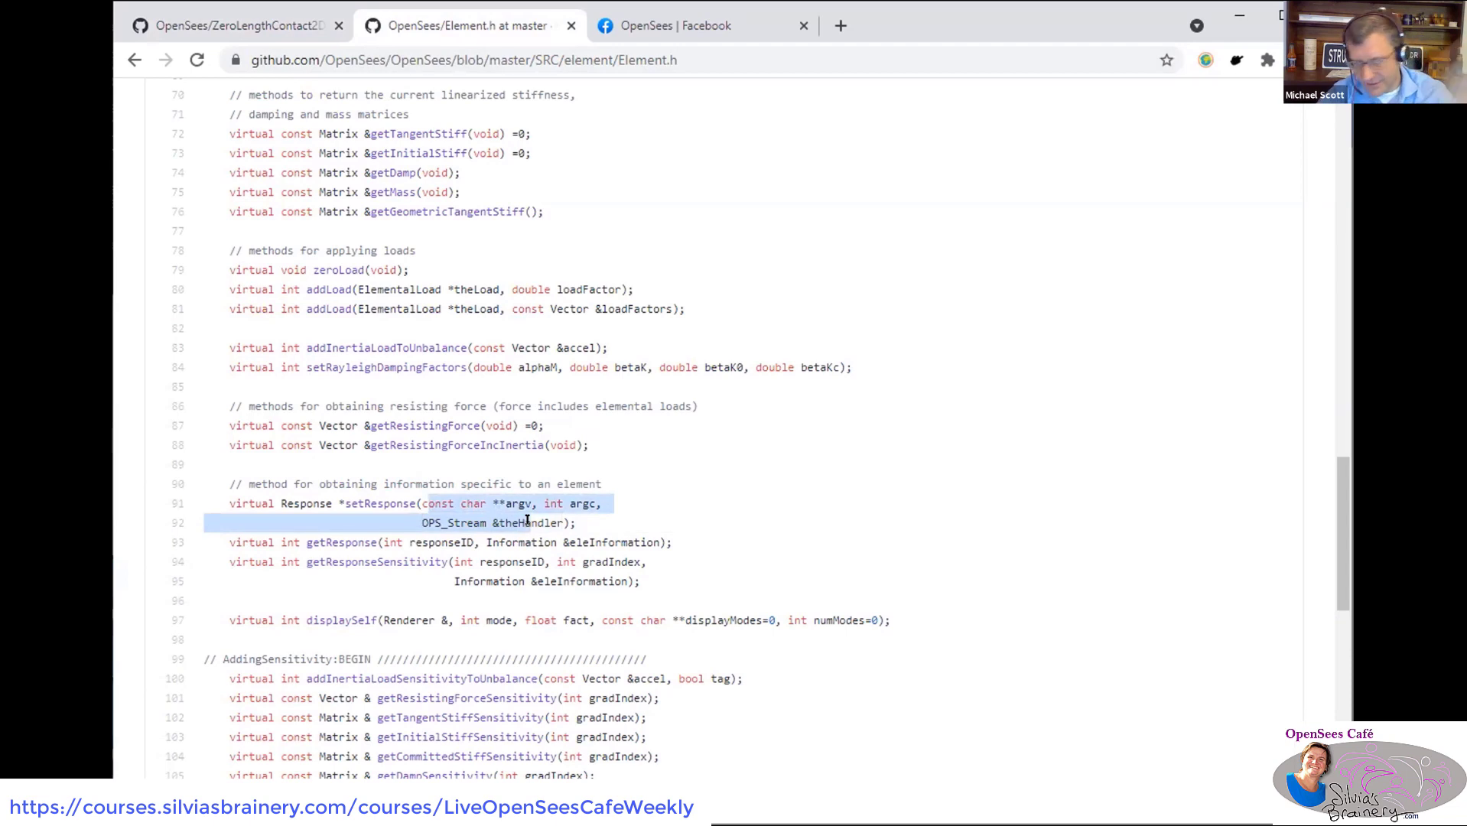
- Navigate back to the SRC/element folder listing and select Element.cpp
left_click(133, 60)
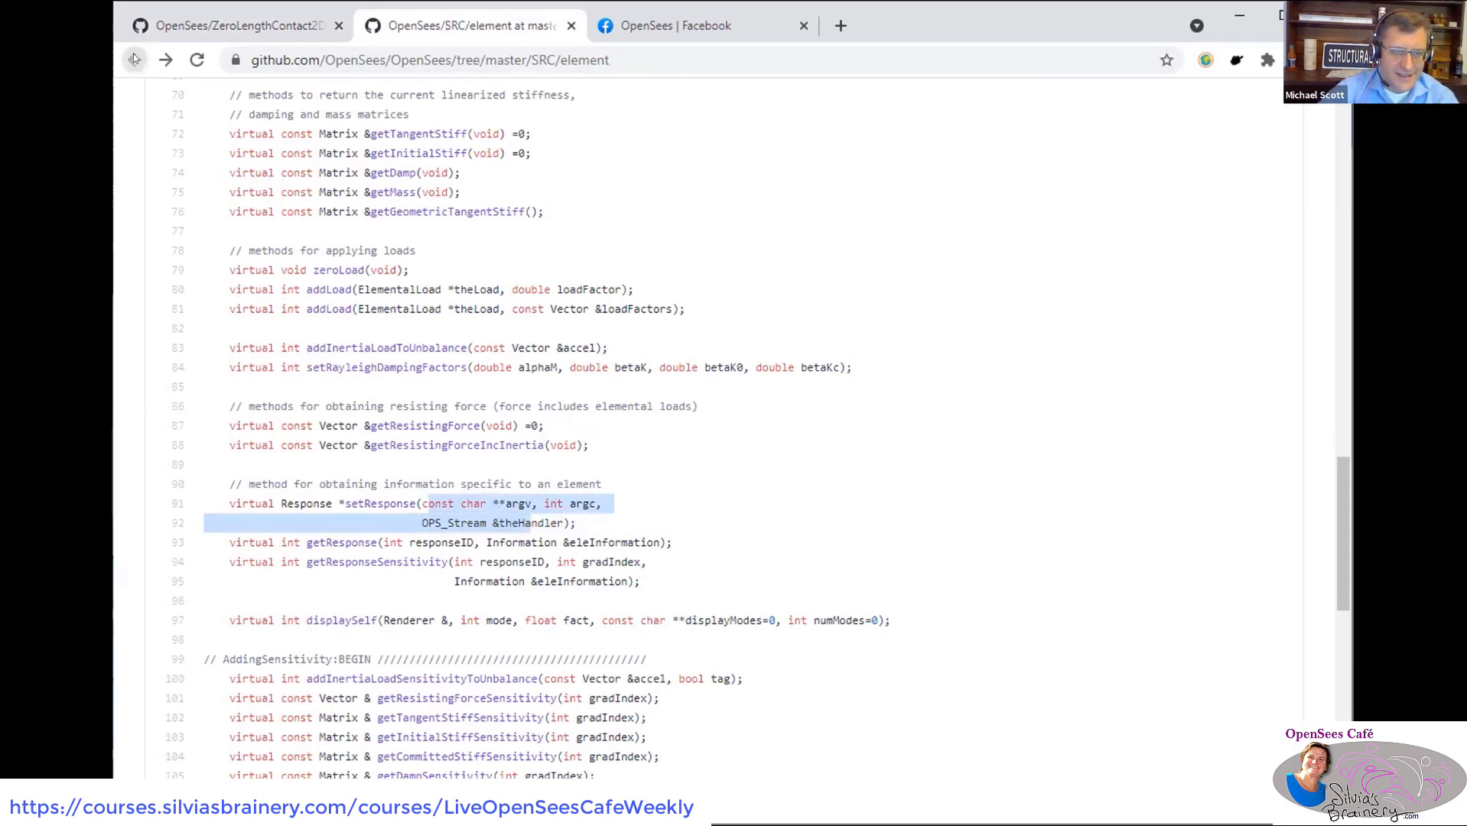
left_click(133, 60)
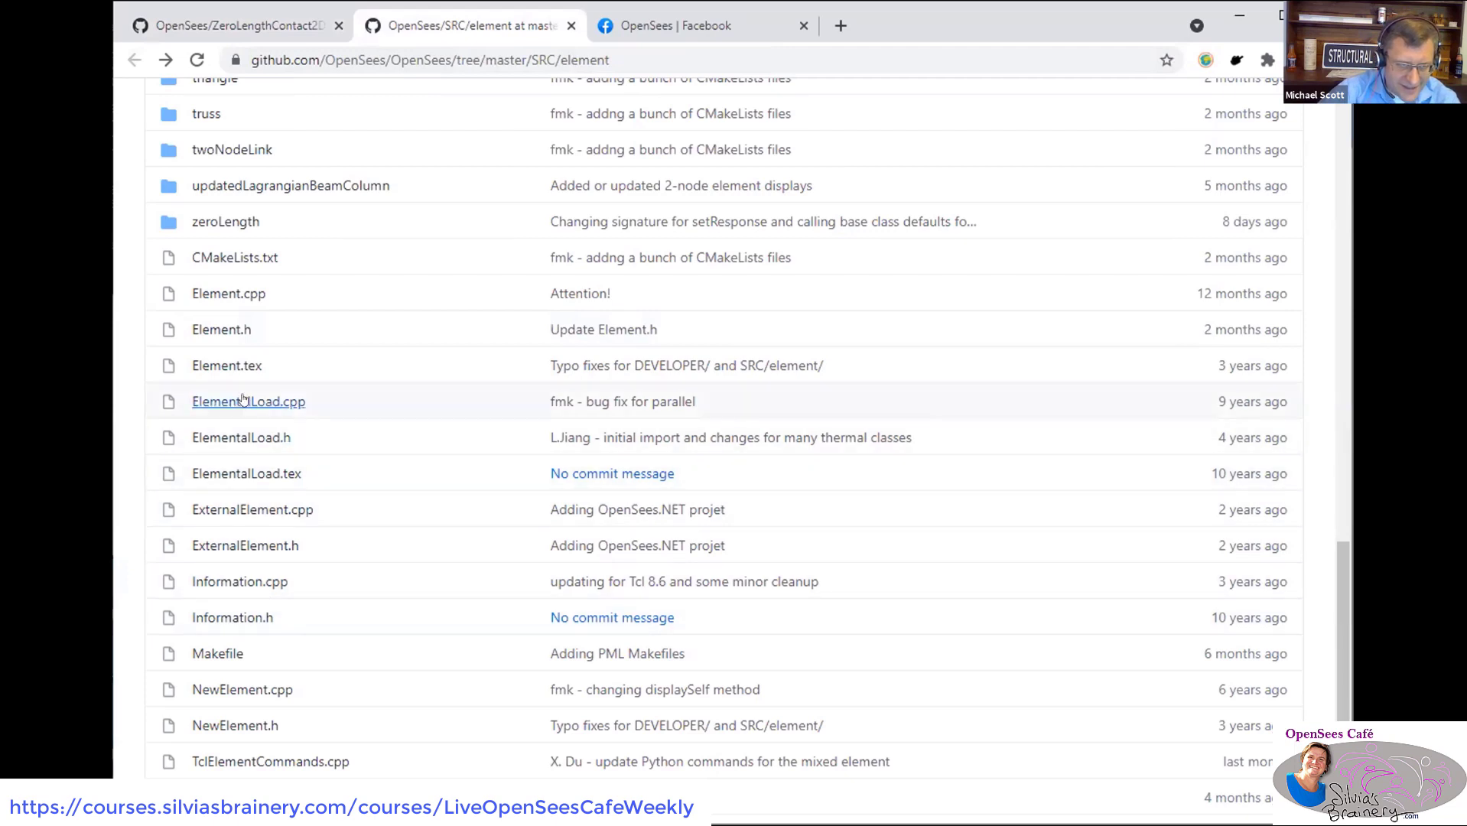
mouse_move(228, 292)
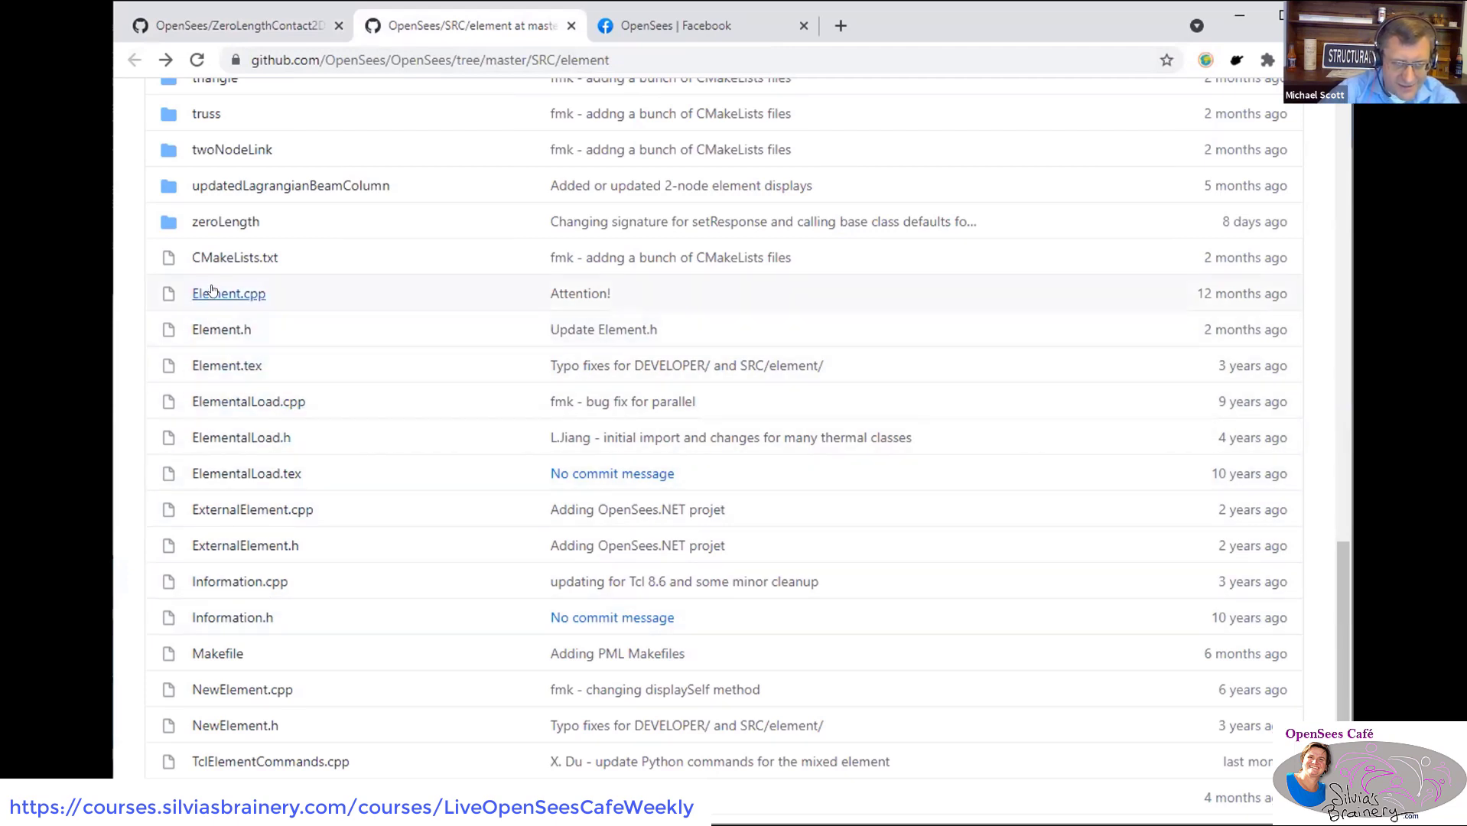
left_click(228, 292)
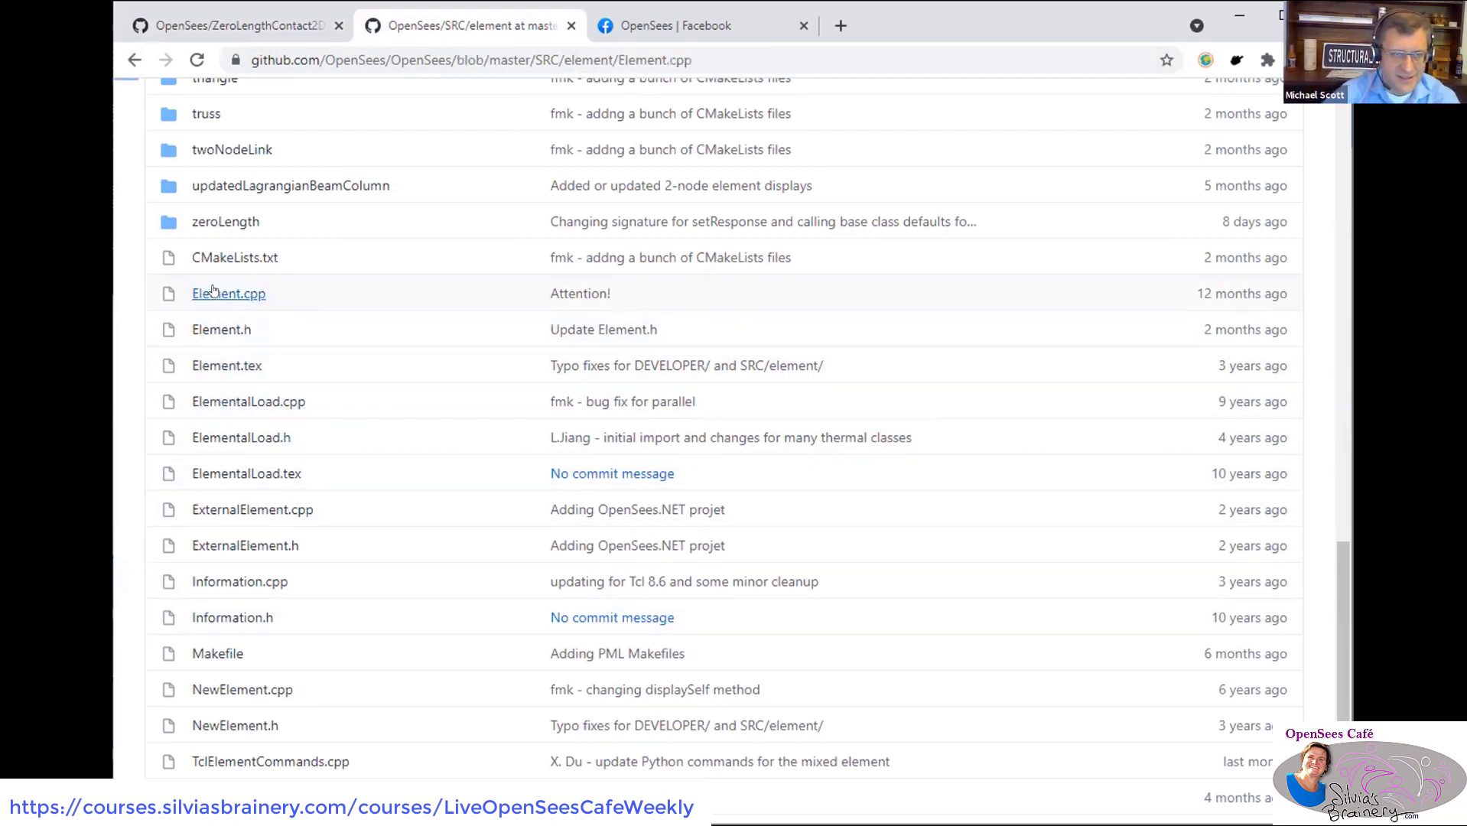
- Load Element.cpp and move down toward the base Element::setResponse definition
left_click(228, 292)
type("::setRes")
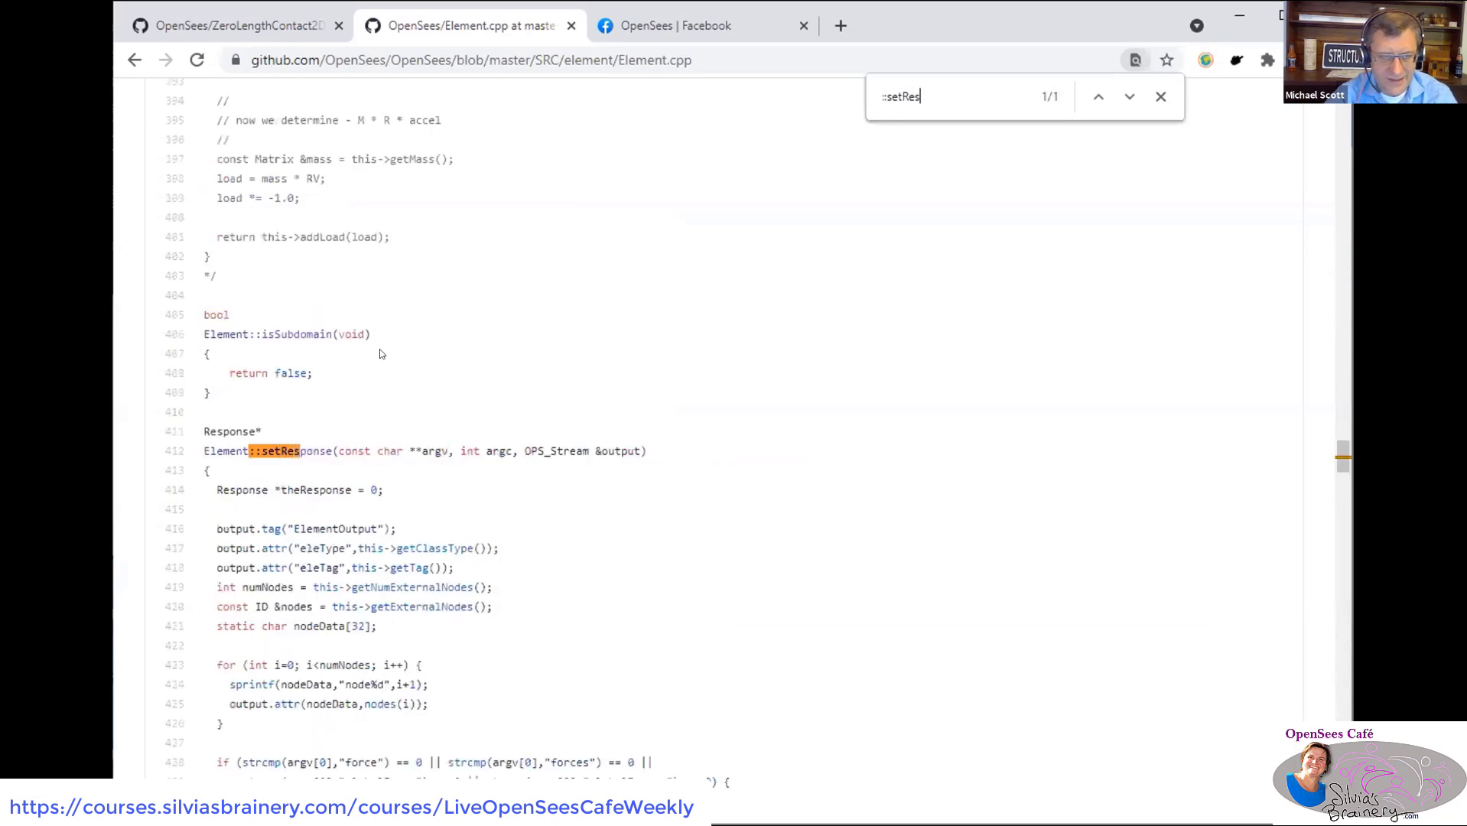
scroll("down", 3)
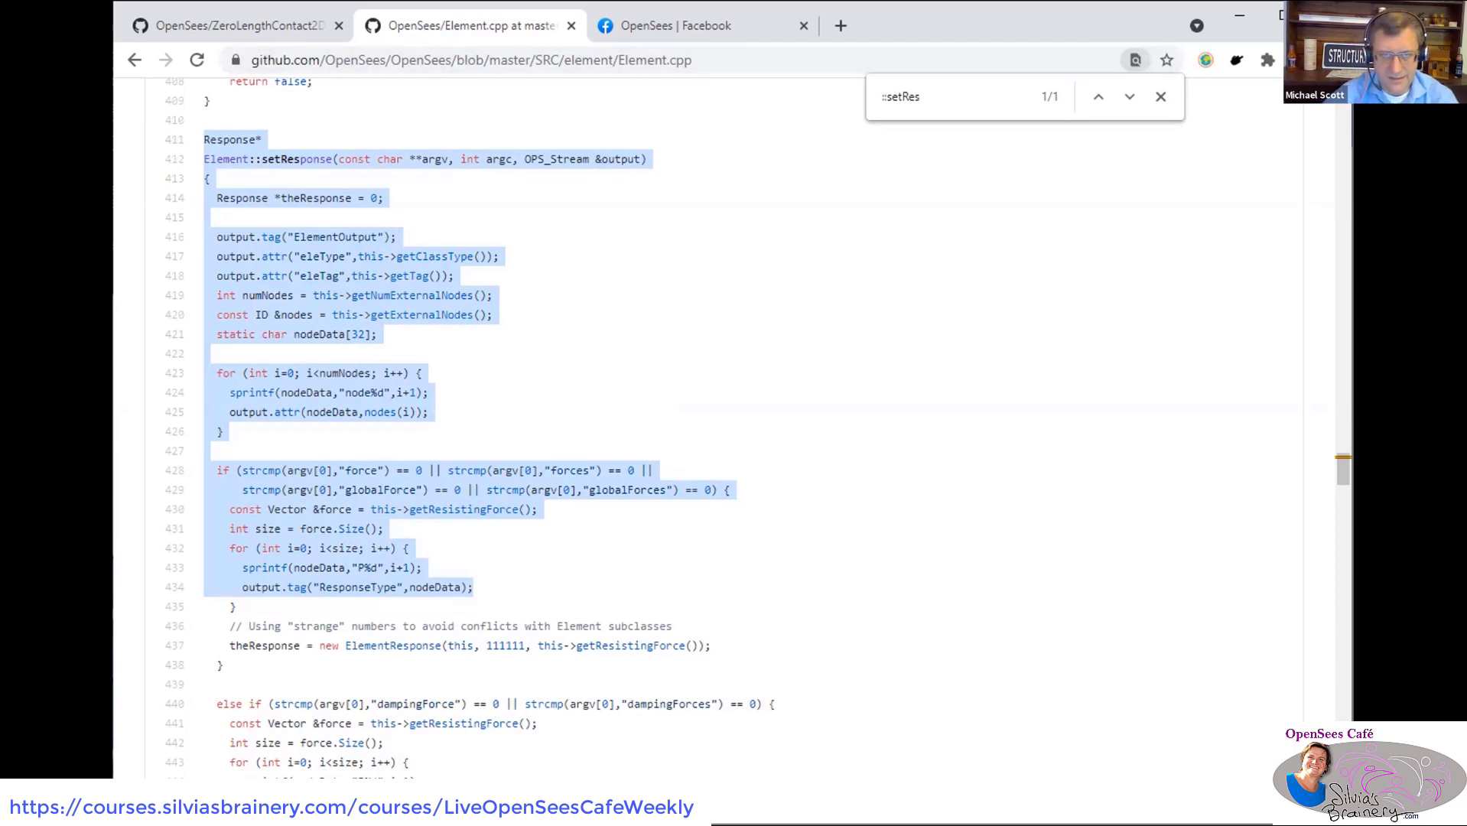
- Show the Facebook reply saying the fix arrives next release or via pull request 610
left_click(697, 26)
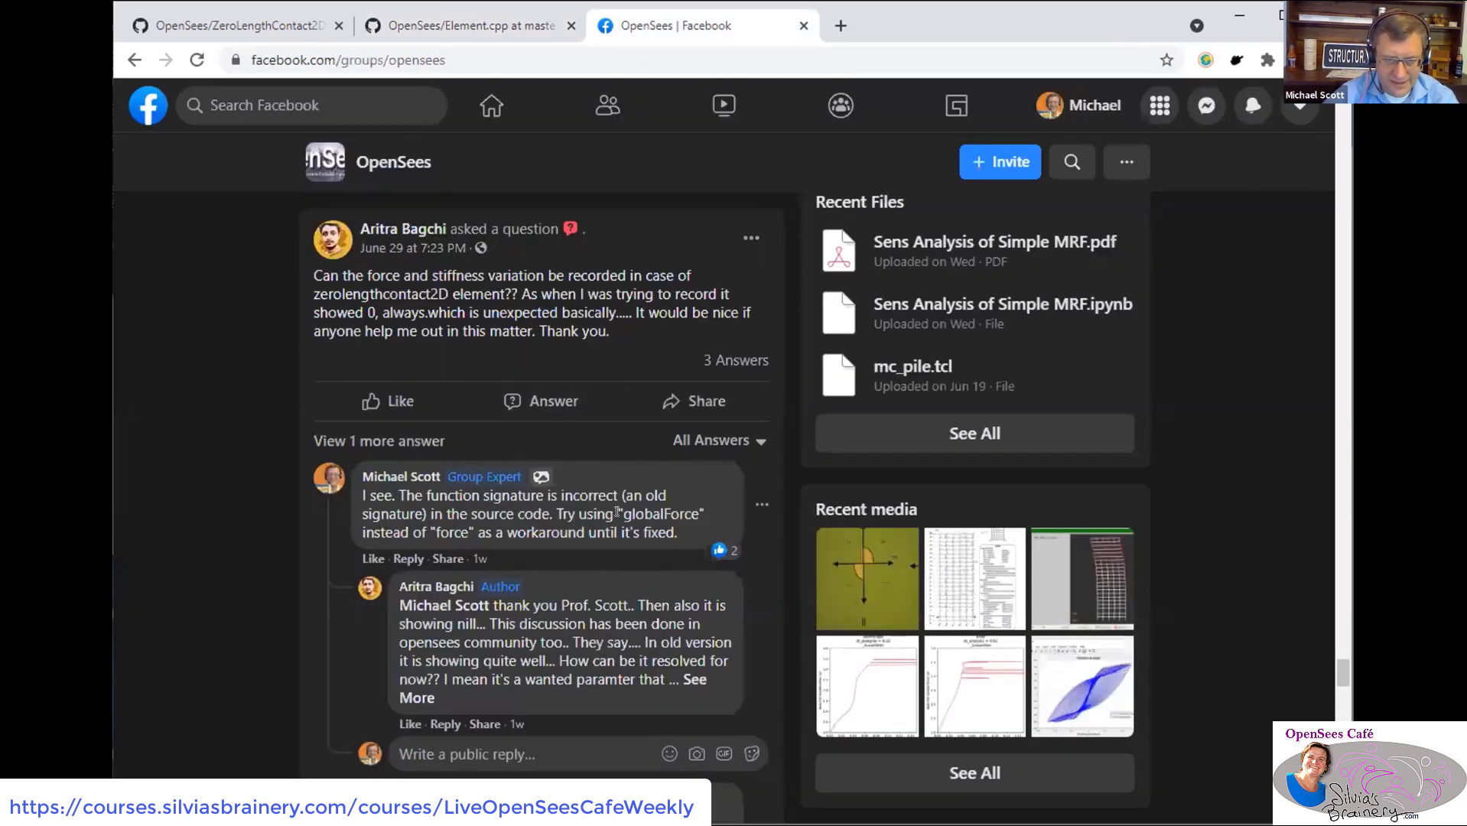
scroll("down", 3)
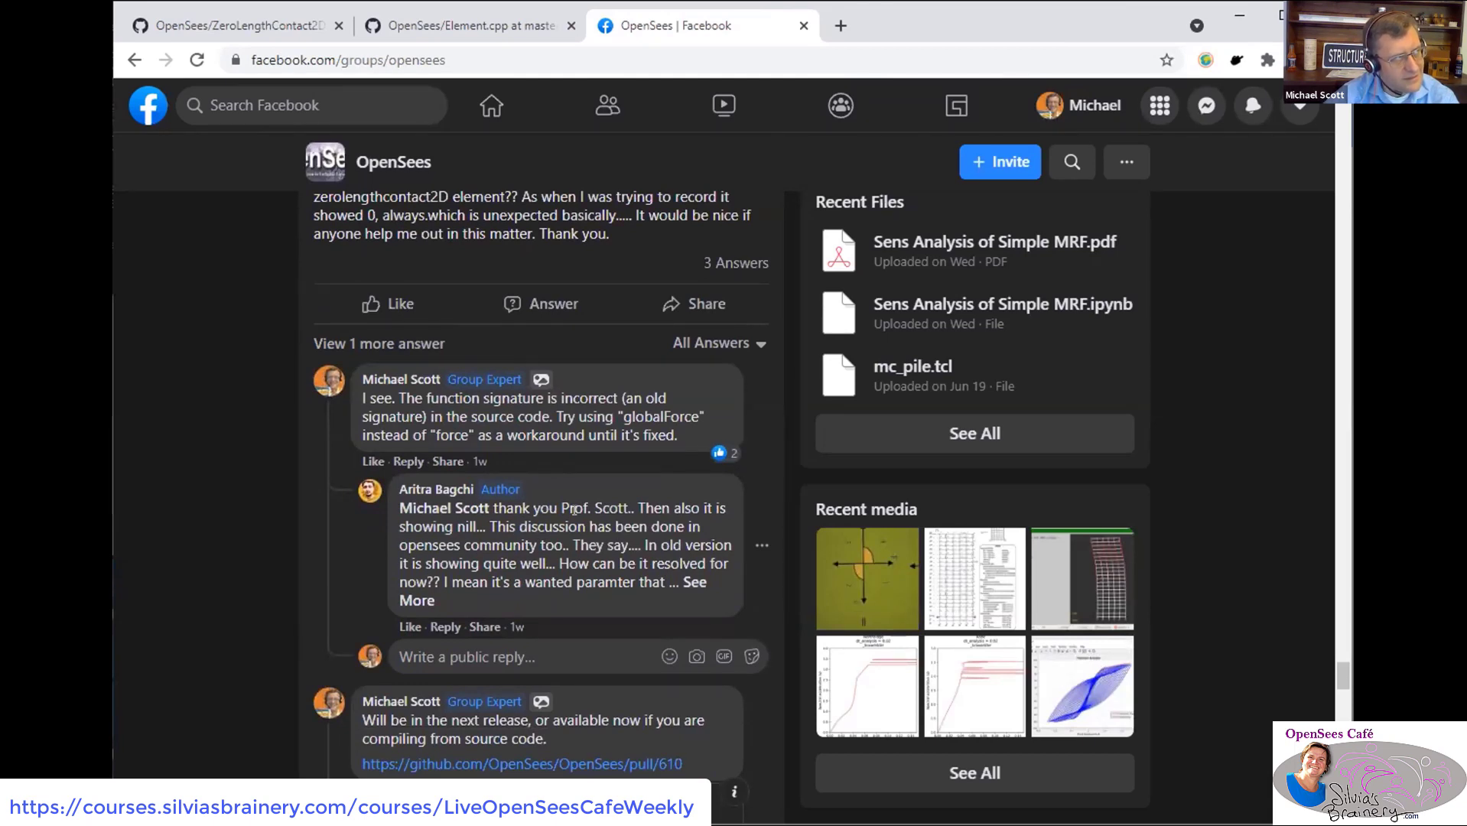
- Read Element::setResponse in Element.cpp from the force and globalForce branches down to its closing return
left_click(468, 26)
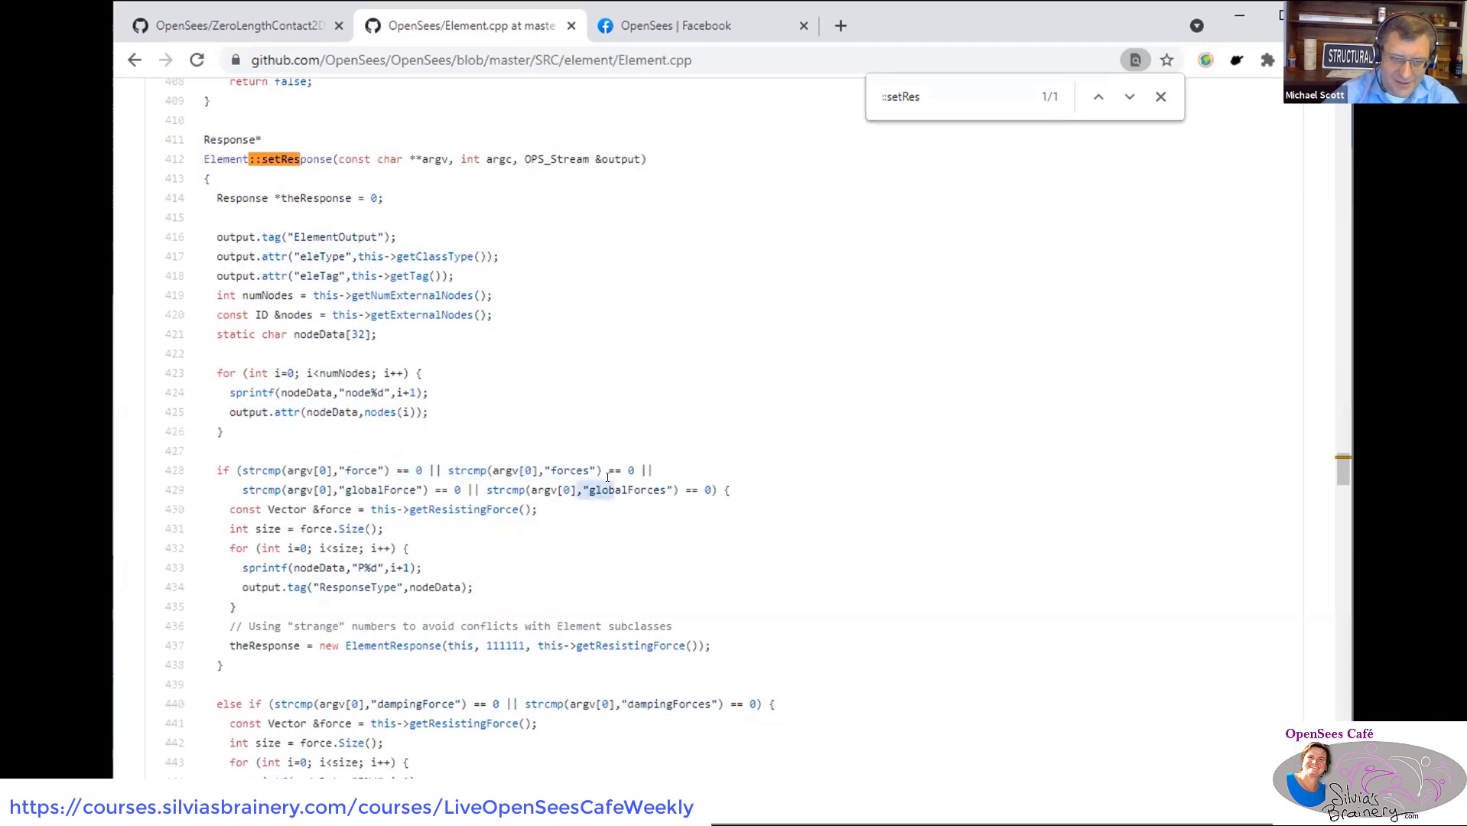
scroll("down", 3)
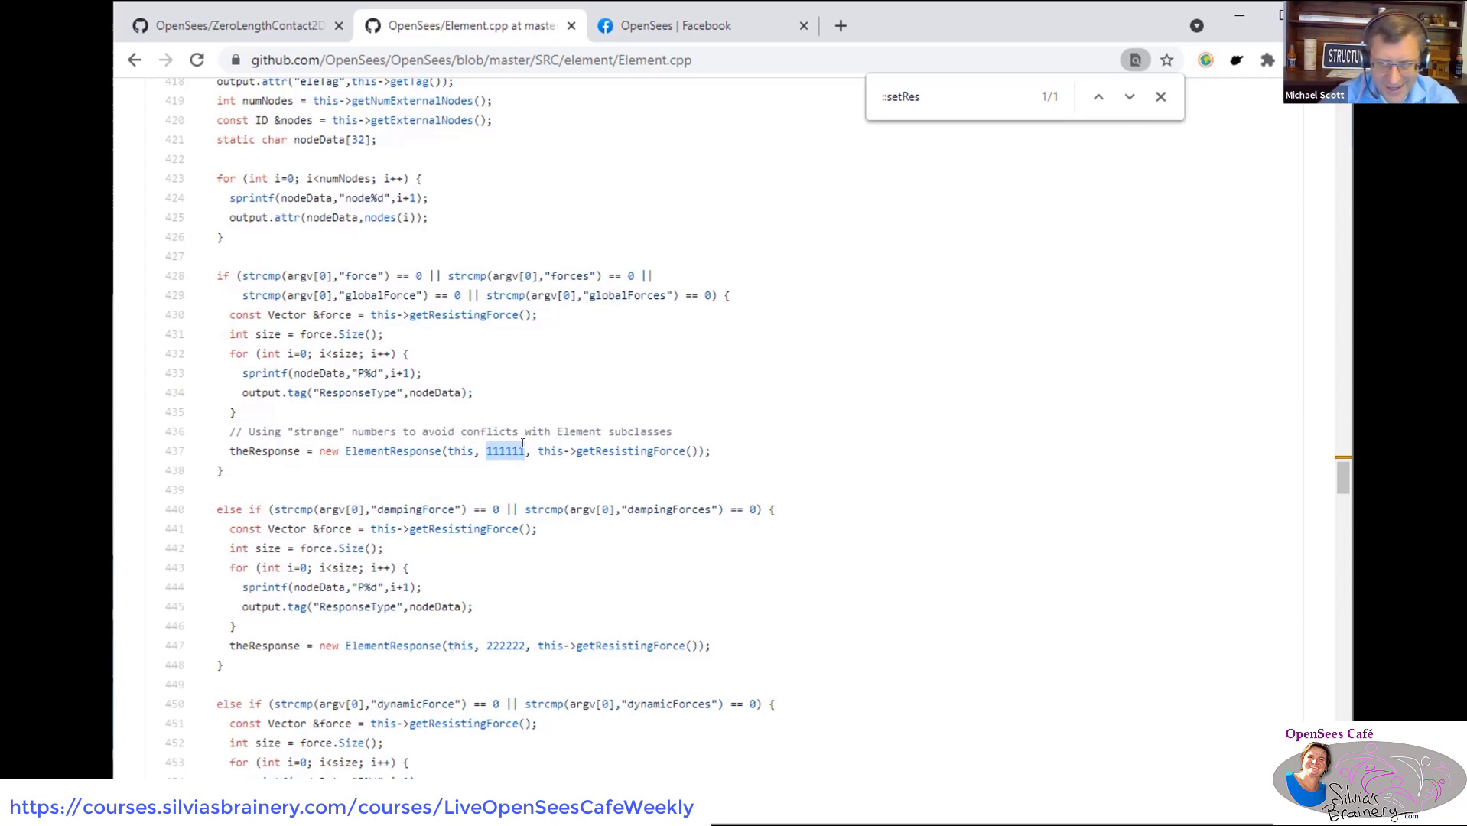
scroll("down", 3)
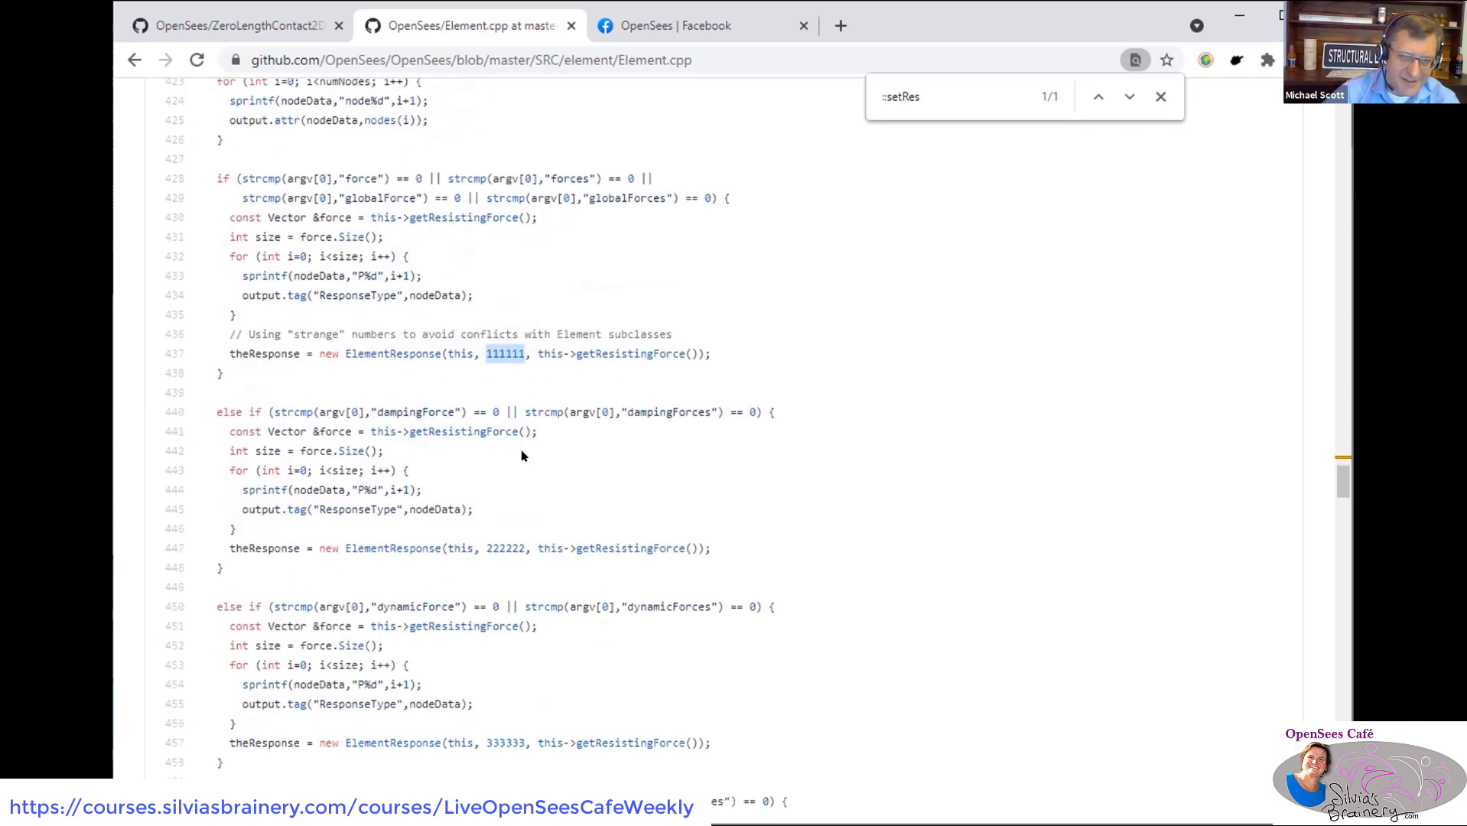
scroll("down", 3)
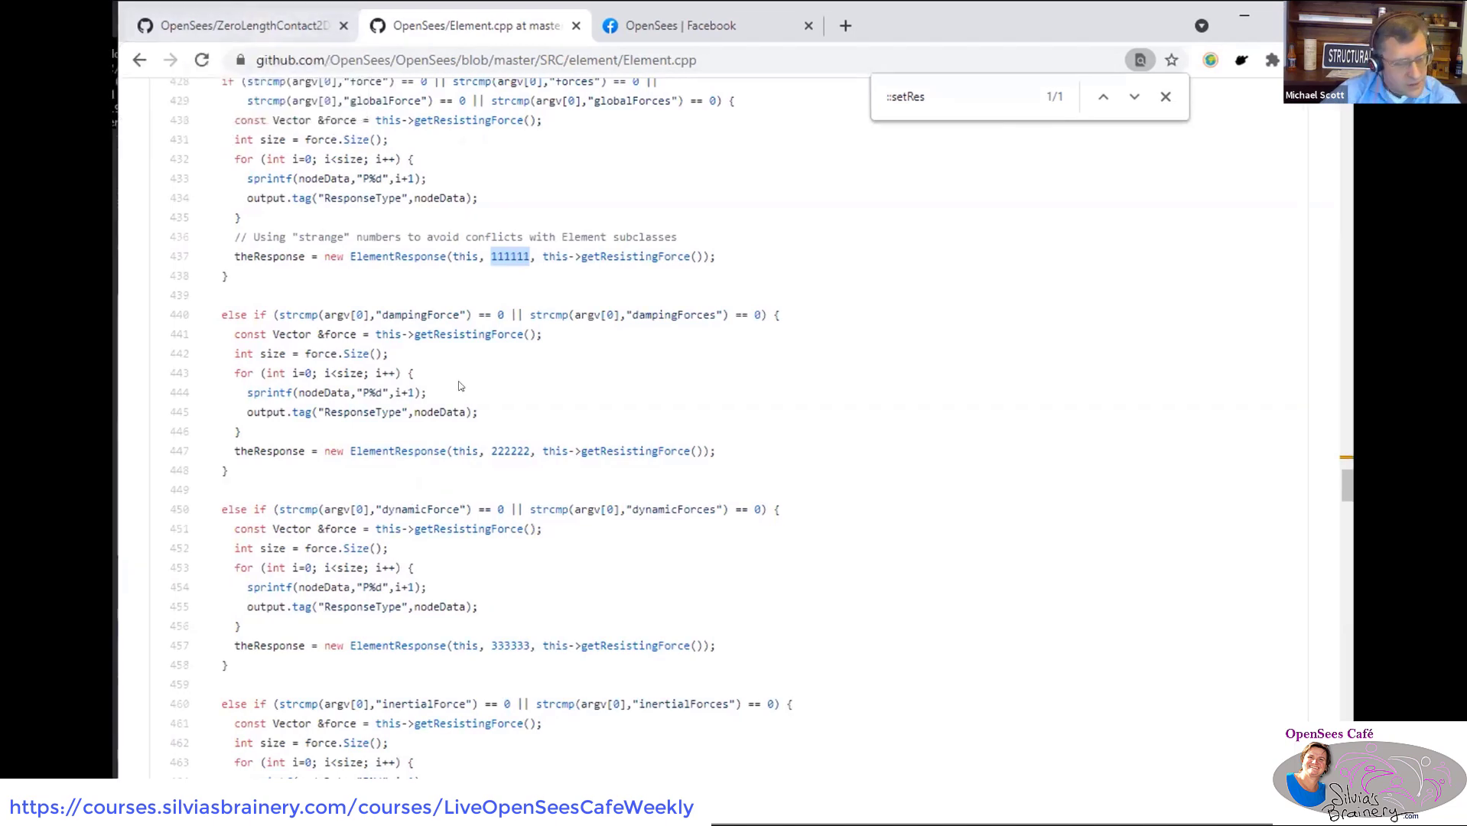
scroll("down", 3)
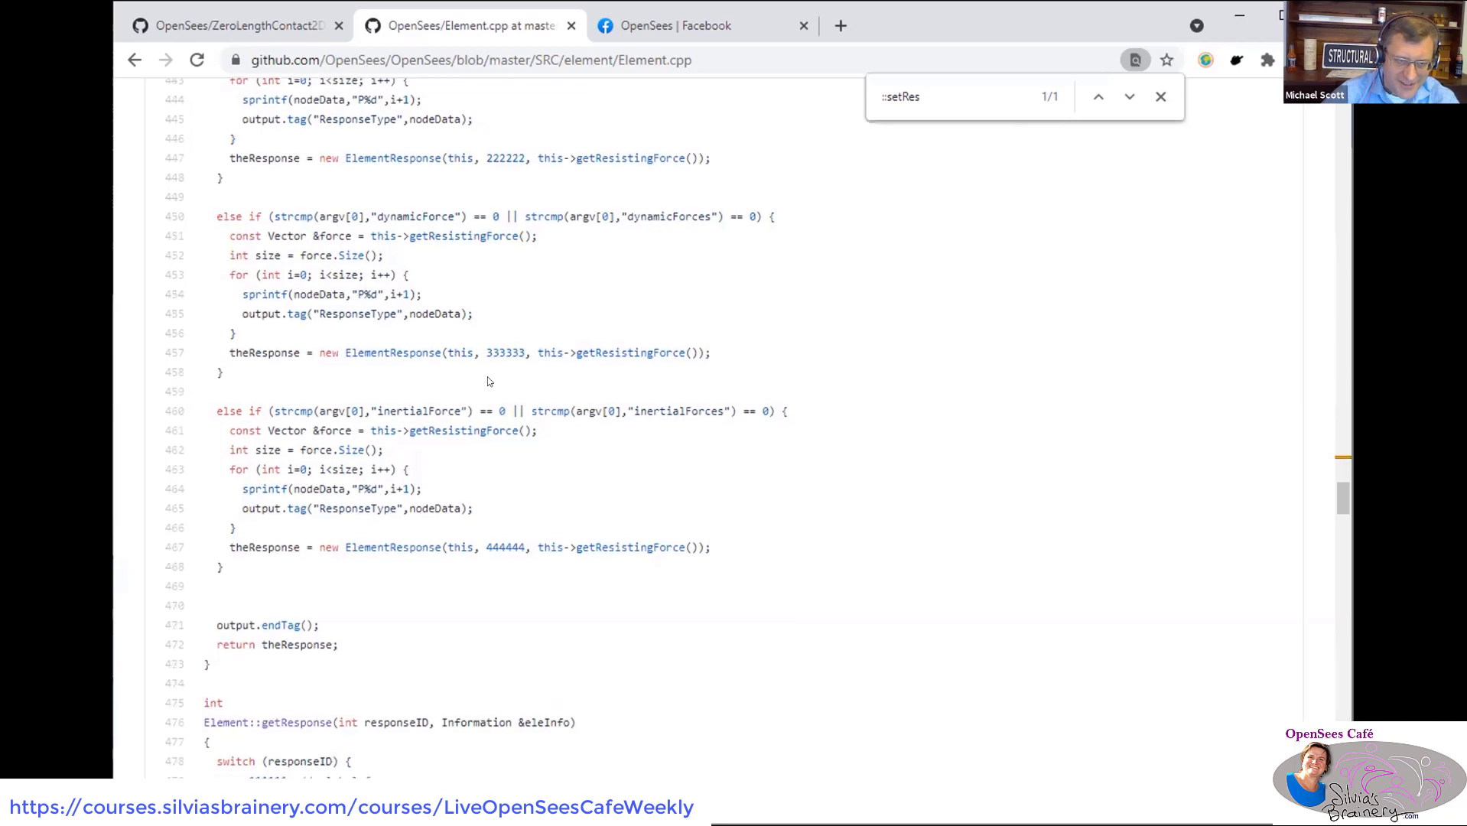
scroll("down", 3)
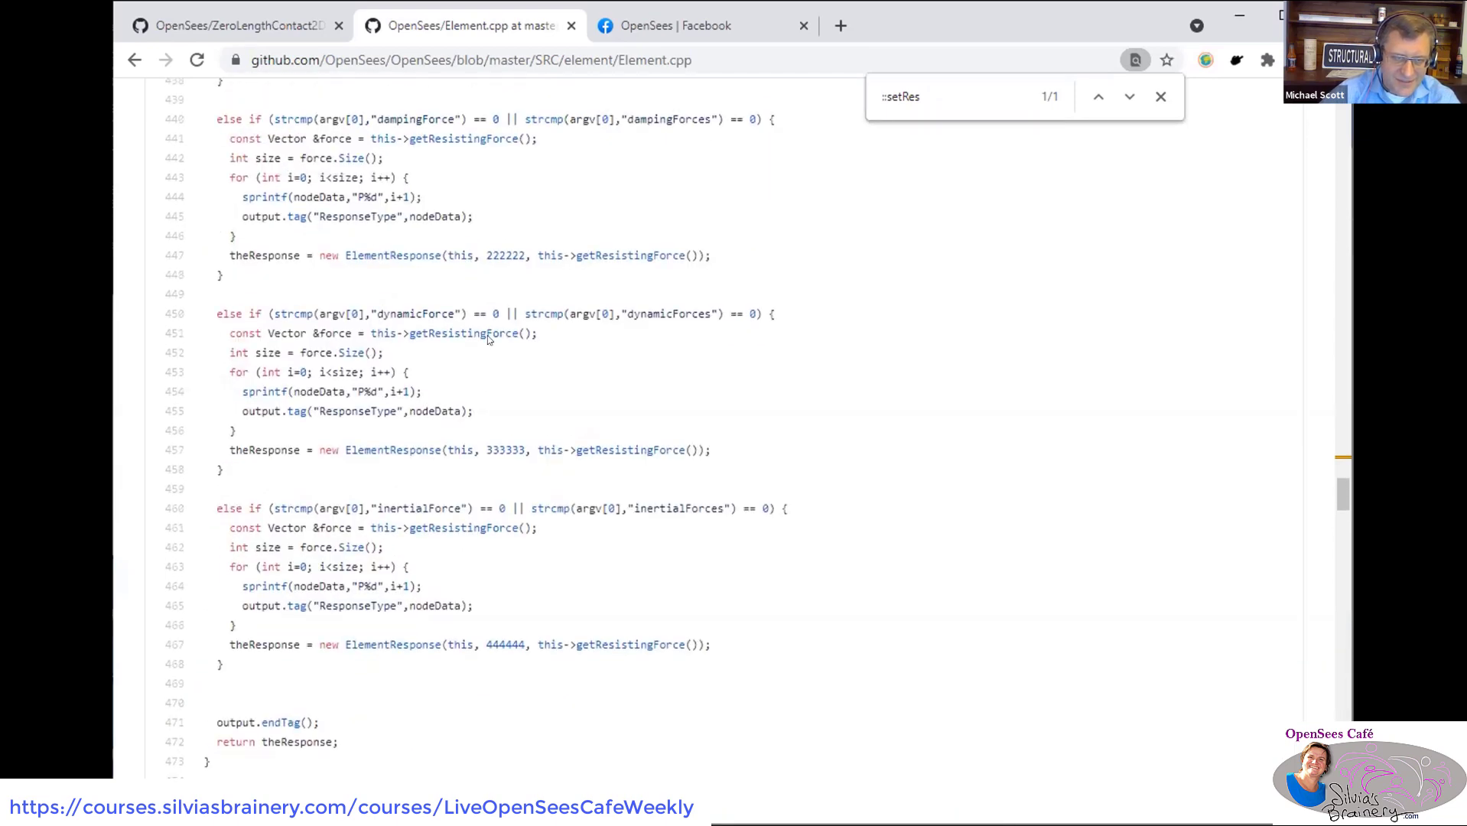
scroll("down", 3)
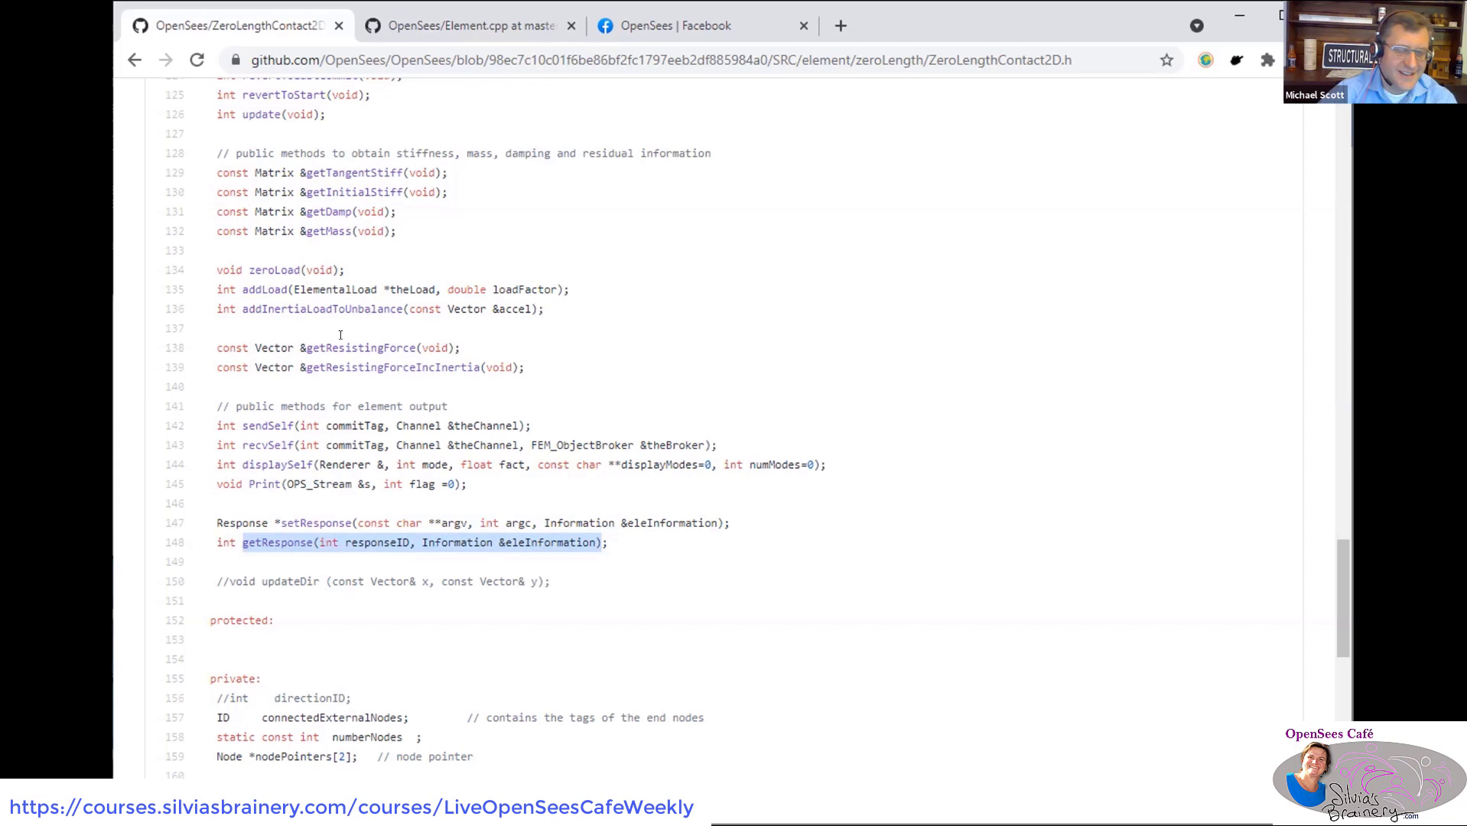
mouse_move(134, 60)
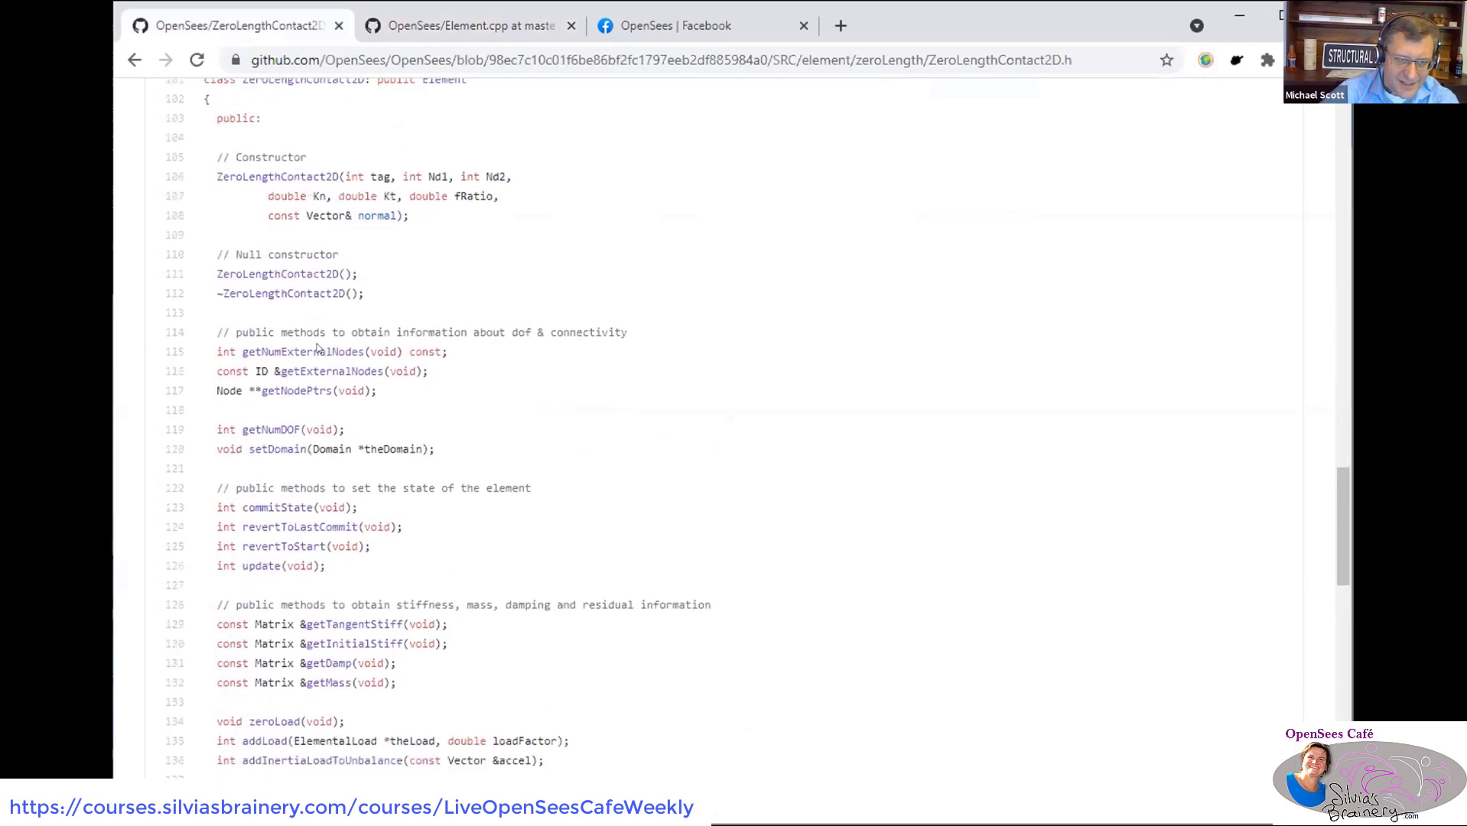
- View ZeroLengthContact2D.h's setResponse/getResponse declarations taking Information, then go to its commit history
scroll("down", 3)
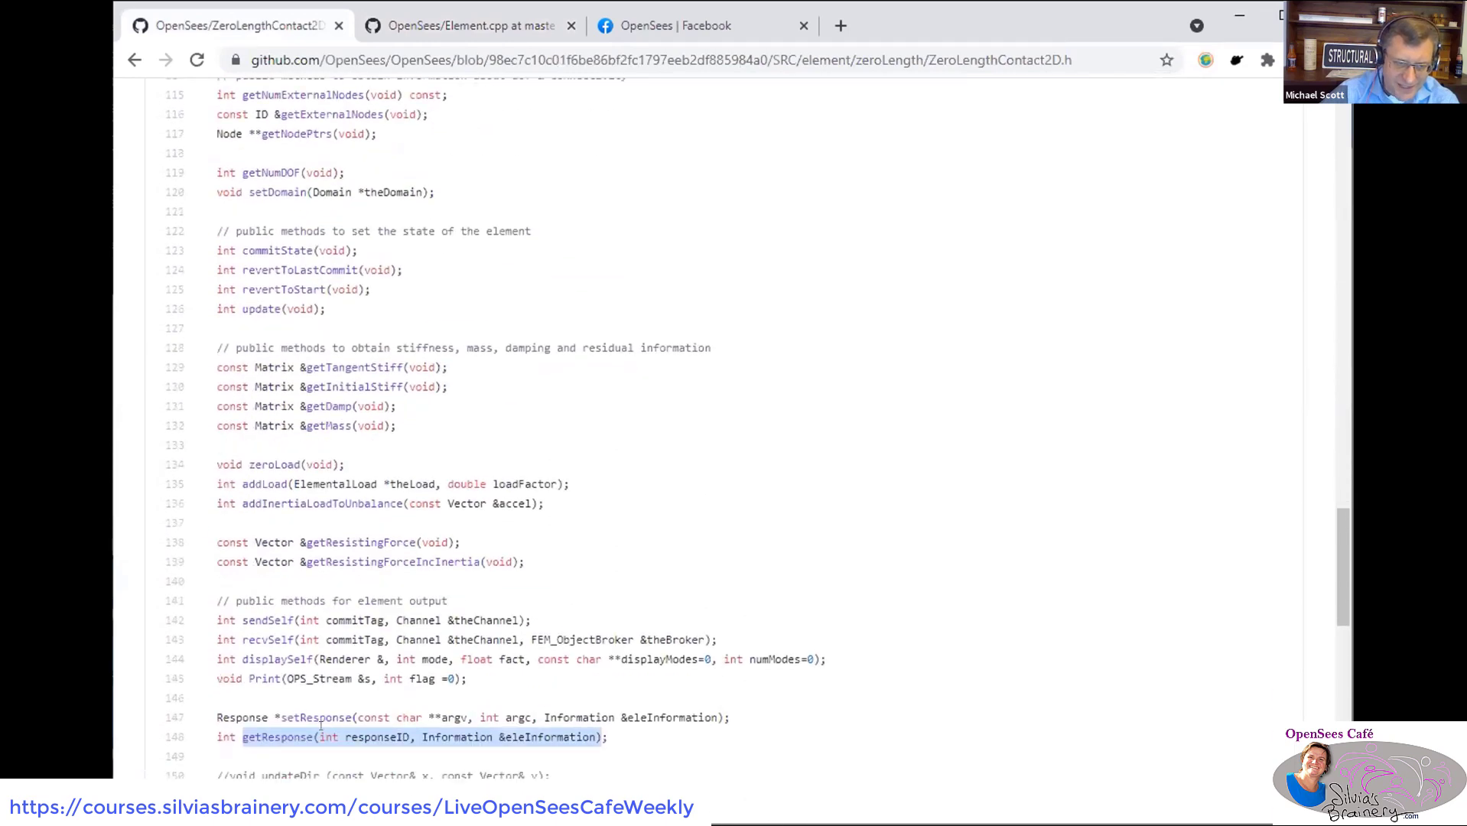
left_click(403, 724)
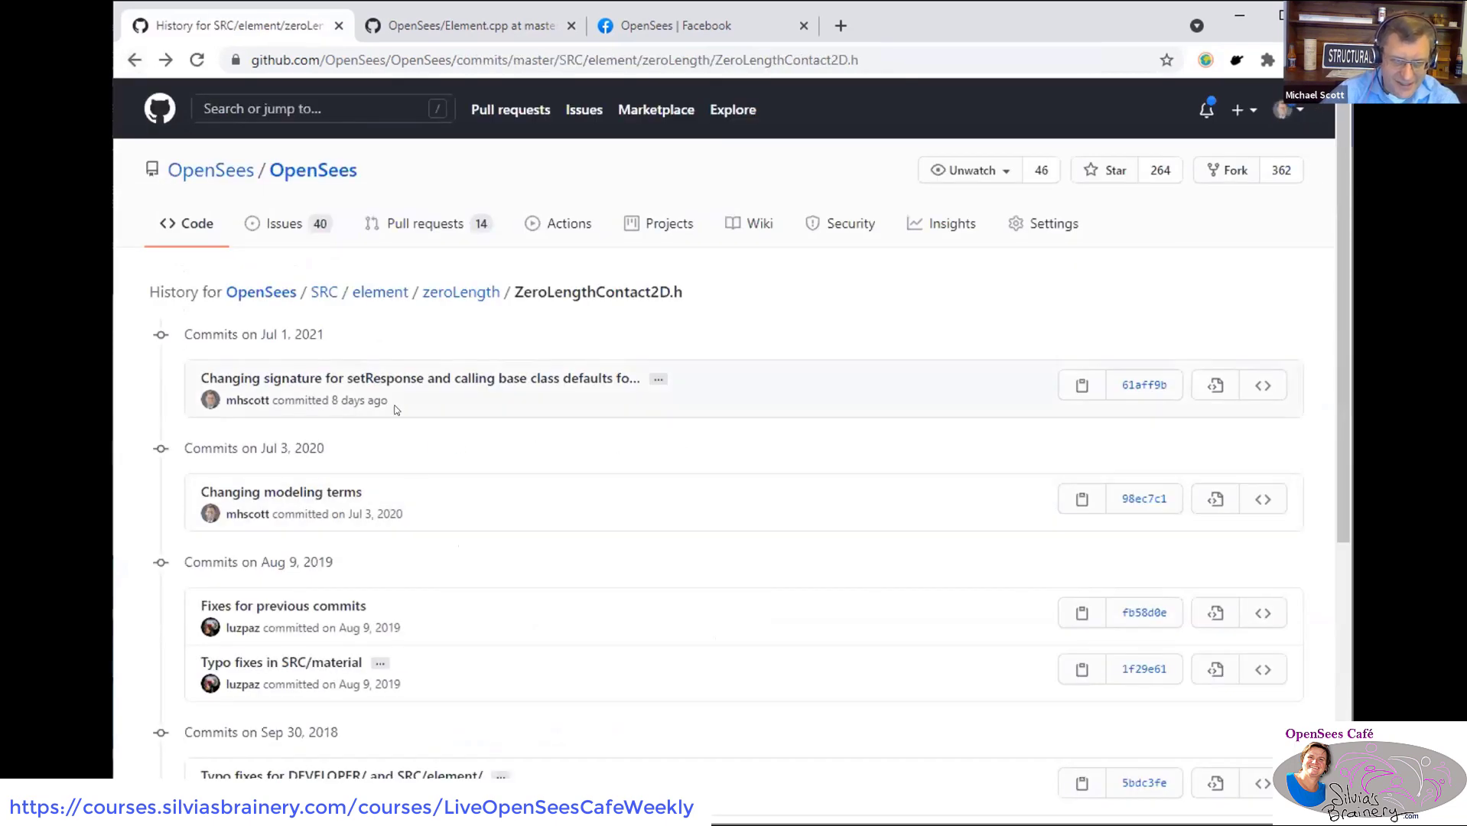
- Browse the zeroLength folder at the May 21 commit 22d51bf and select ZeroLengthContact2D.cpp
left_click(460, 291)
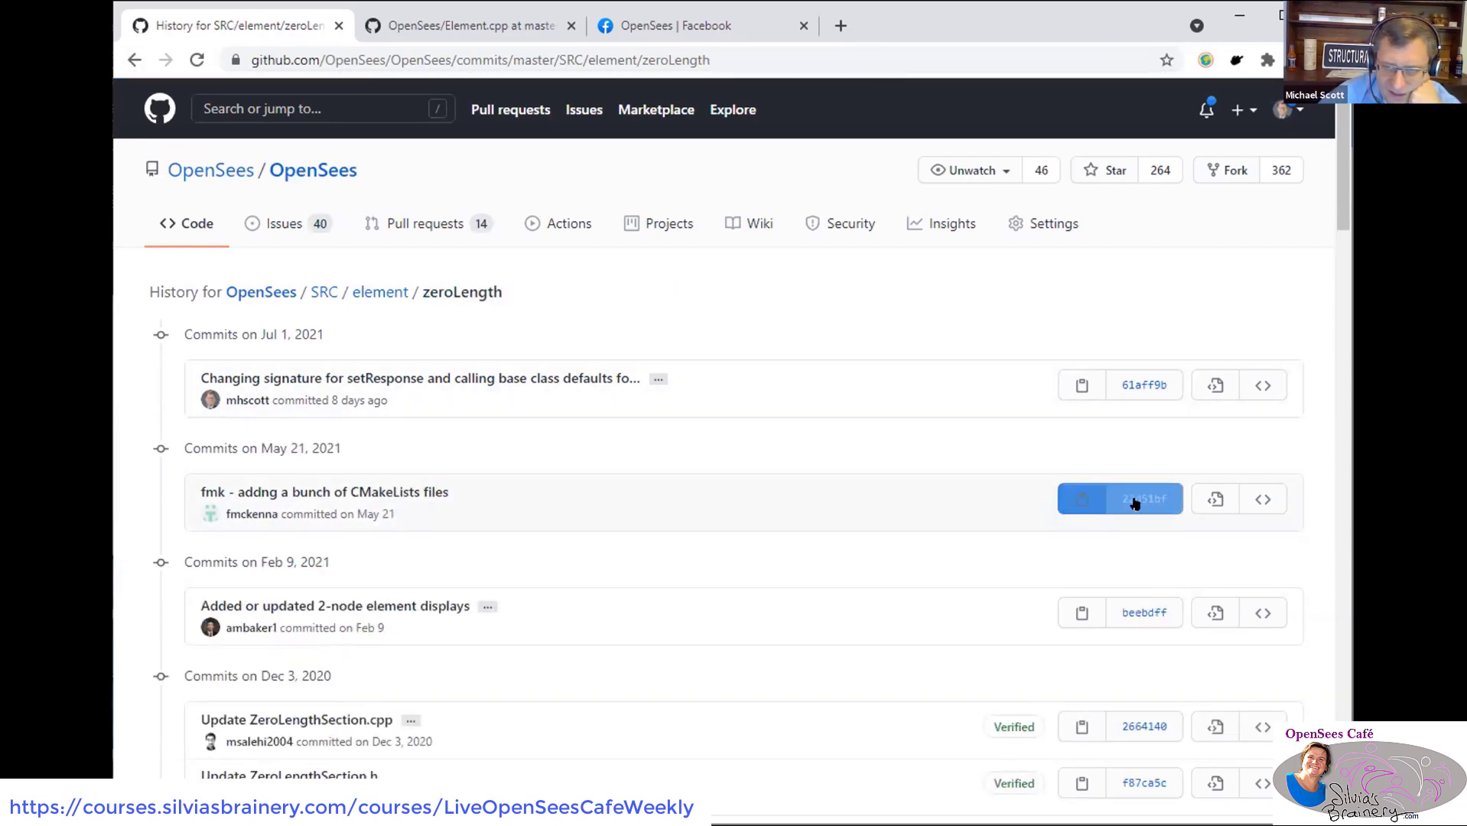
left_click(1120, 497)
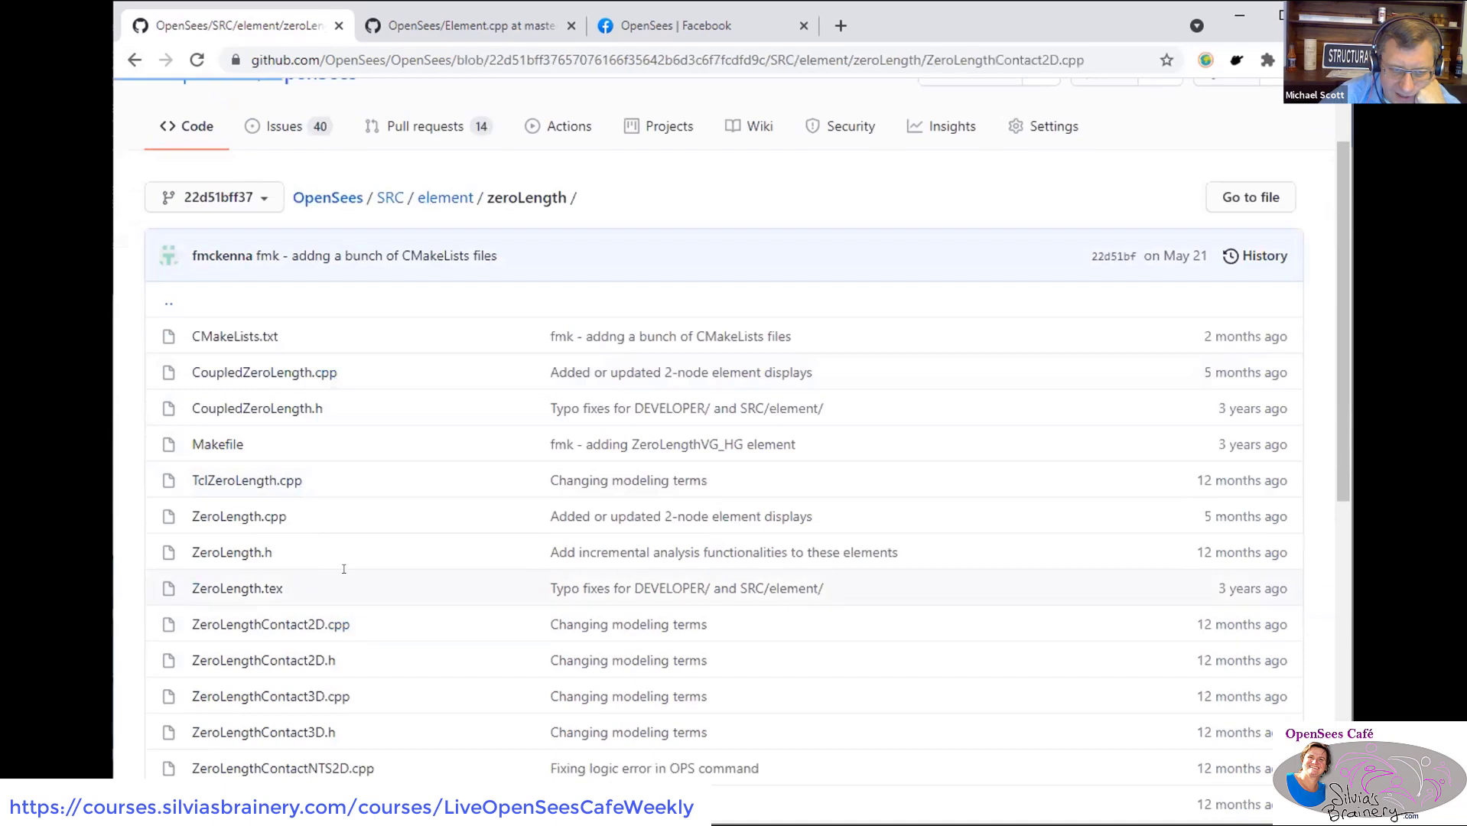
left_click(271, 624)
type("::getRespon")
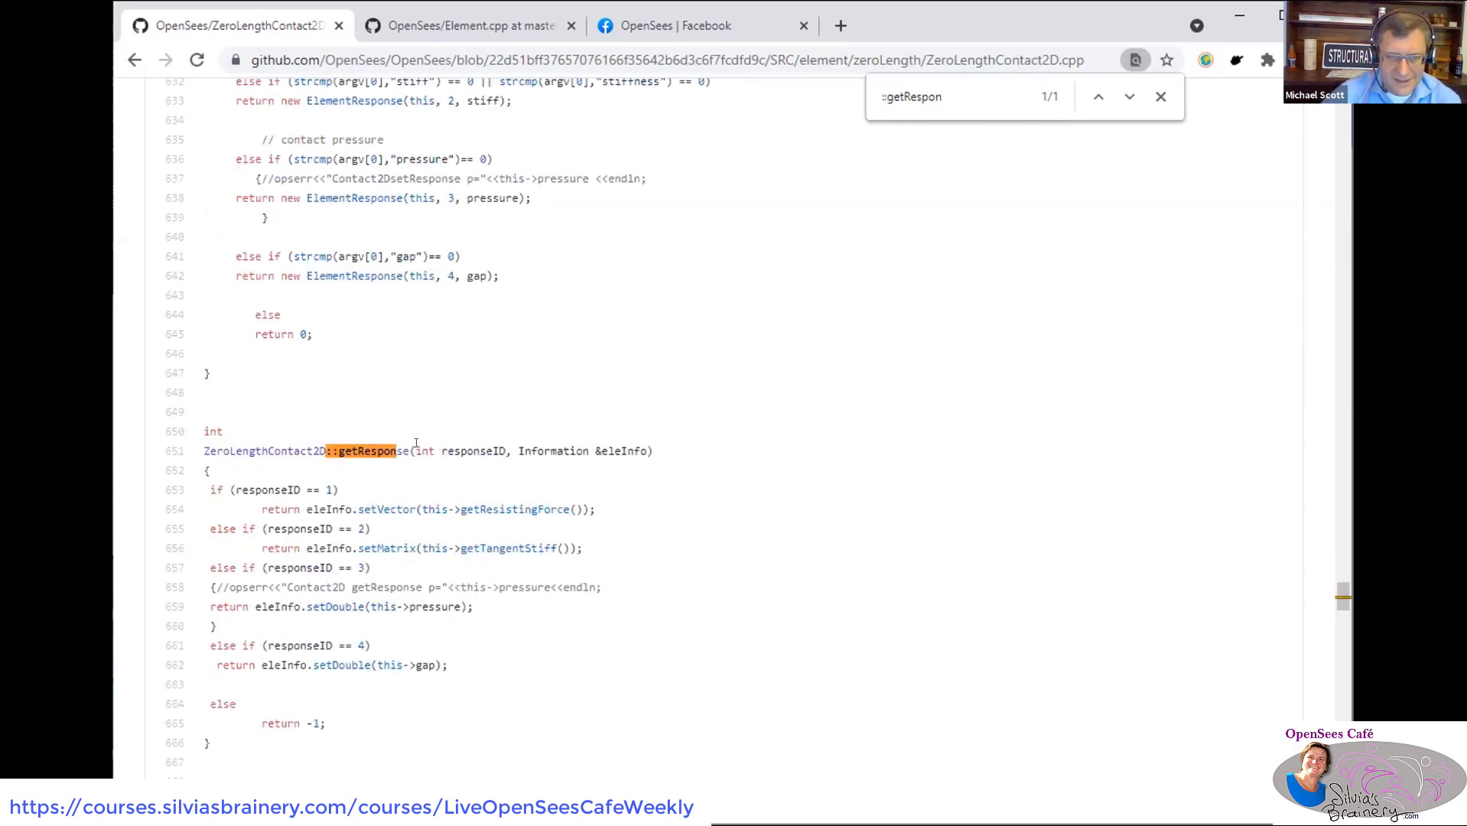
mouse_move(416, 452)
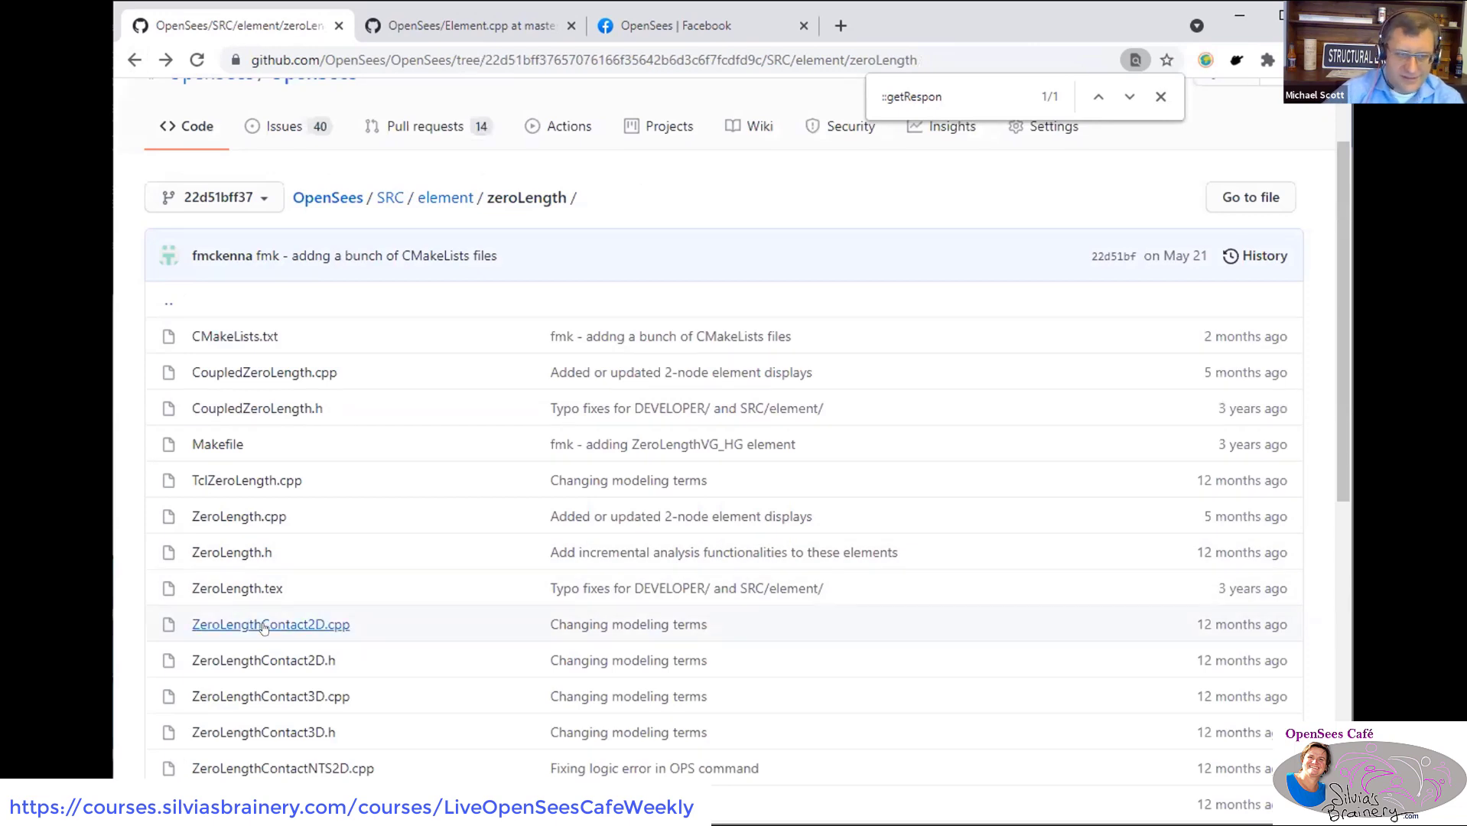
mouse_move(271, 624)
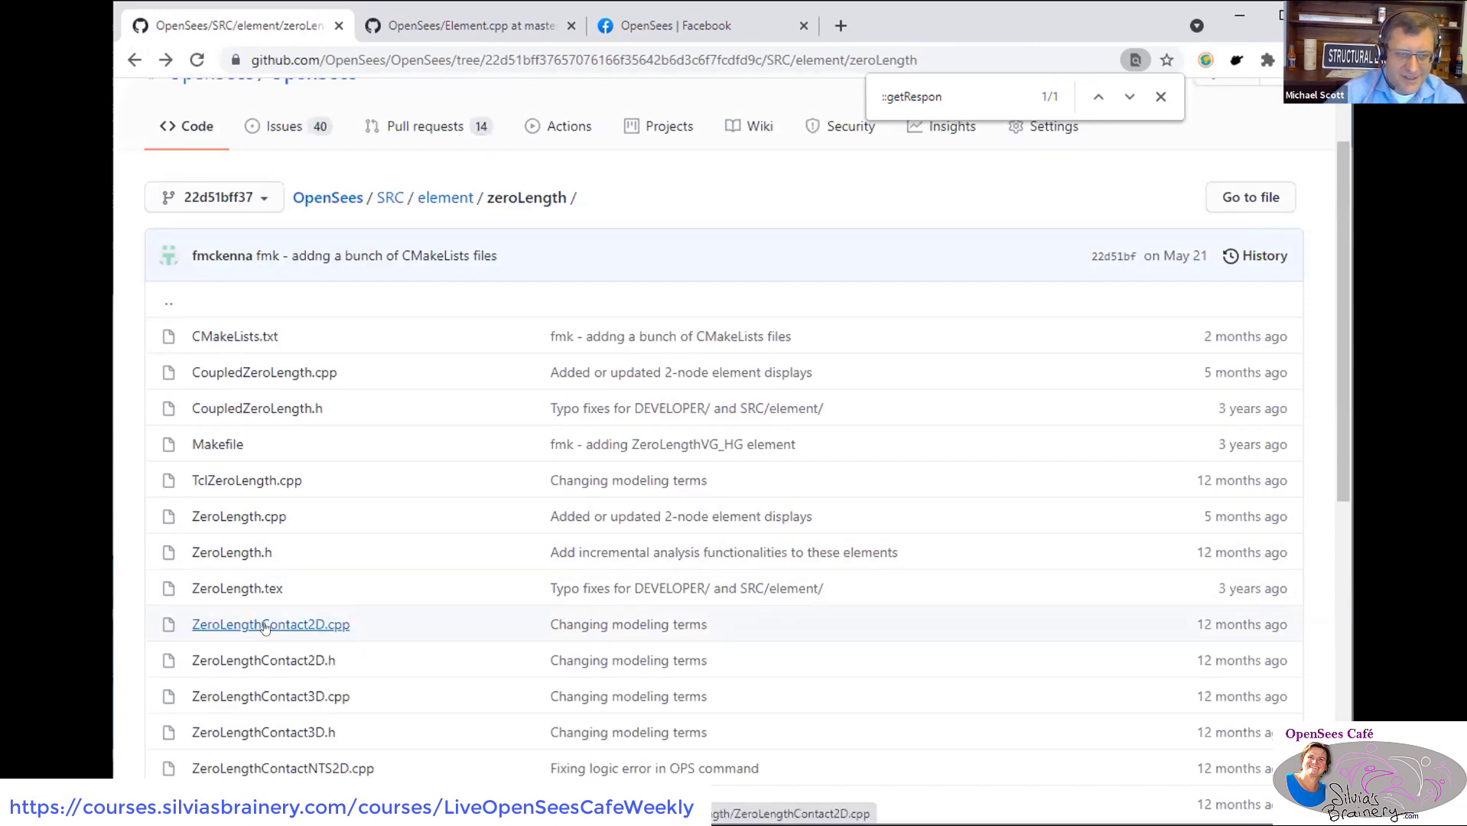
- Leave the old ZeroLengthContact2D.cpp and return to the zeroLength folder's commit history
left_click(271, 624)
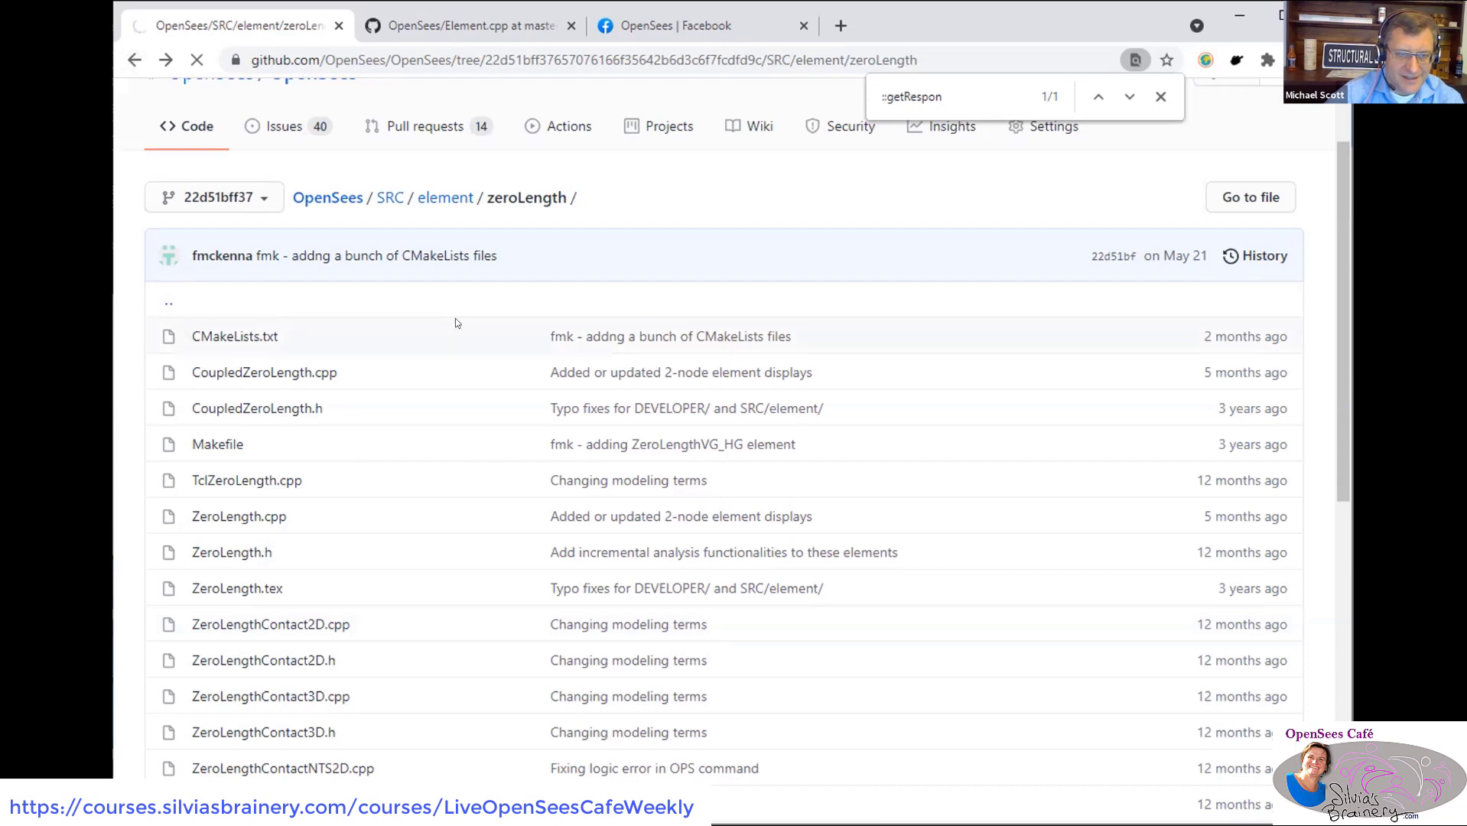
left_click(1263, 255)
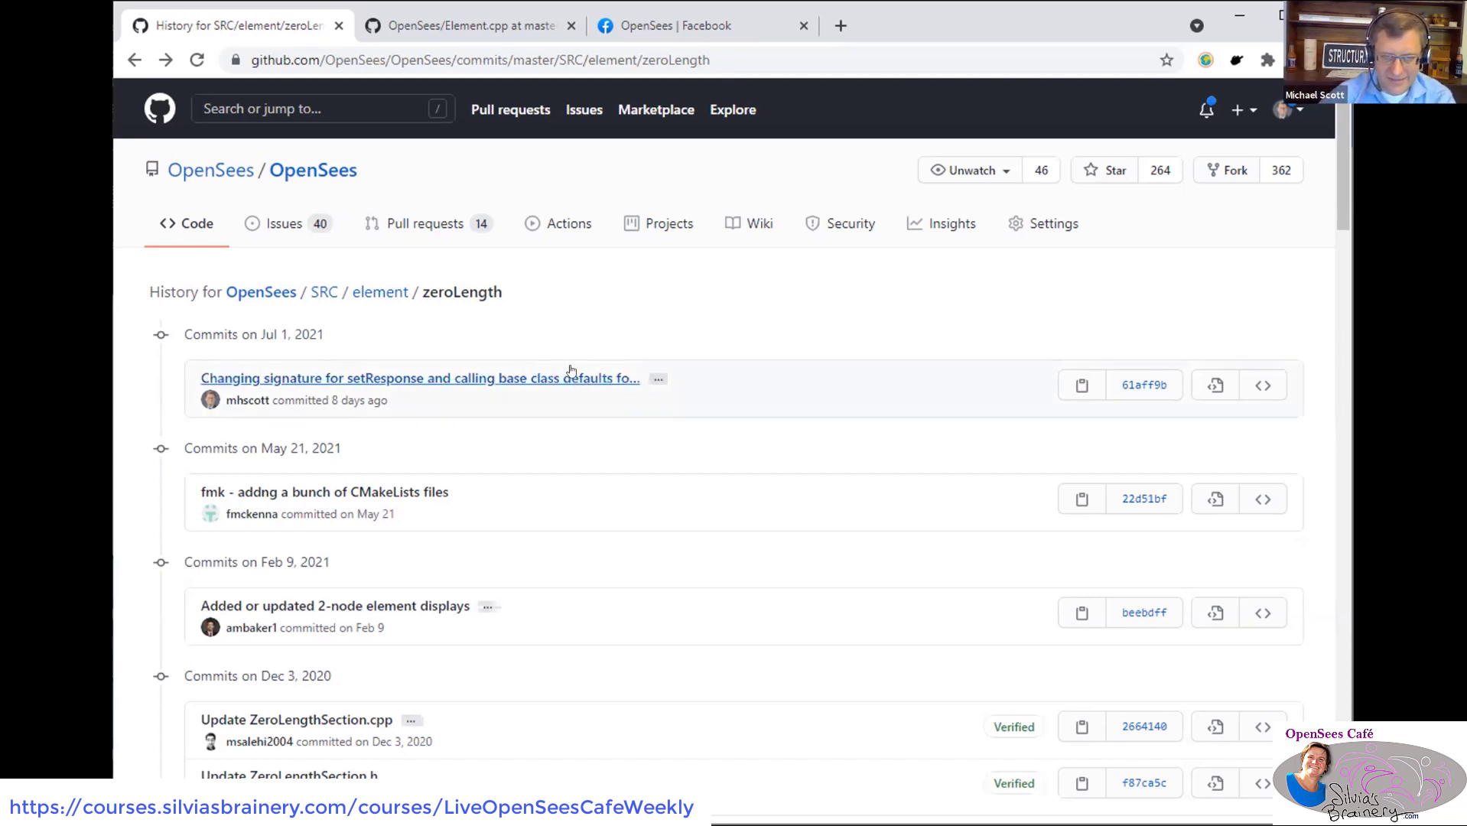
- Review the diff of the July 1 commit 61aff9b changing the setResponse signature
left_click(1142, 383)
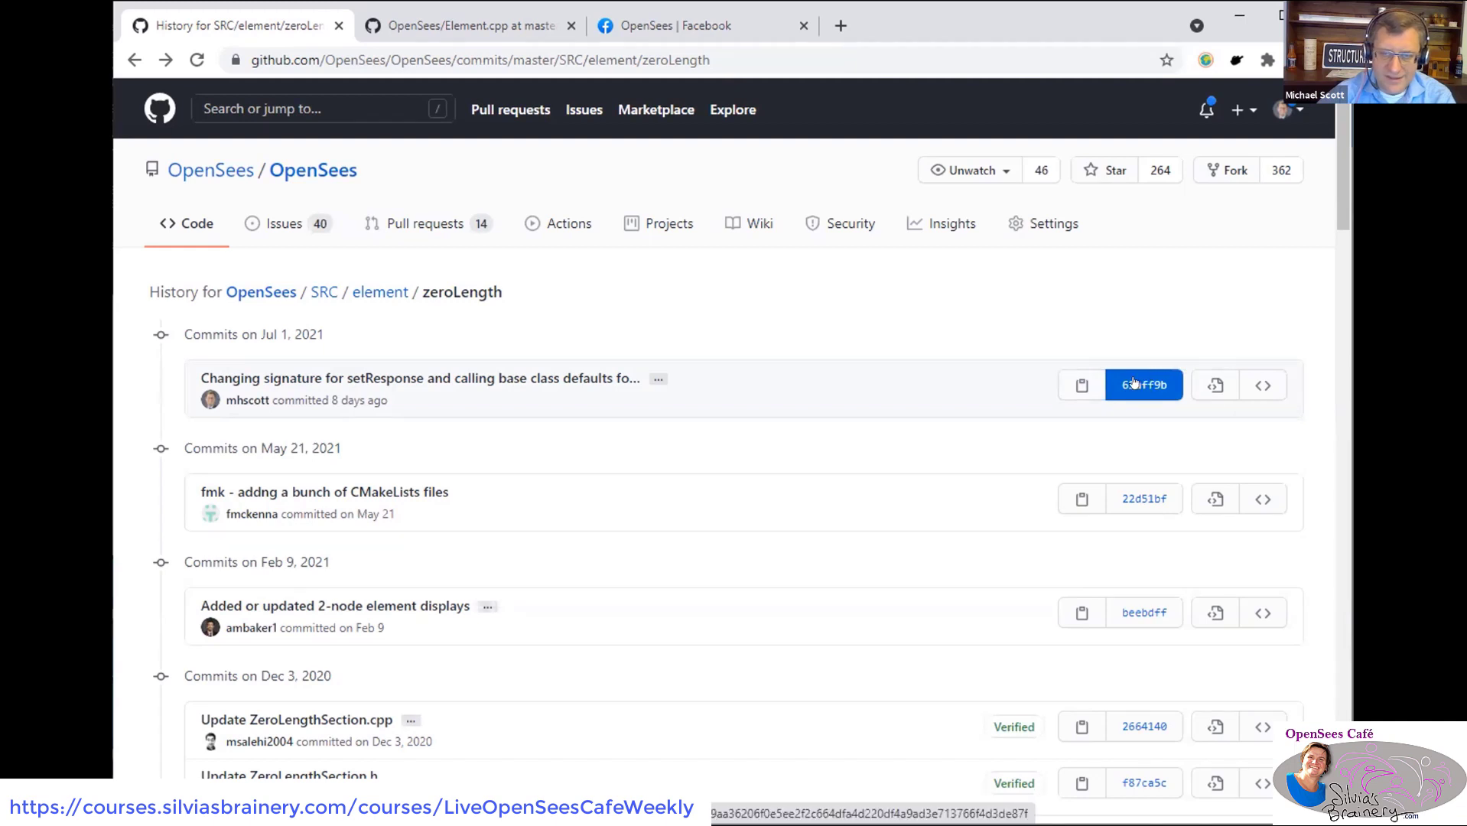
left_click(1143, 384)
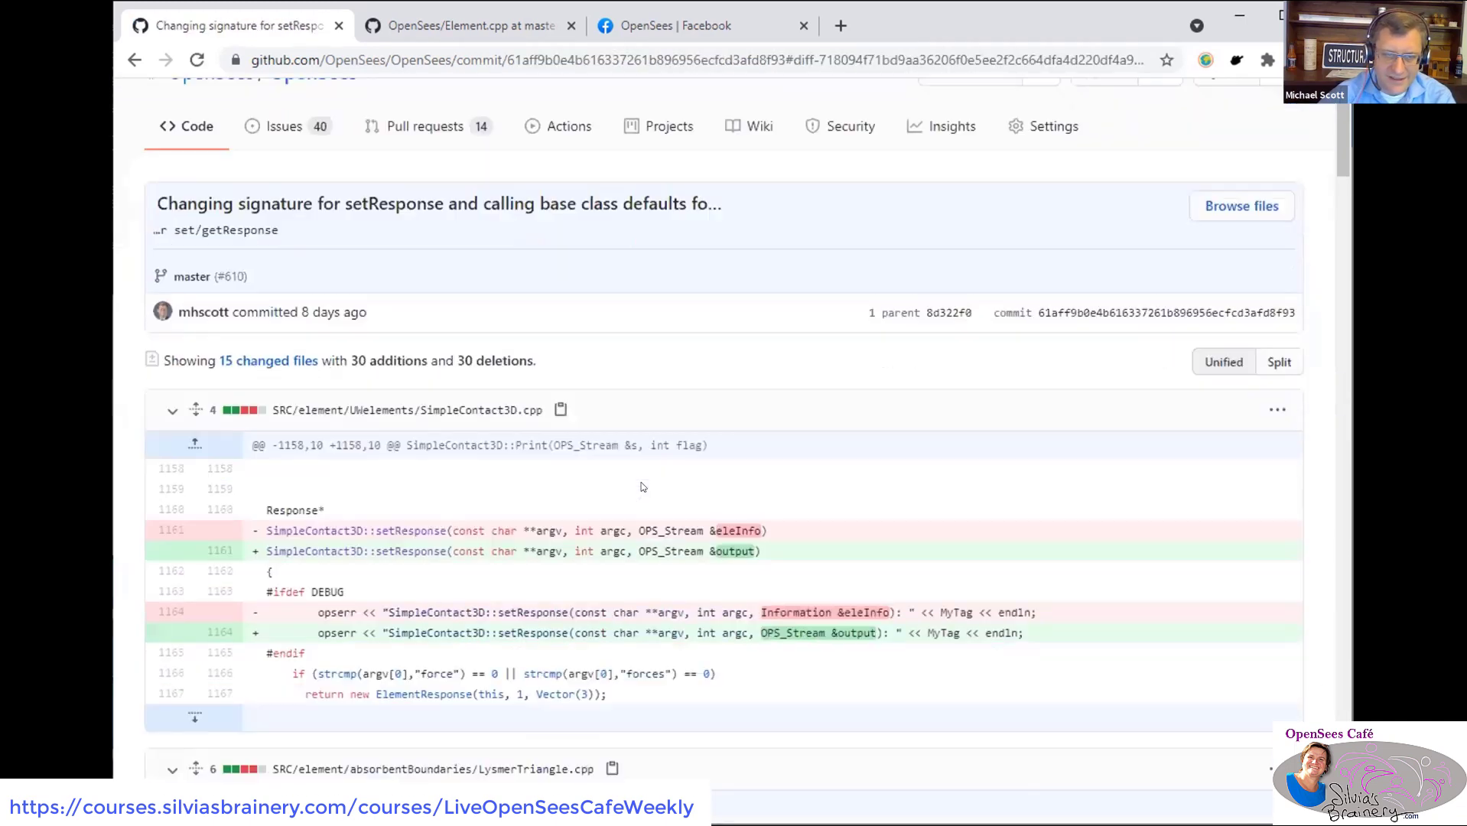
scroll("down", 3)
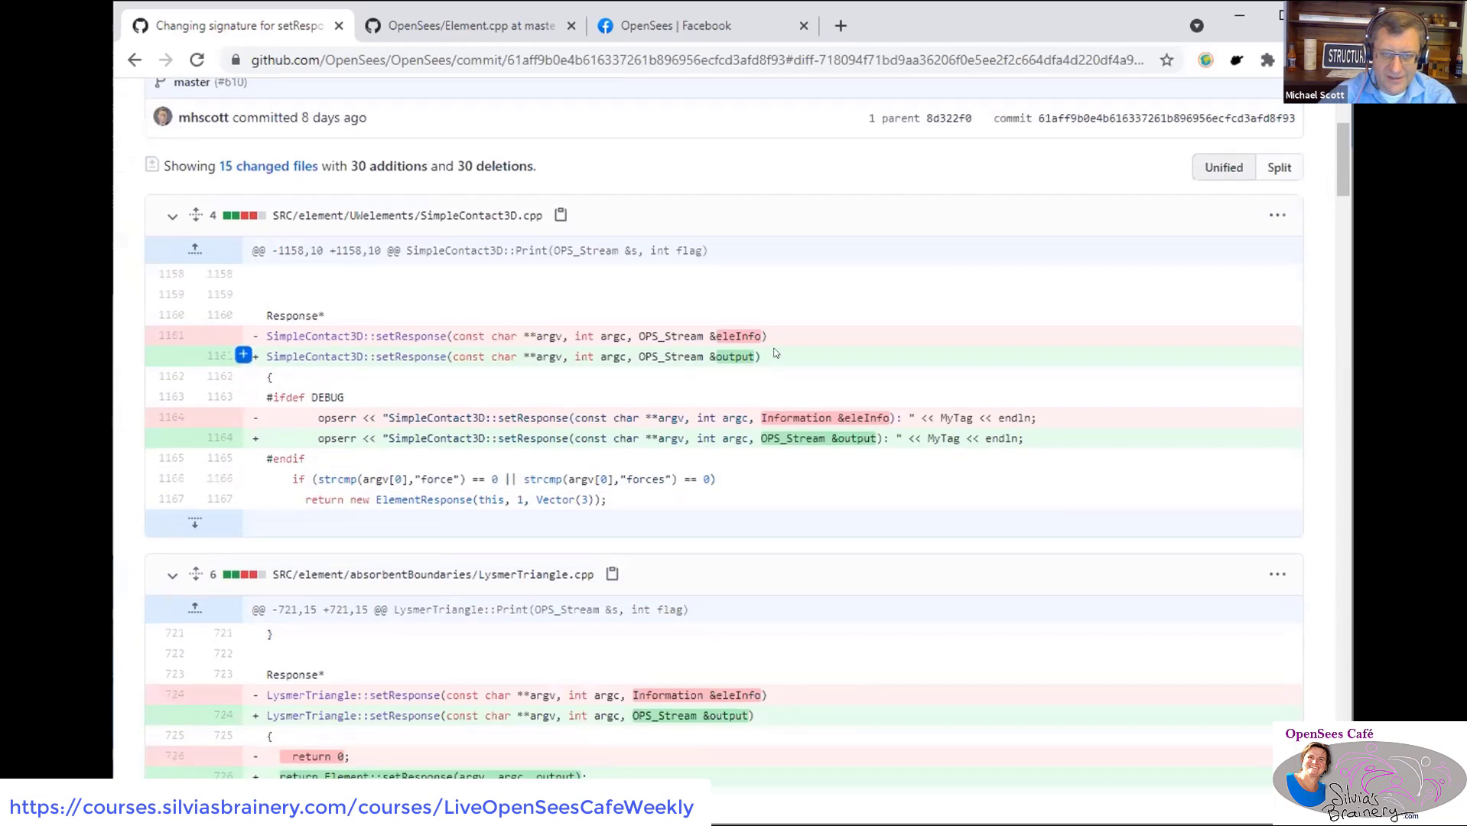
scroll("down", 3)
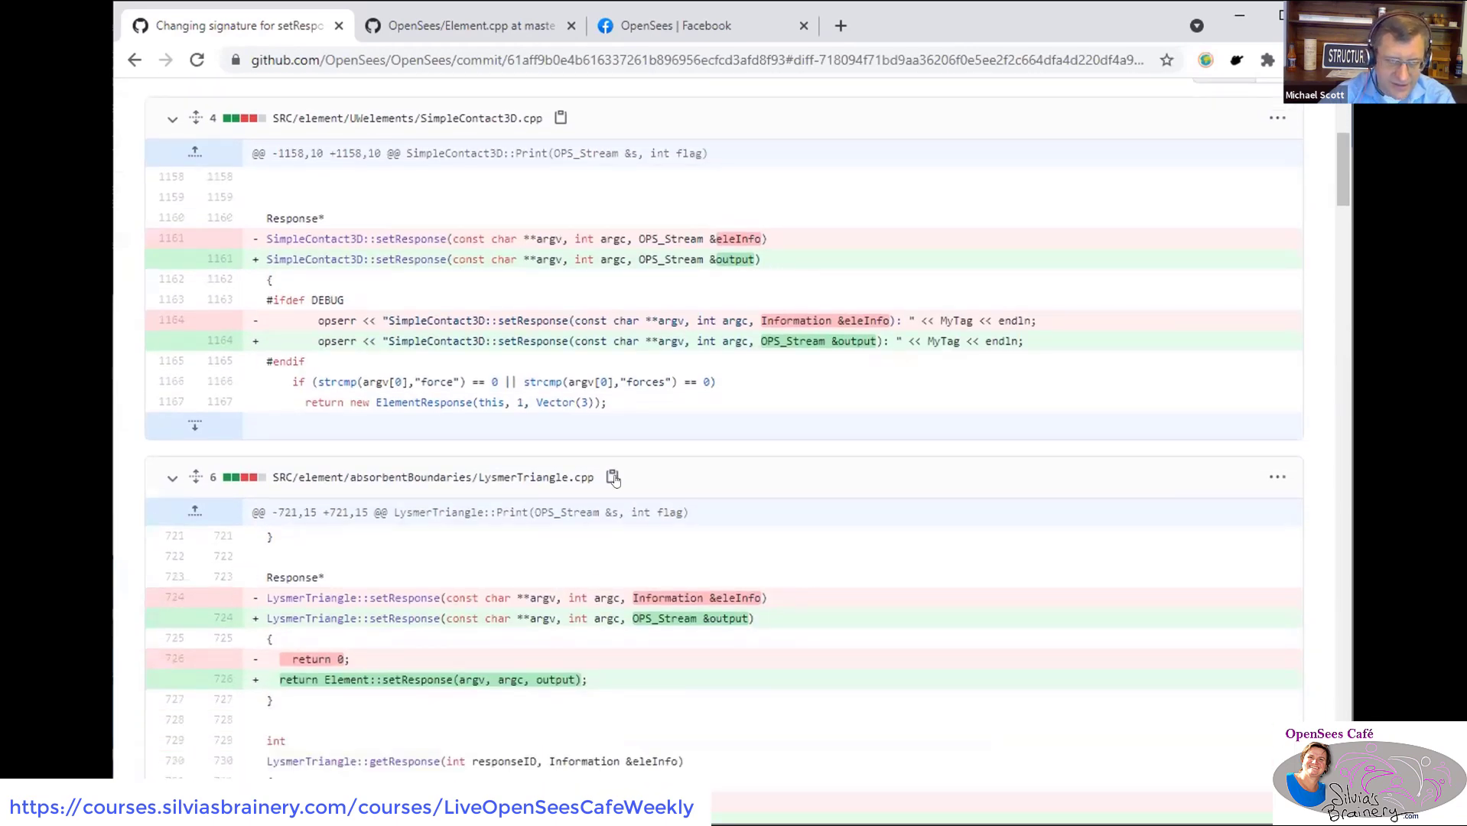
- Browse the zeroLength folder at commit 61aff9b and select the updated ZeroLengthContact2D.cpp
left_click(133, 60)
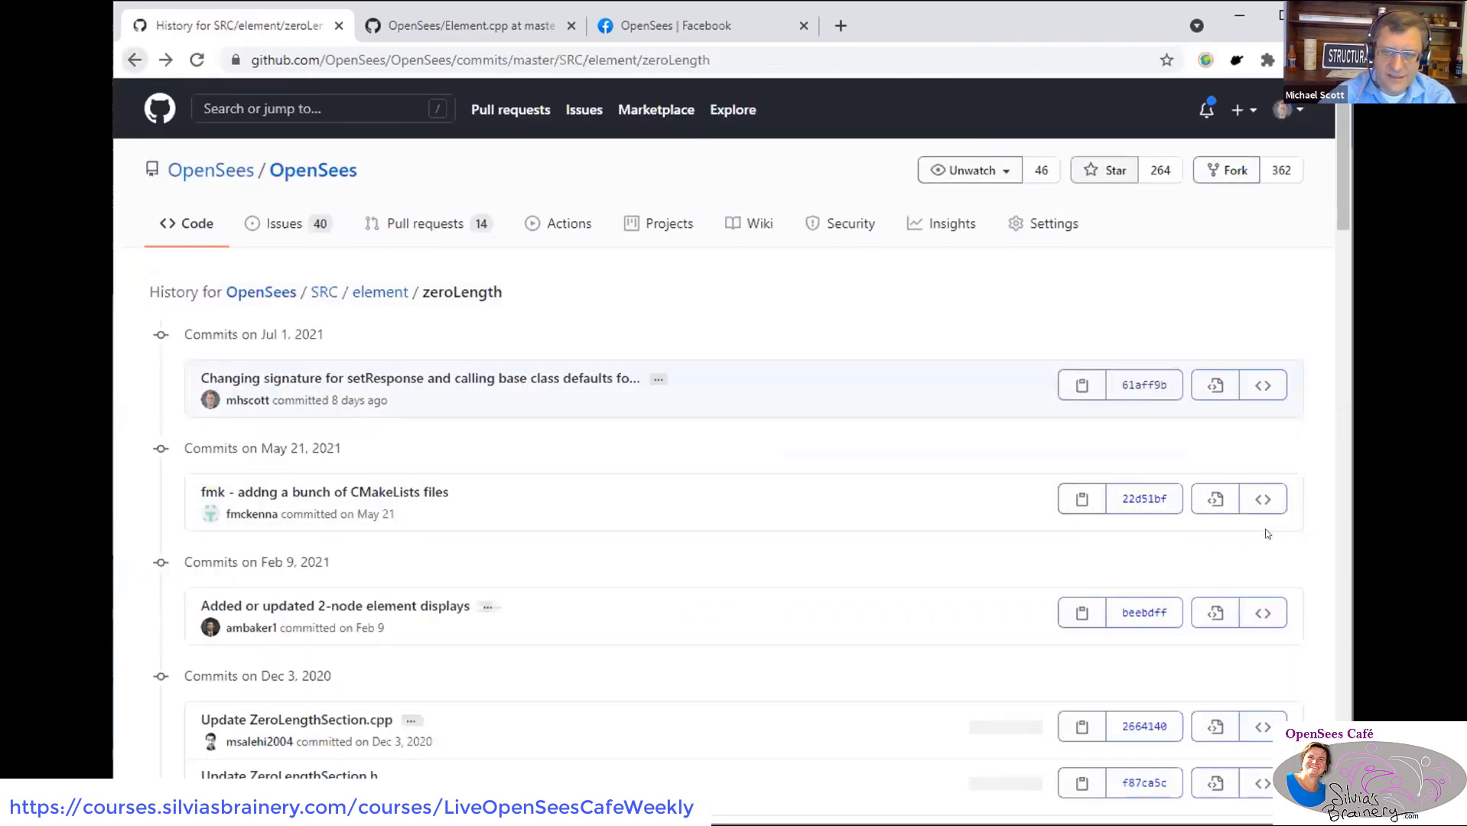
left_click(1215, 384)
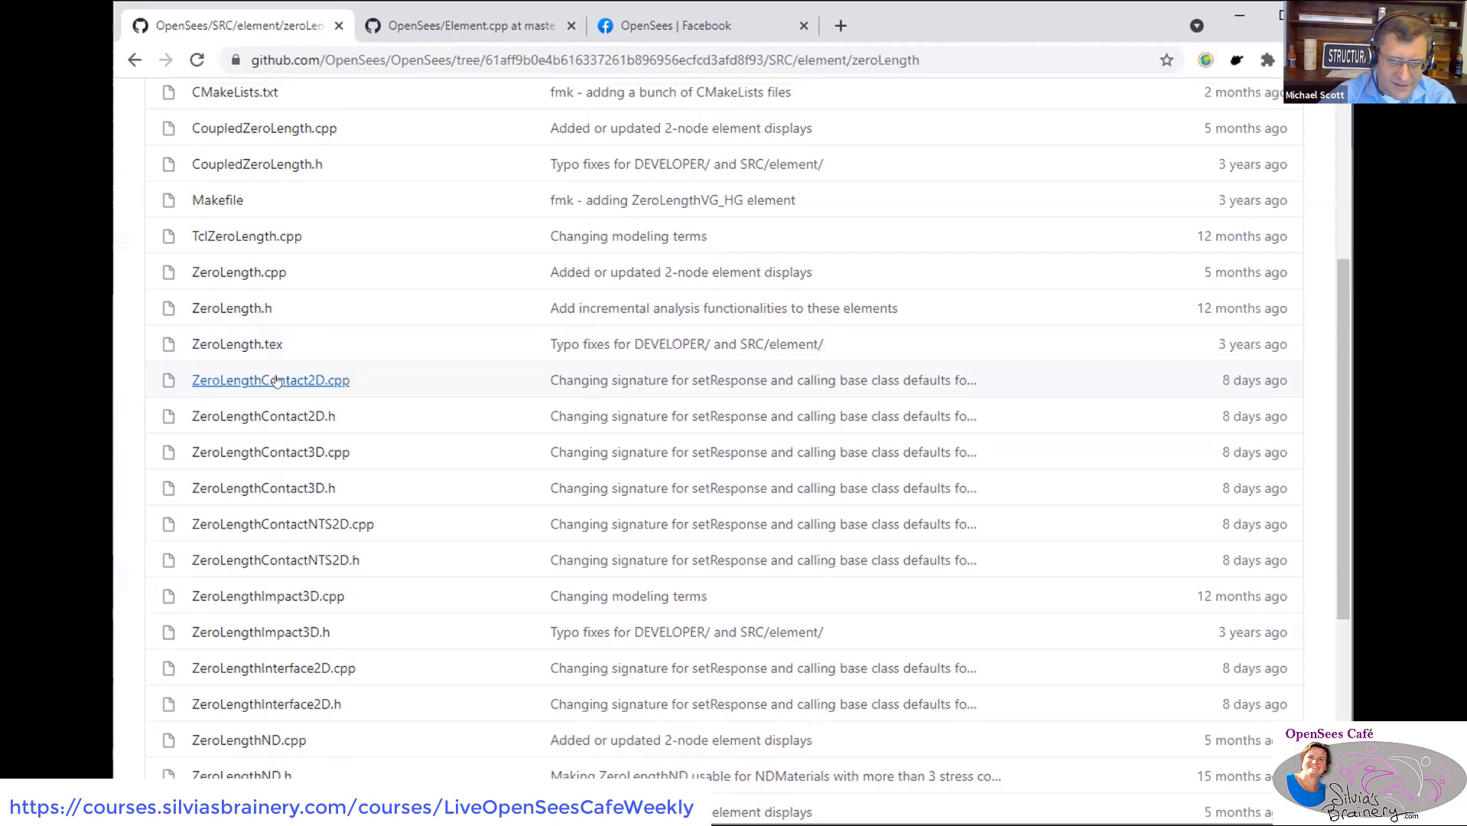
left_click(270, 379)
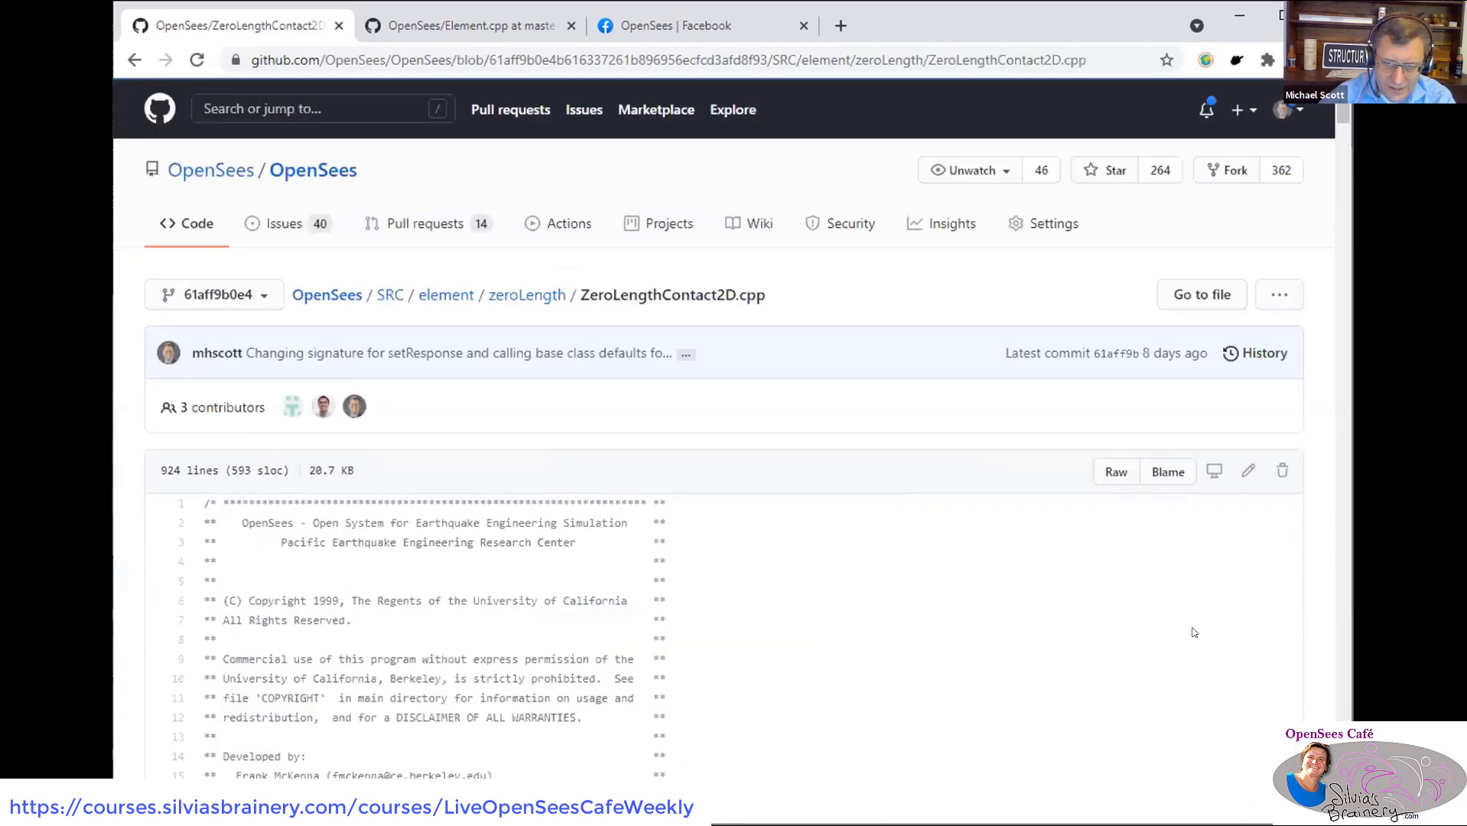
- Search the page for '::setRes' to land on ZeroLengthContact2D::setResponse falling back to Element::setResponse
scroll("down", 3)
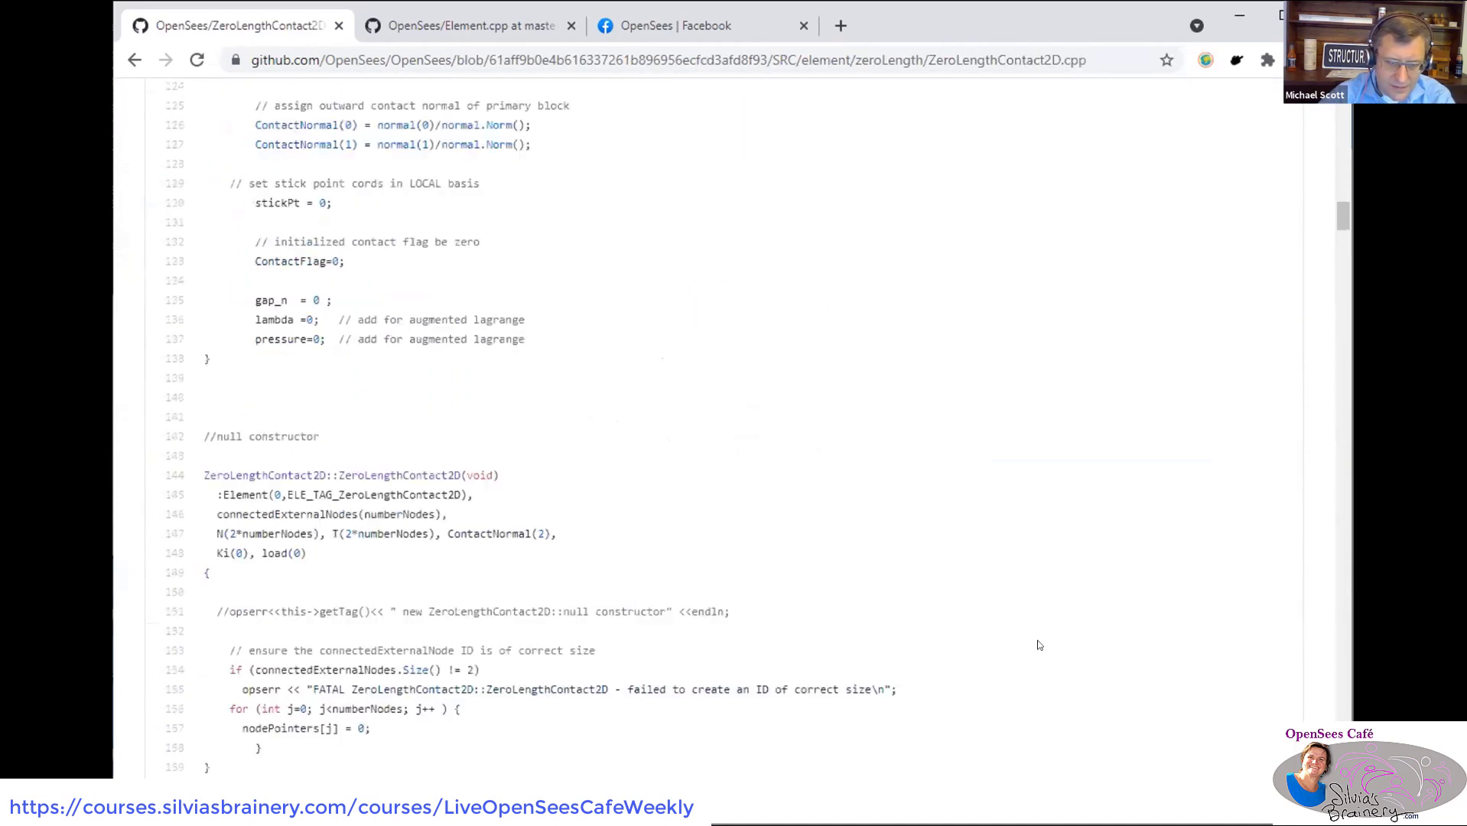
key("ctrl+f")
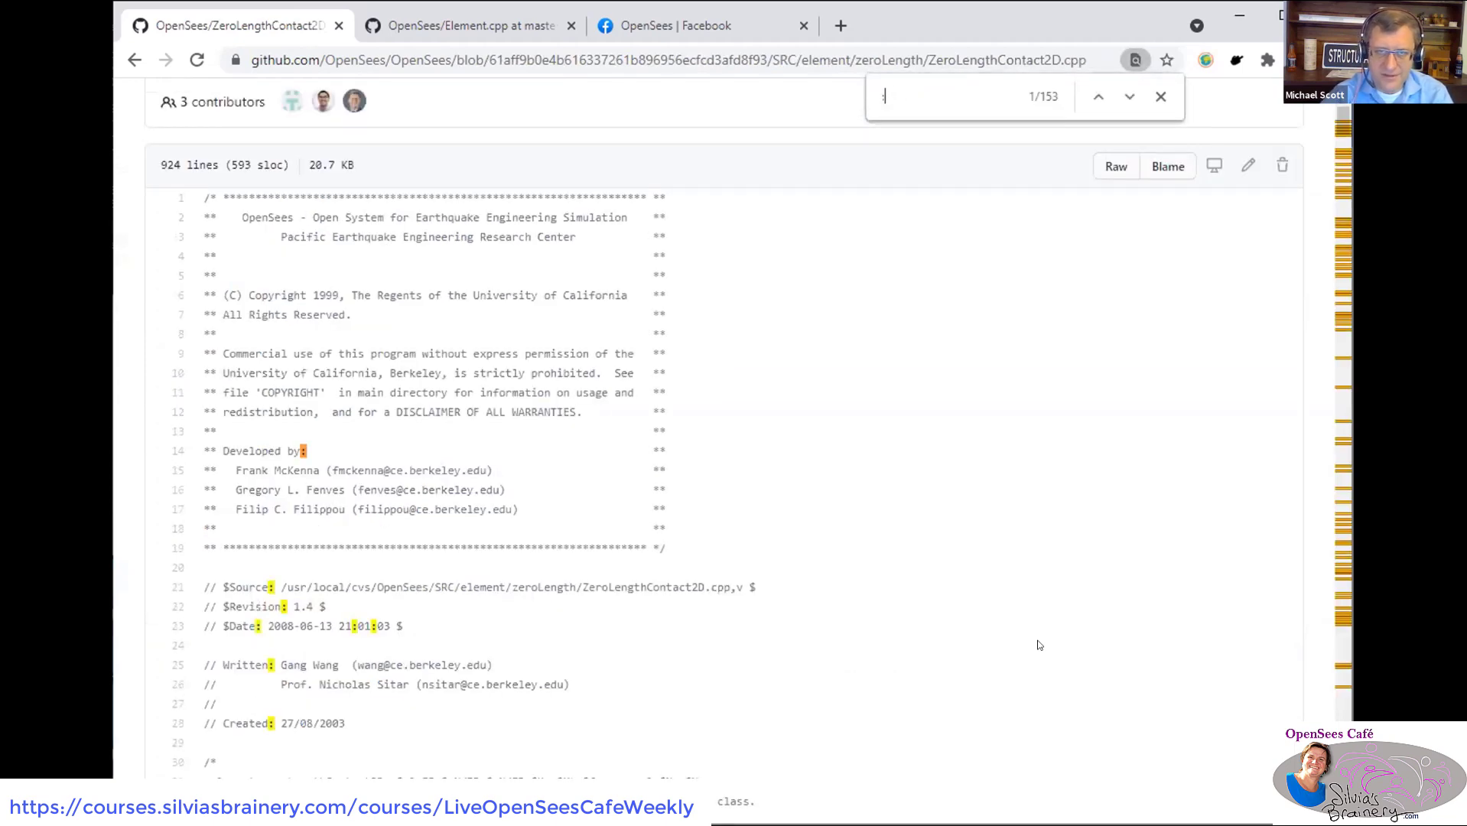
type("::setRes")
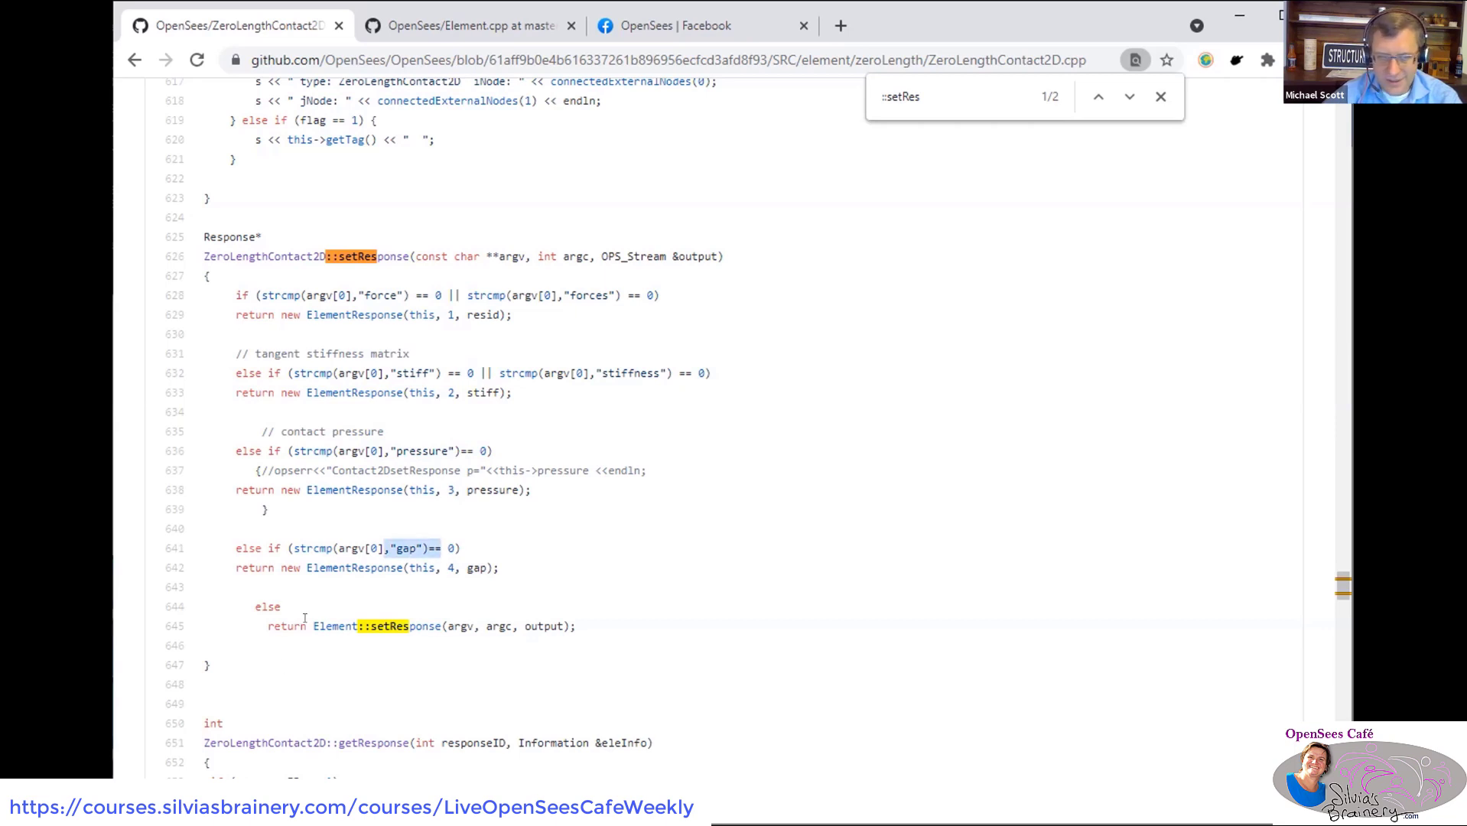
- Highlight setResponse's fallback return of Element::setResponse(argv, argc, output) and scroll on toward getResponse
left_click_drag(313, 626, 575, 626)
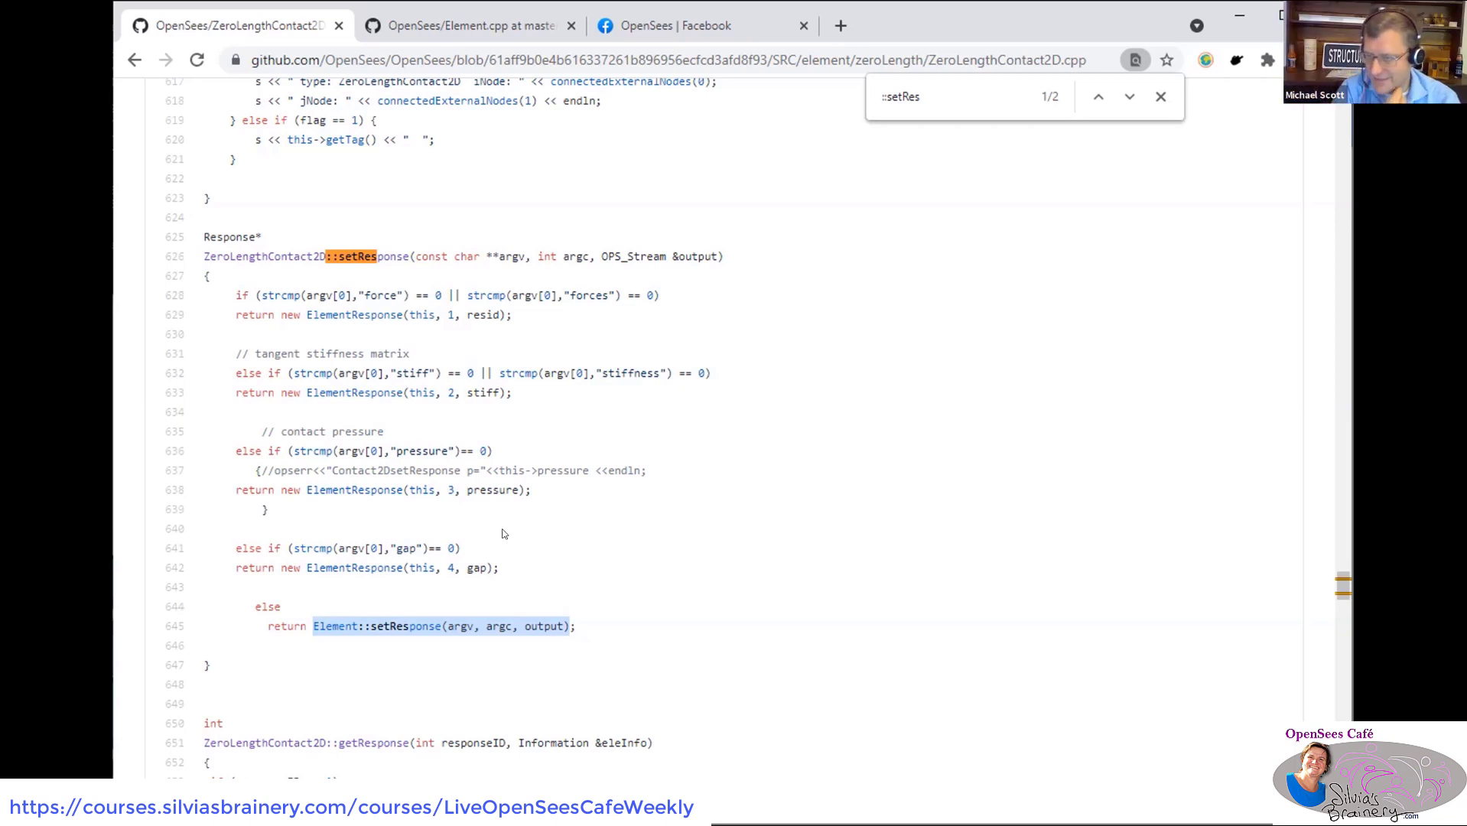
mouse_move(503, 603)
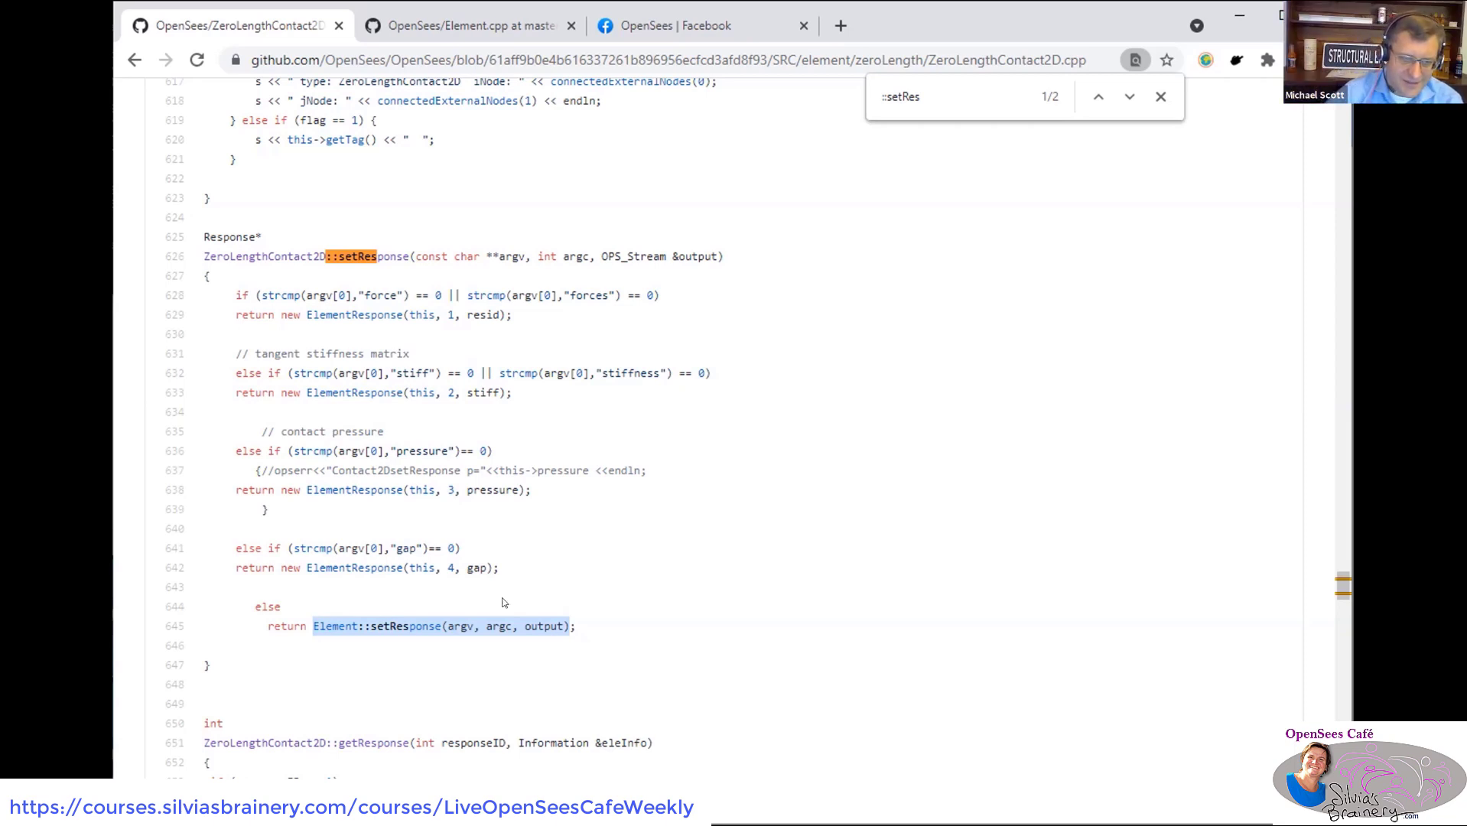
scroll("down", 3)
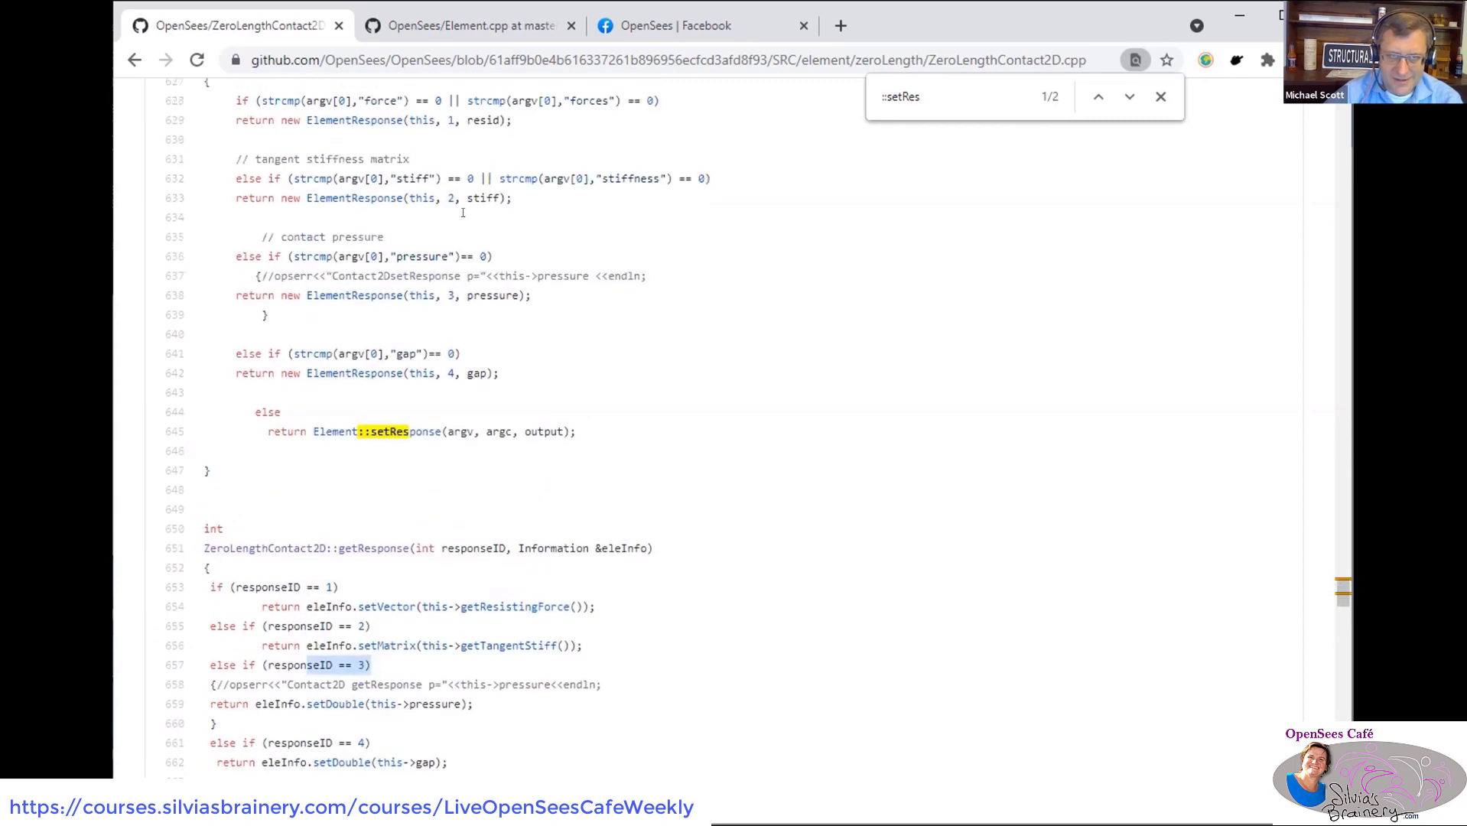
scroll("down", 3)
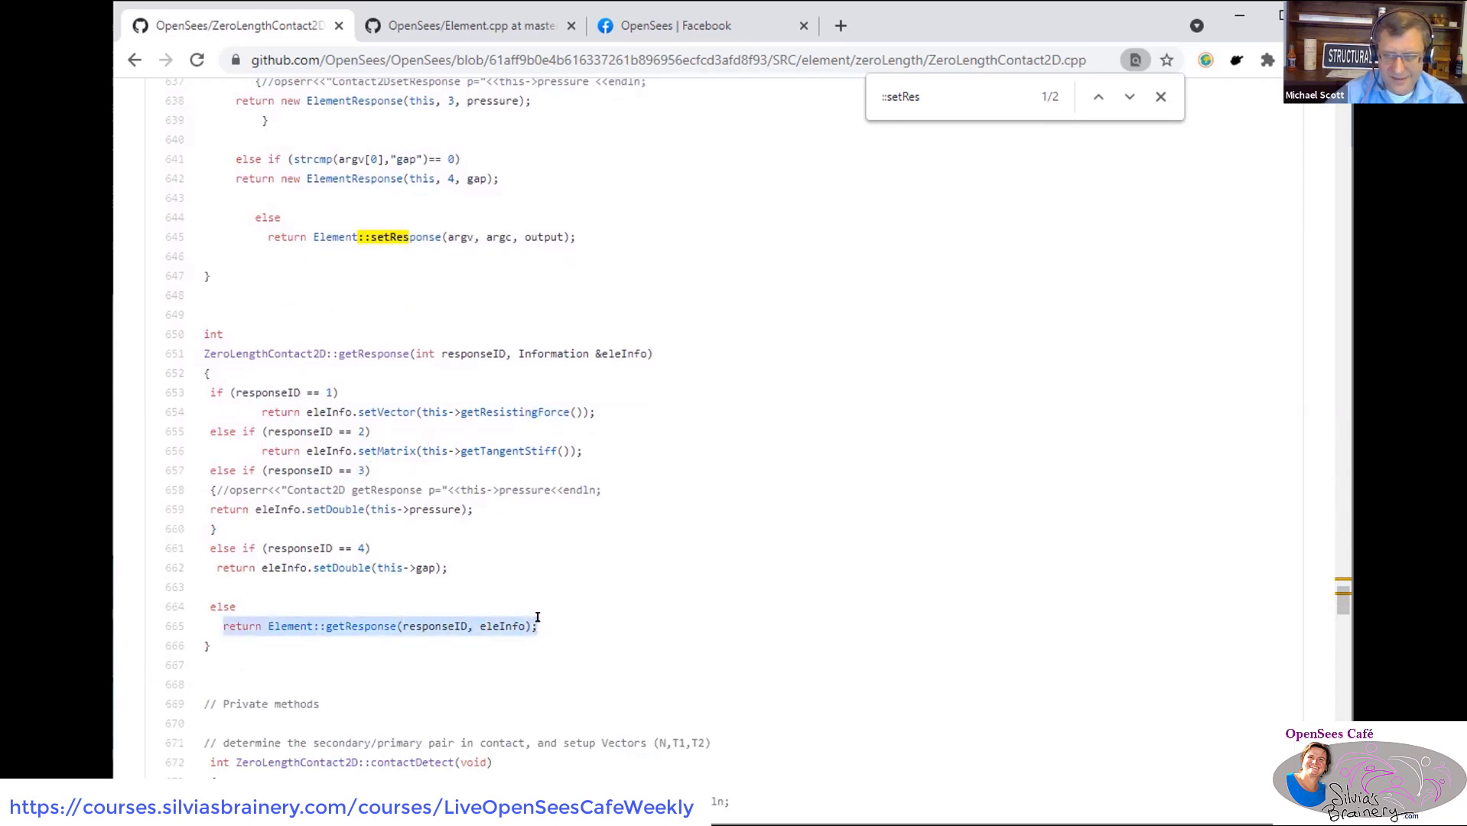
mouse_move(526, 620)
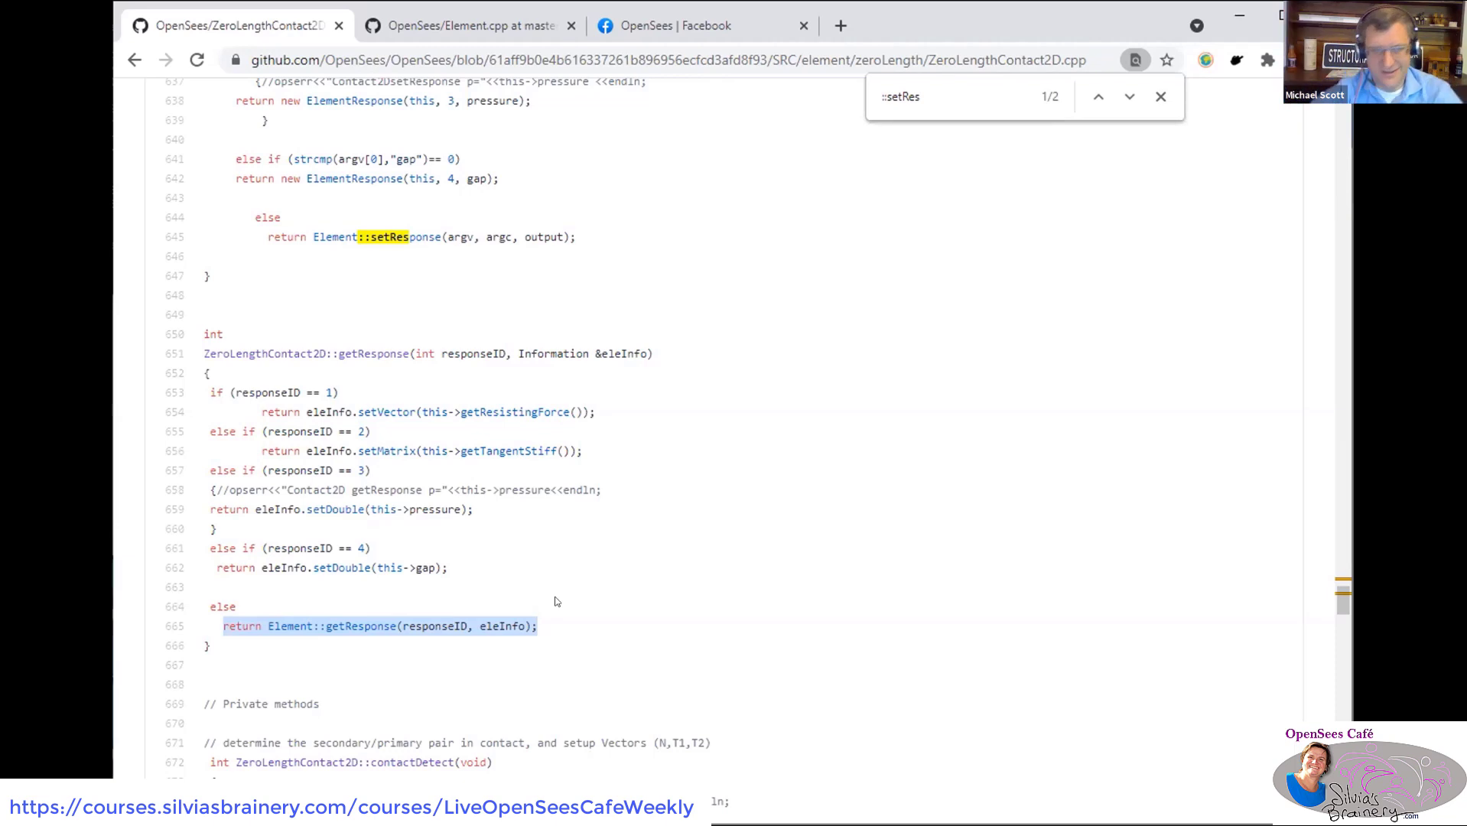
mouse_move(369, 472)
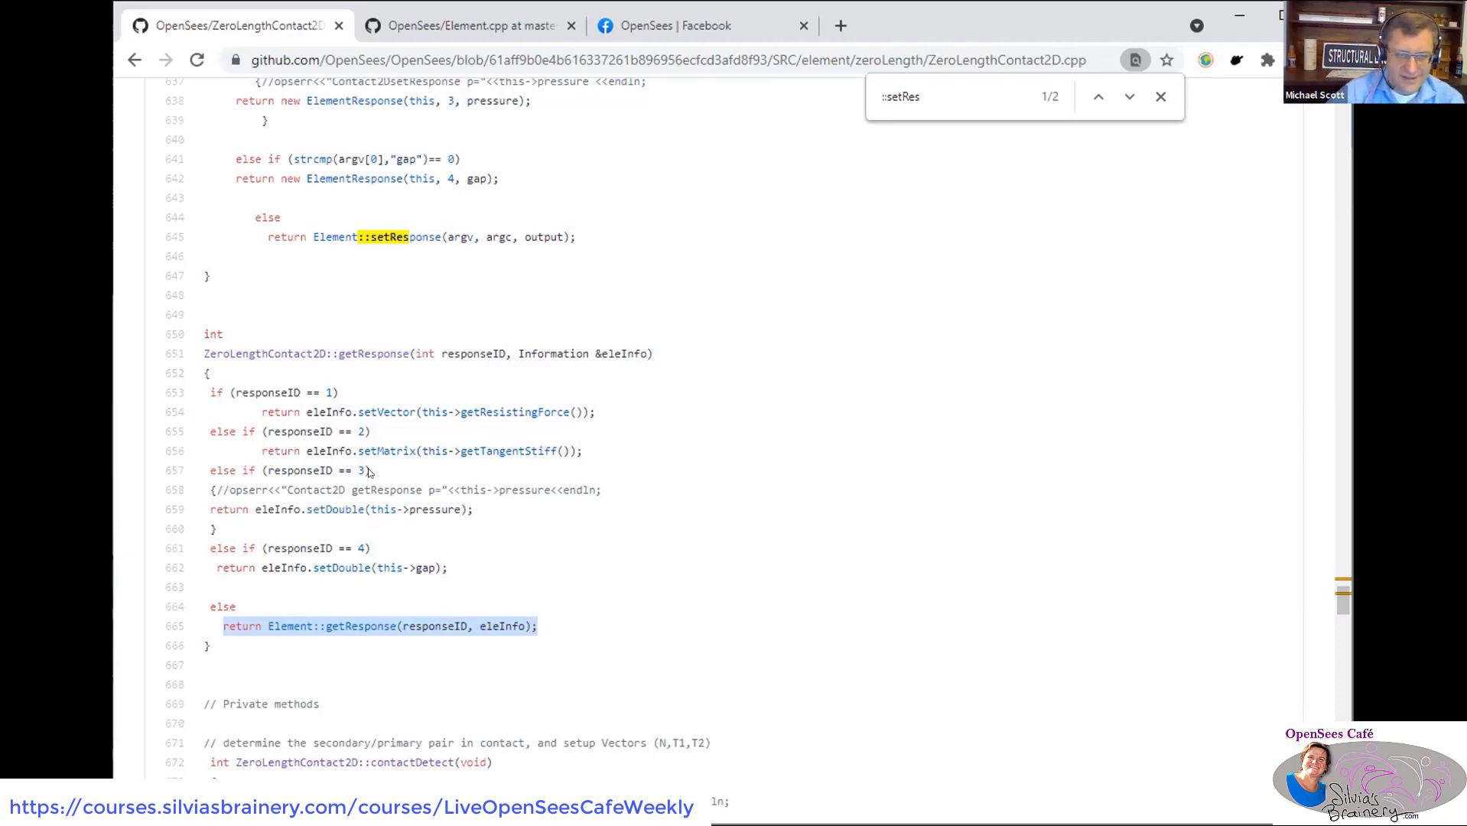
scroll("up", 3)
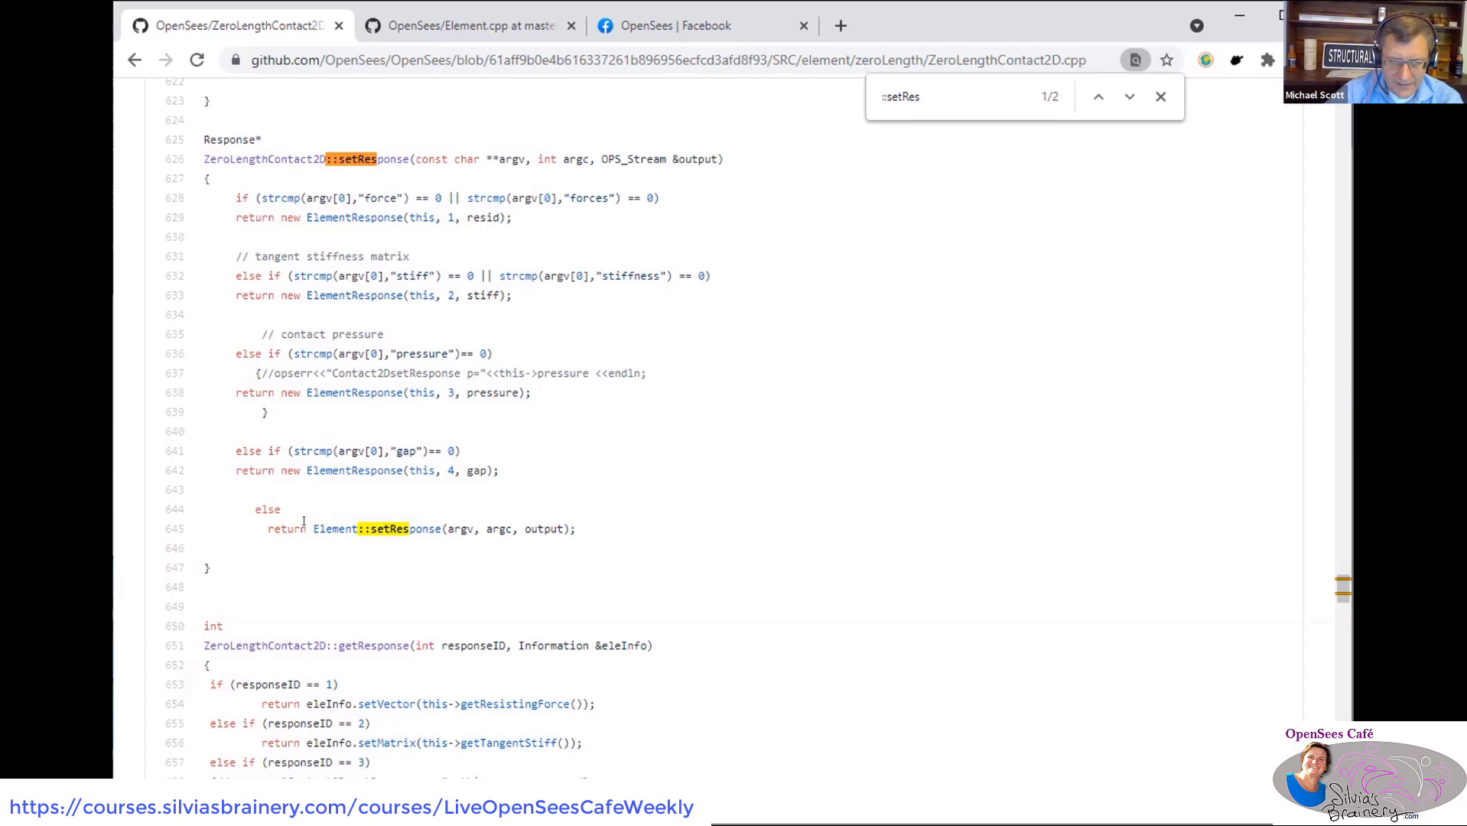
left_click_drag(270, 530, 480, 529)
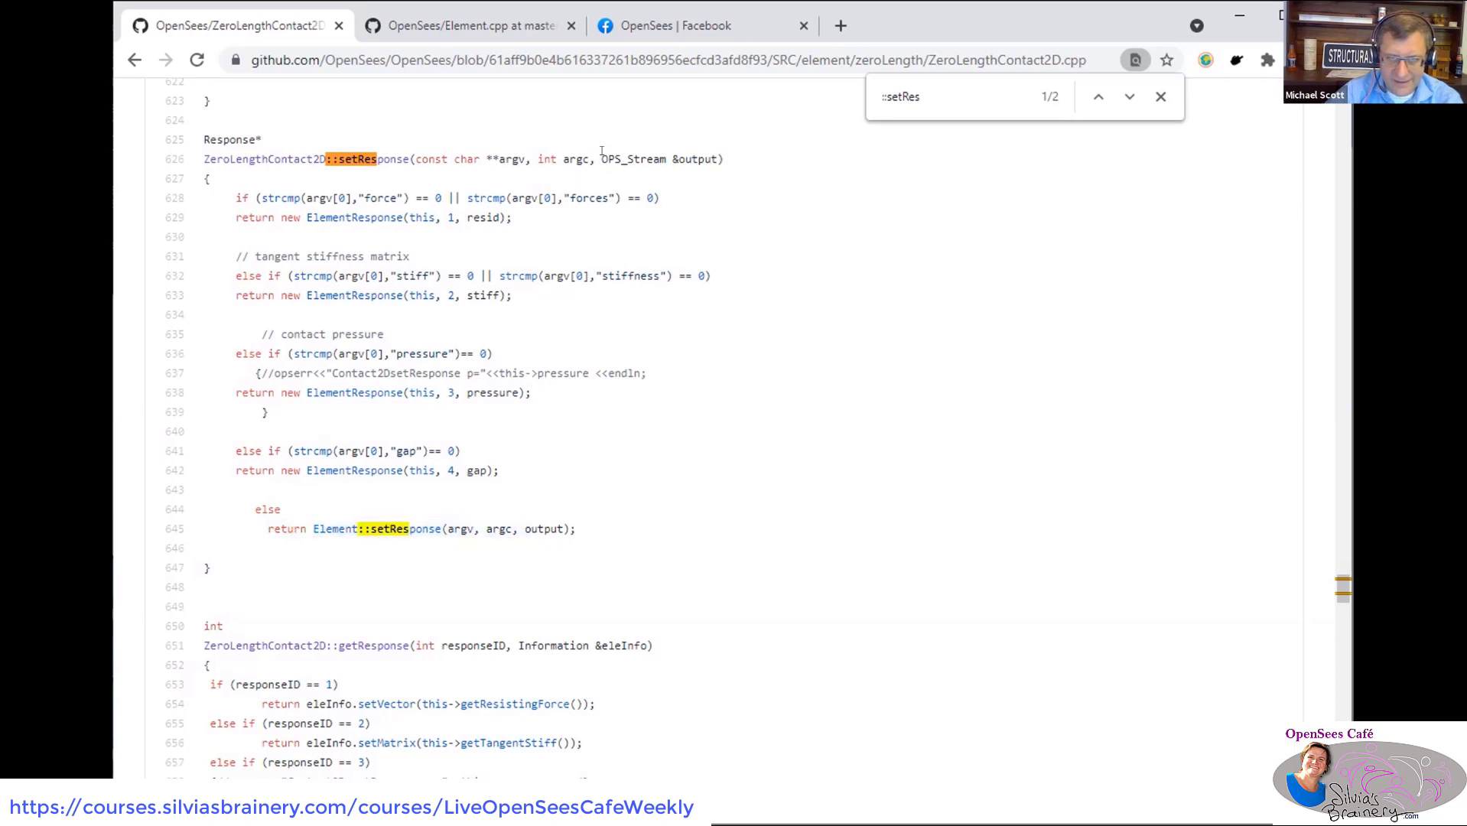
- Highlight the OPS_Stream &output parameter and select the setResponse body in ZeroLengthContact2D.cpp
left_click_drag(603, 158, 720, 157)
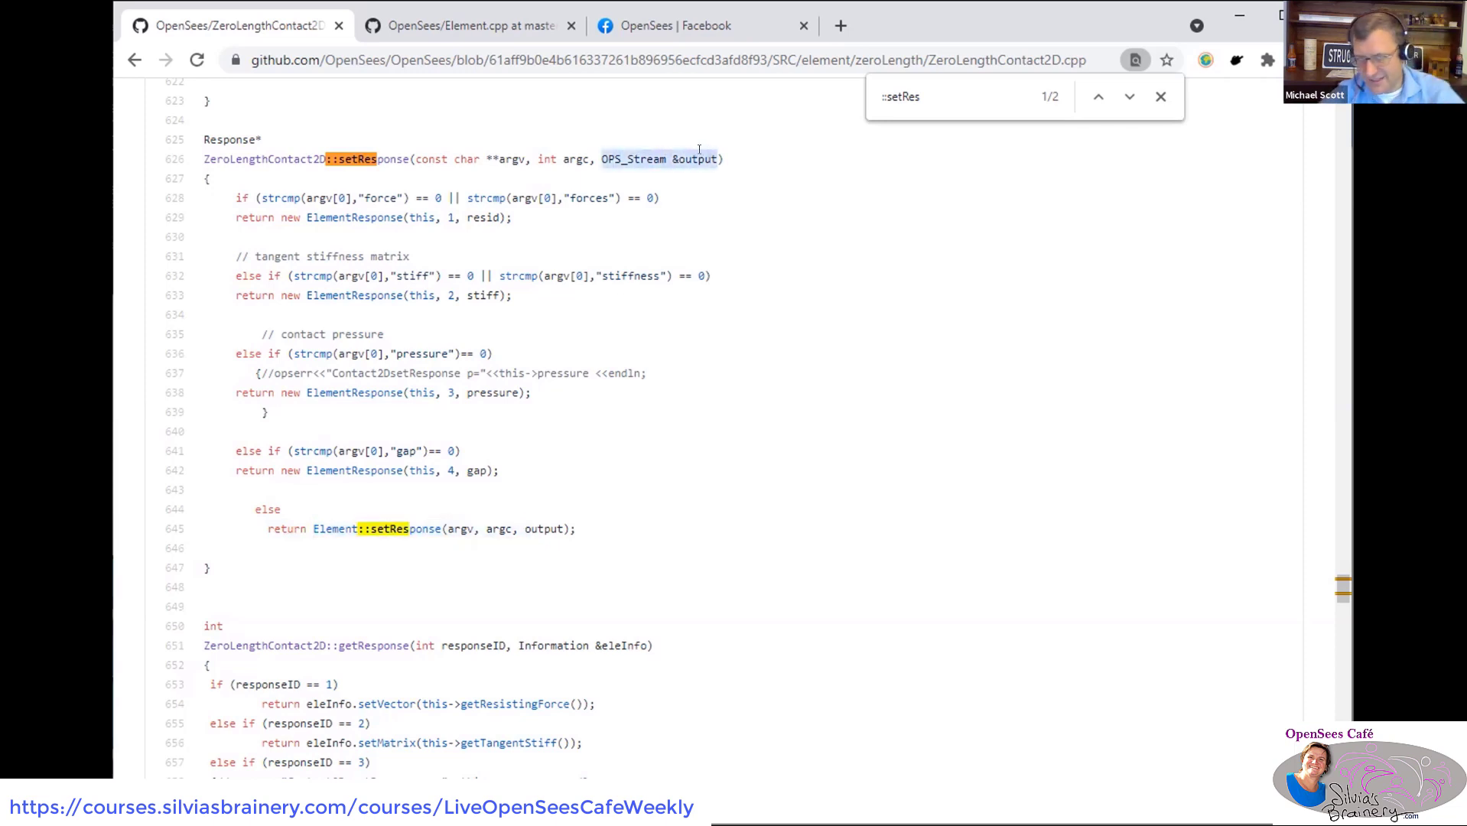
scroll("down", 3)
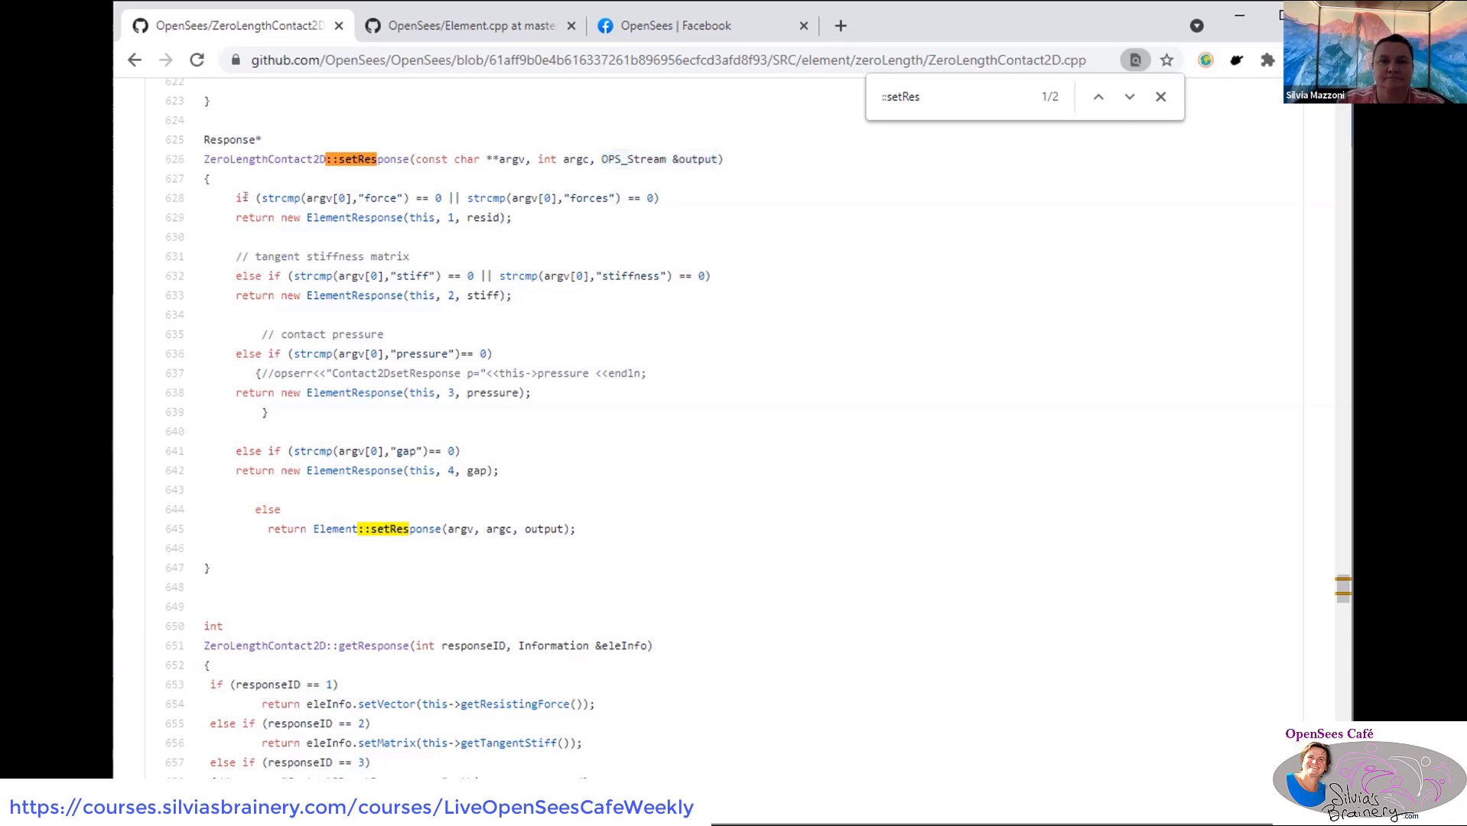
left_click_drag(238, 197, 575, 529)
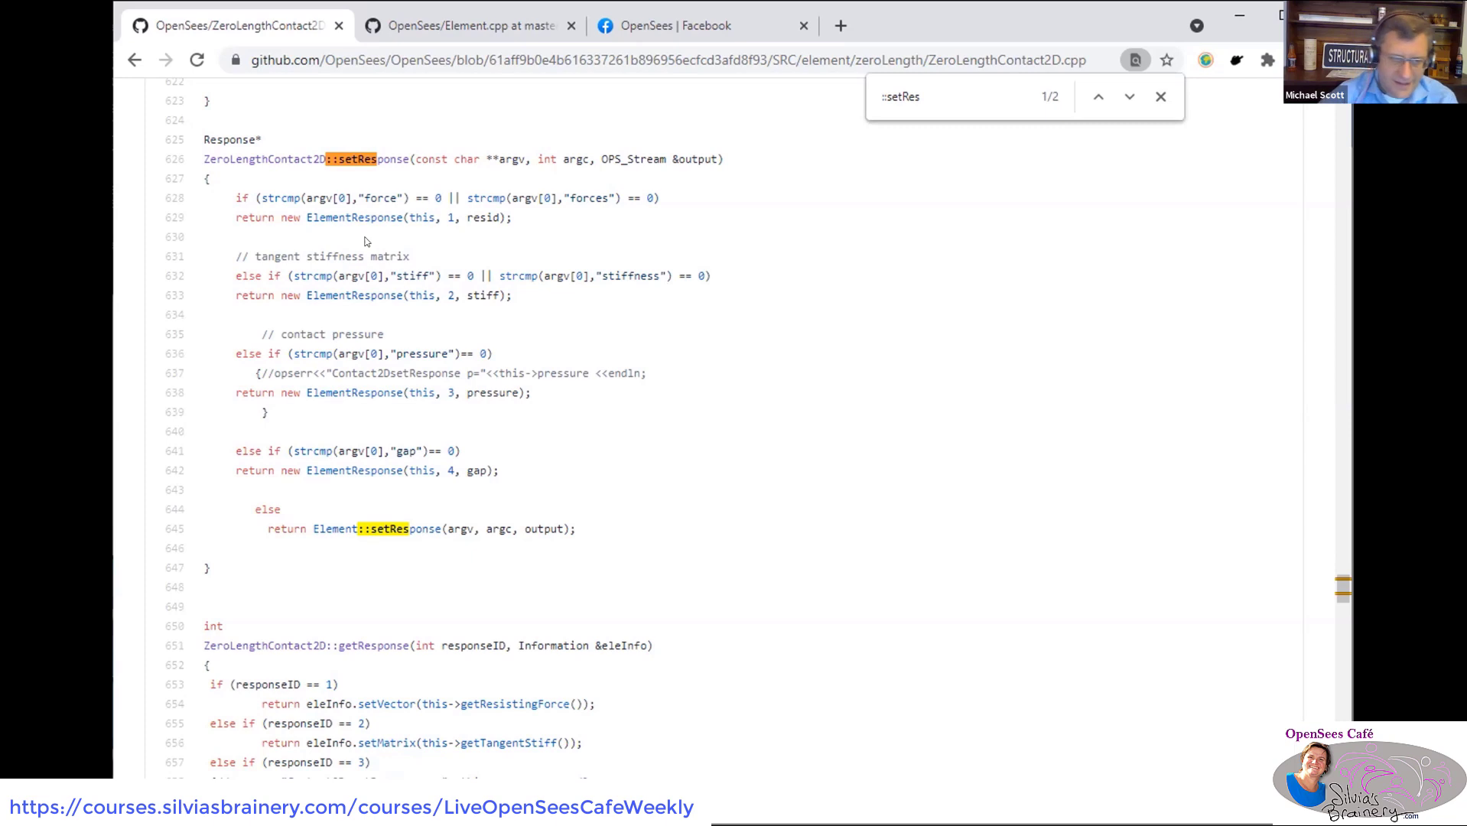
- Highlight the Element::setResponse call and scroll down to getResponse's Element::getResponse(responseID, eleInfo) fallback
scroll("down", 3)
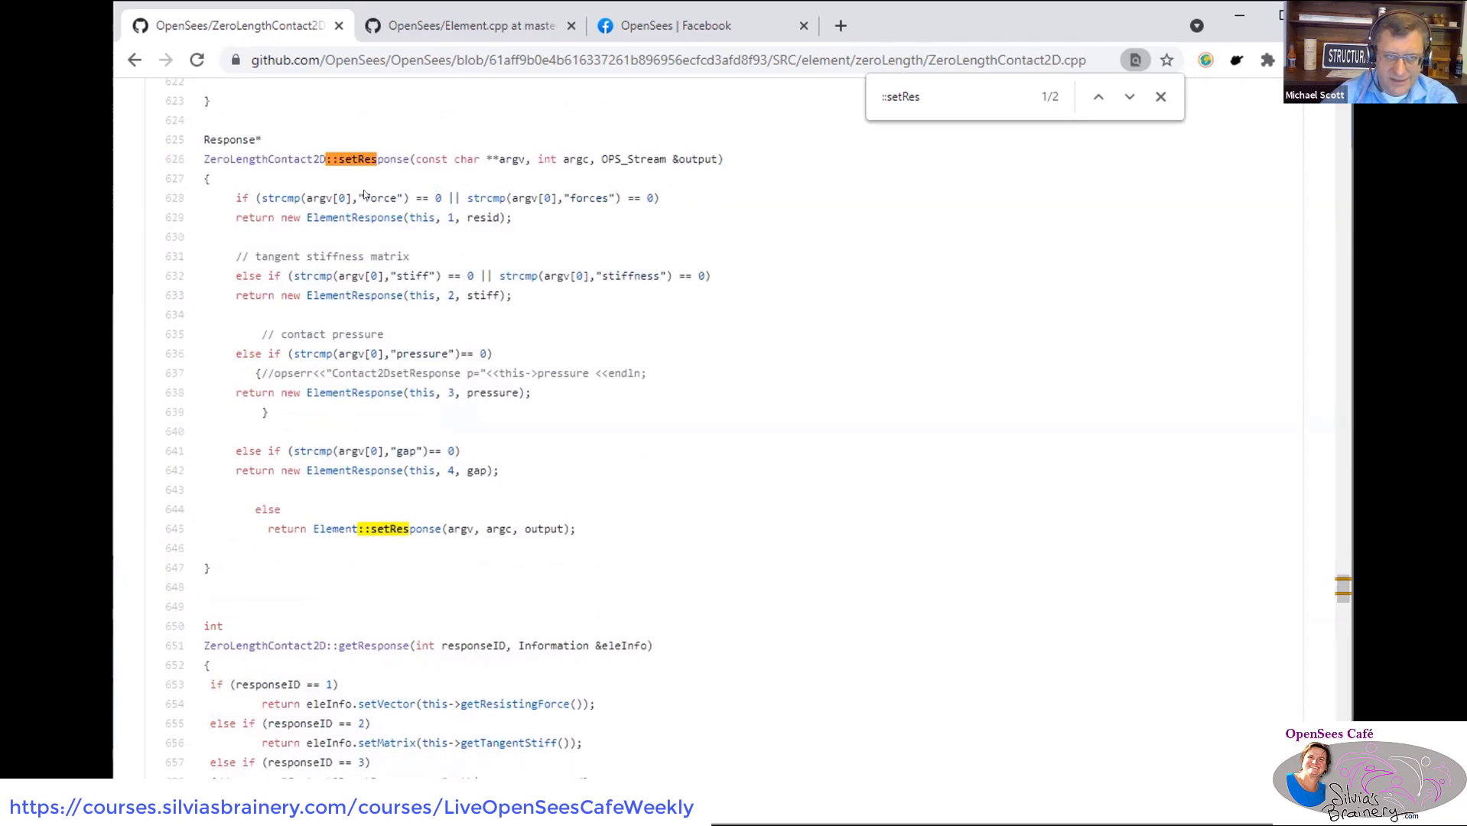
mouse_move(384, 557)
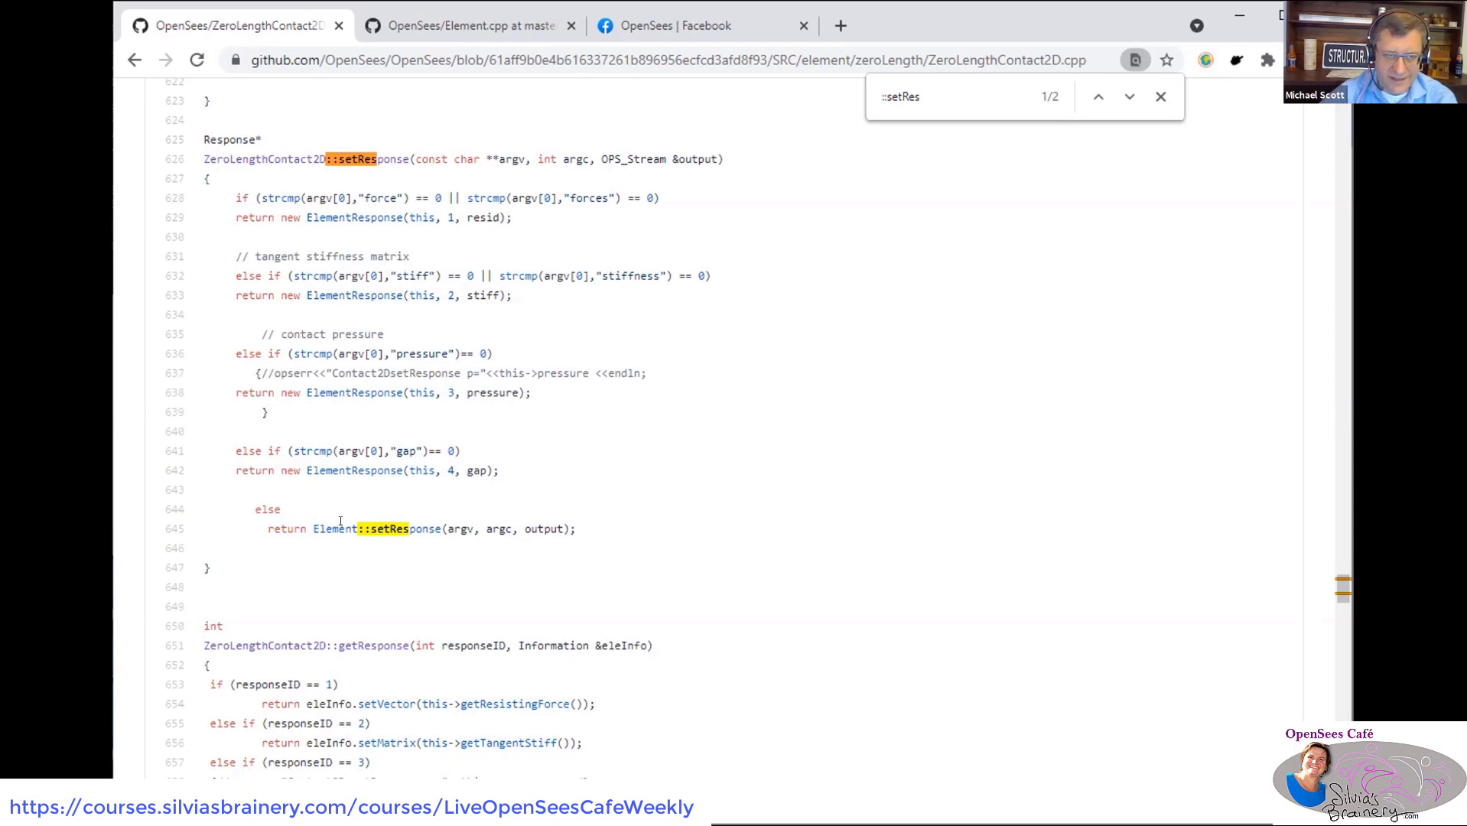
left_click_drag(316, 529, 575, 529)
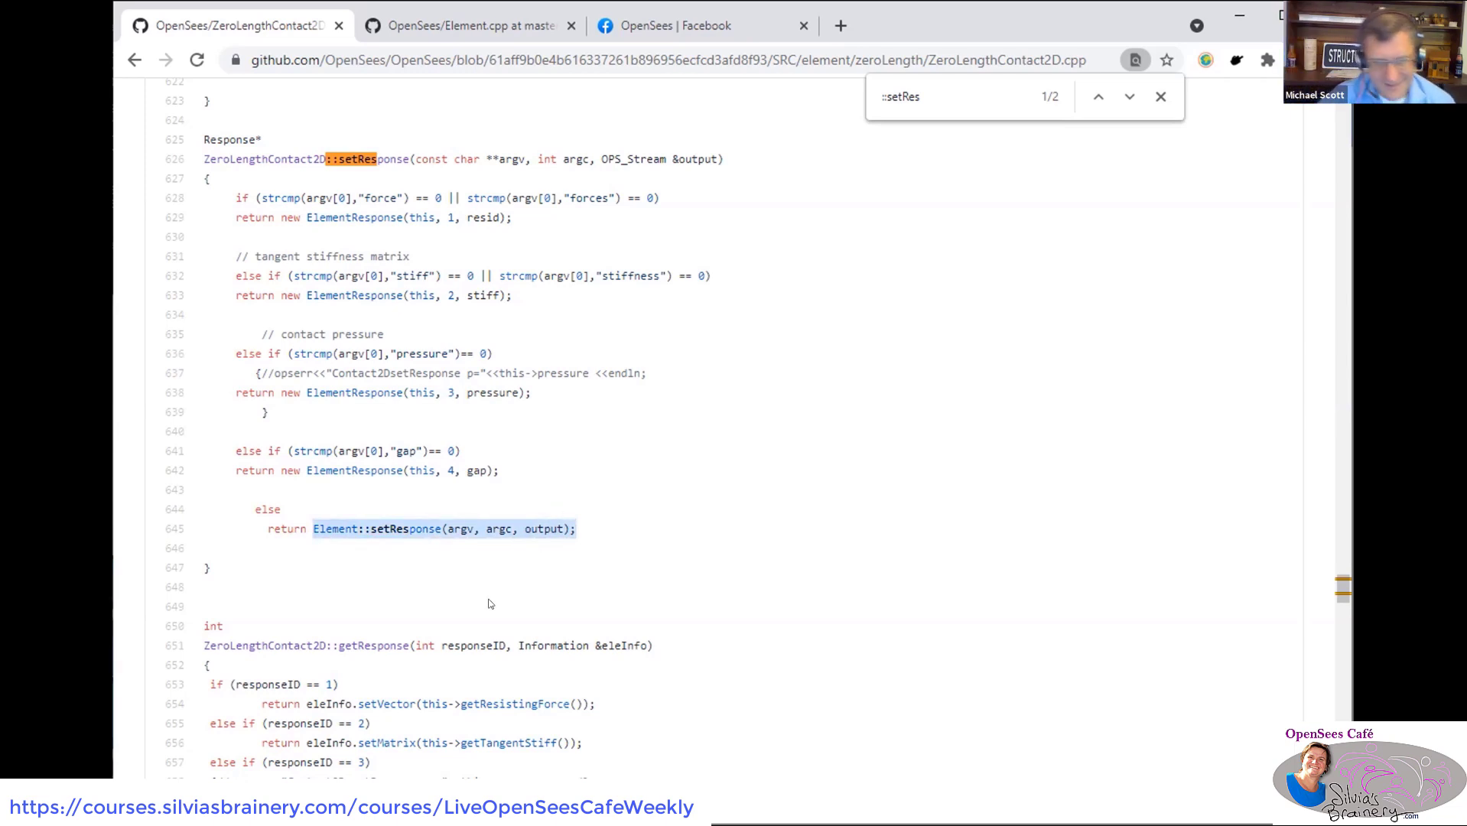
scroll("down", 3)
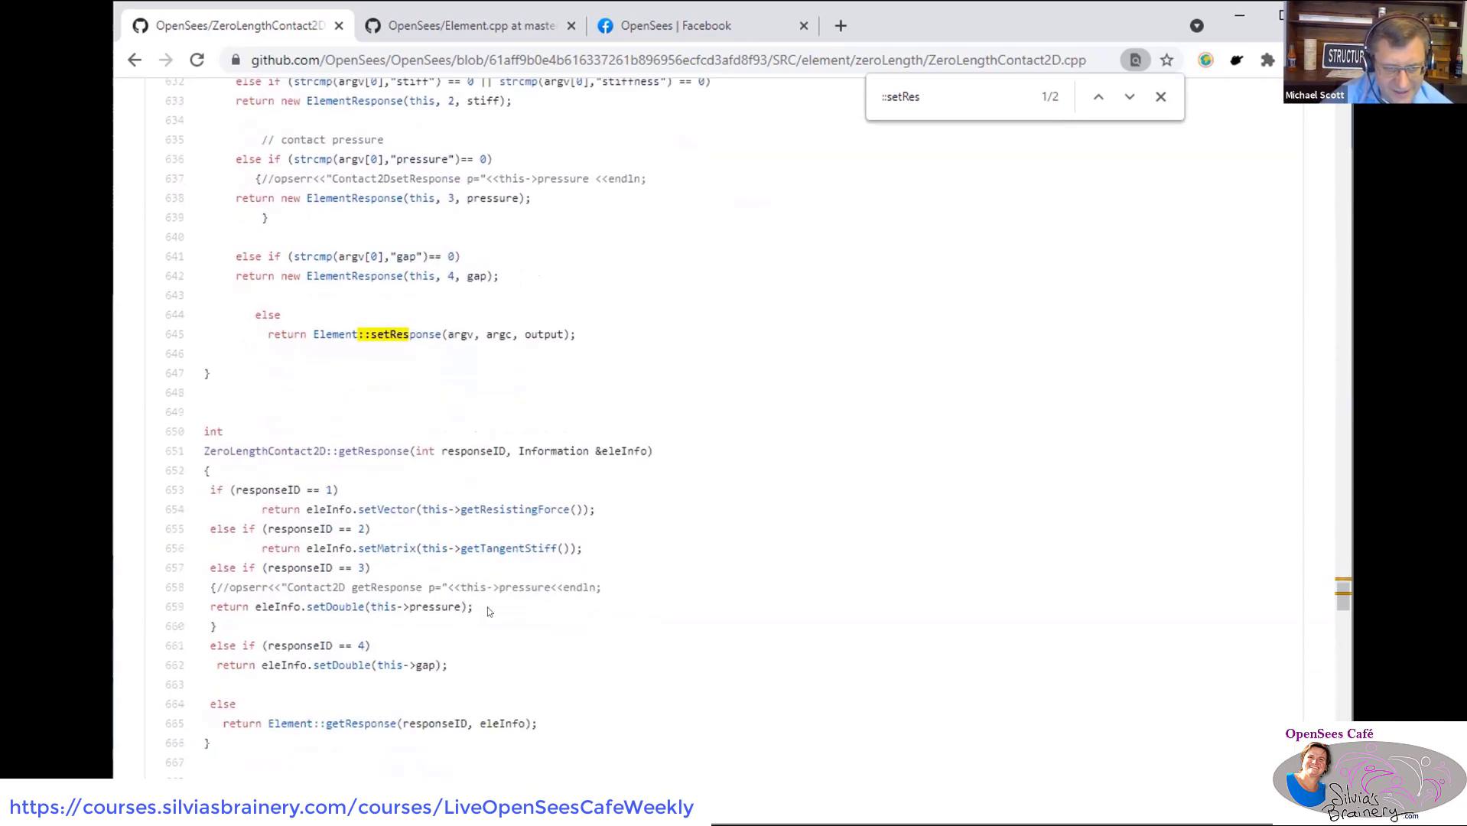
scroll("down", 3)
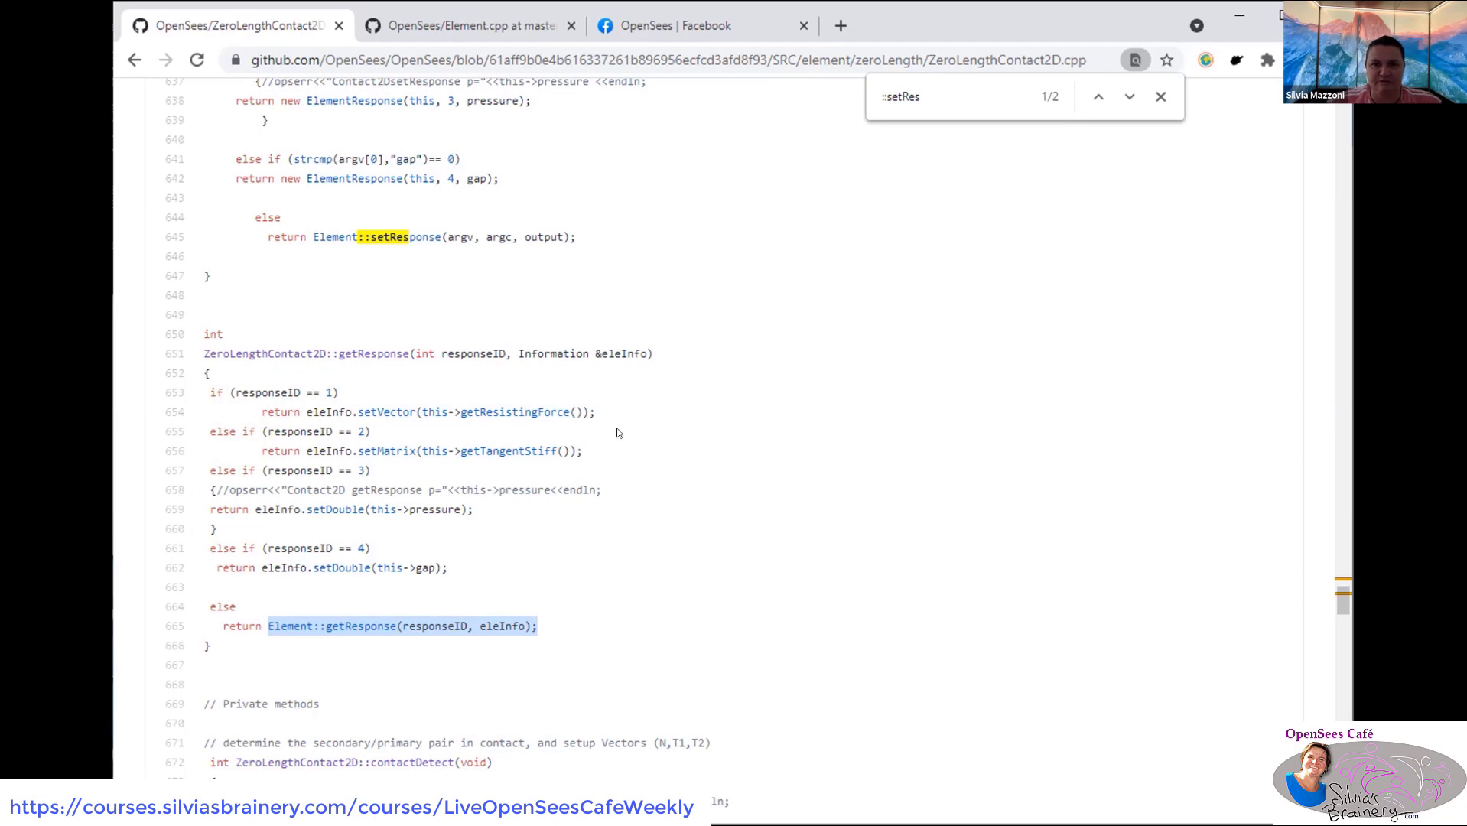
- Show Element.cpp's base setResponse force cases with response codes 111111–444444
left_click(459, 26)
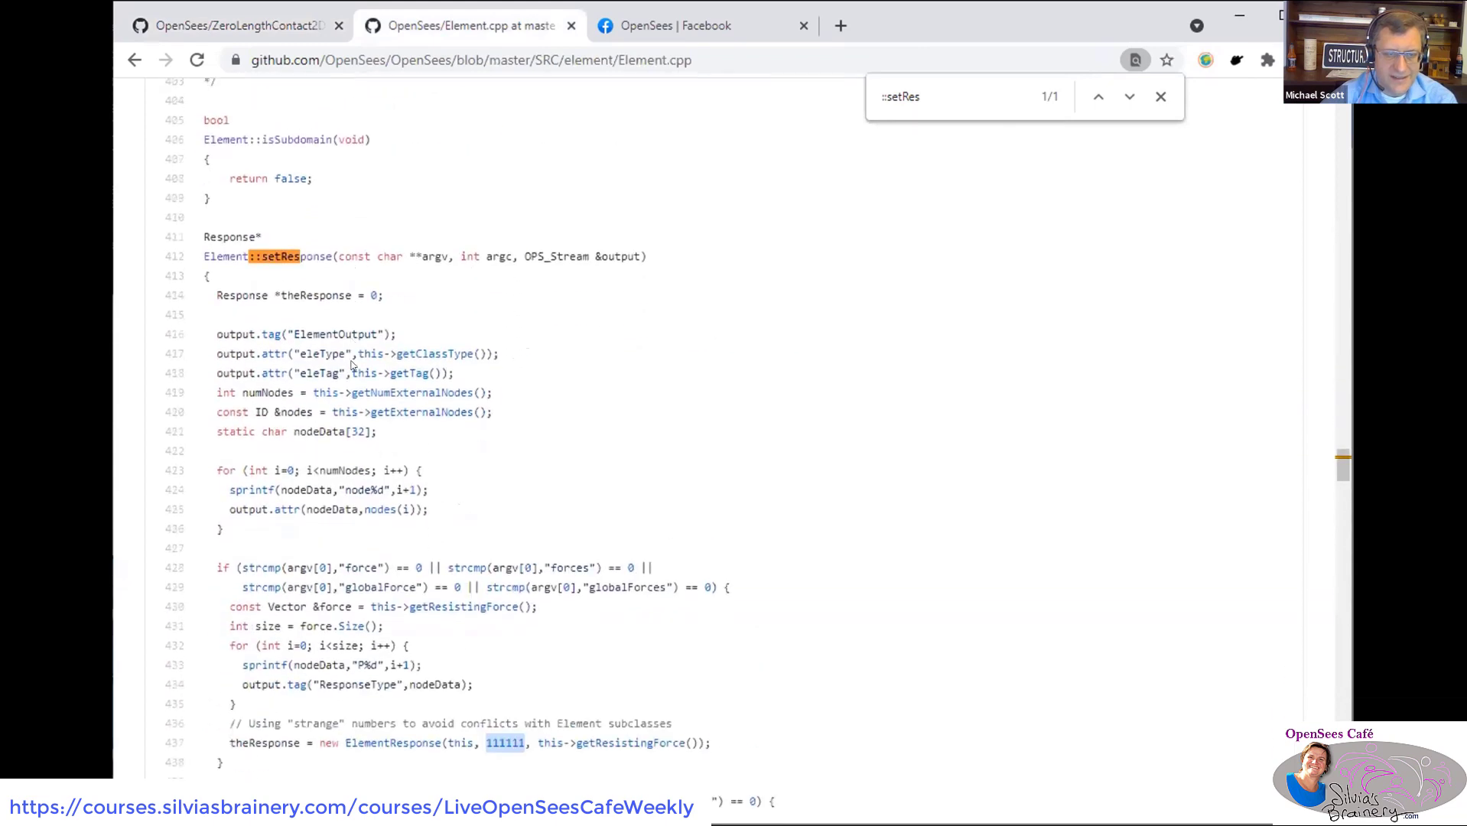
scroll("down", 3)
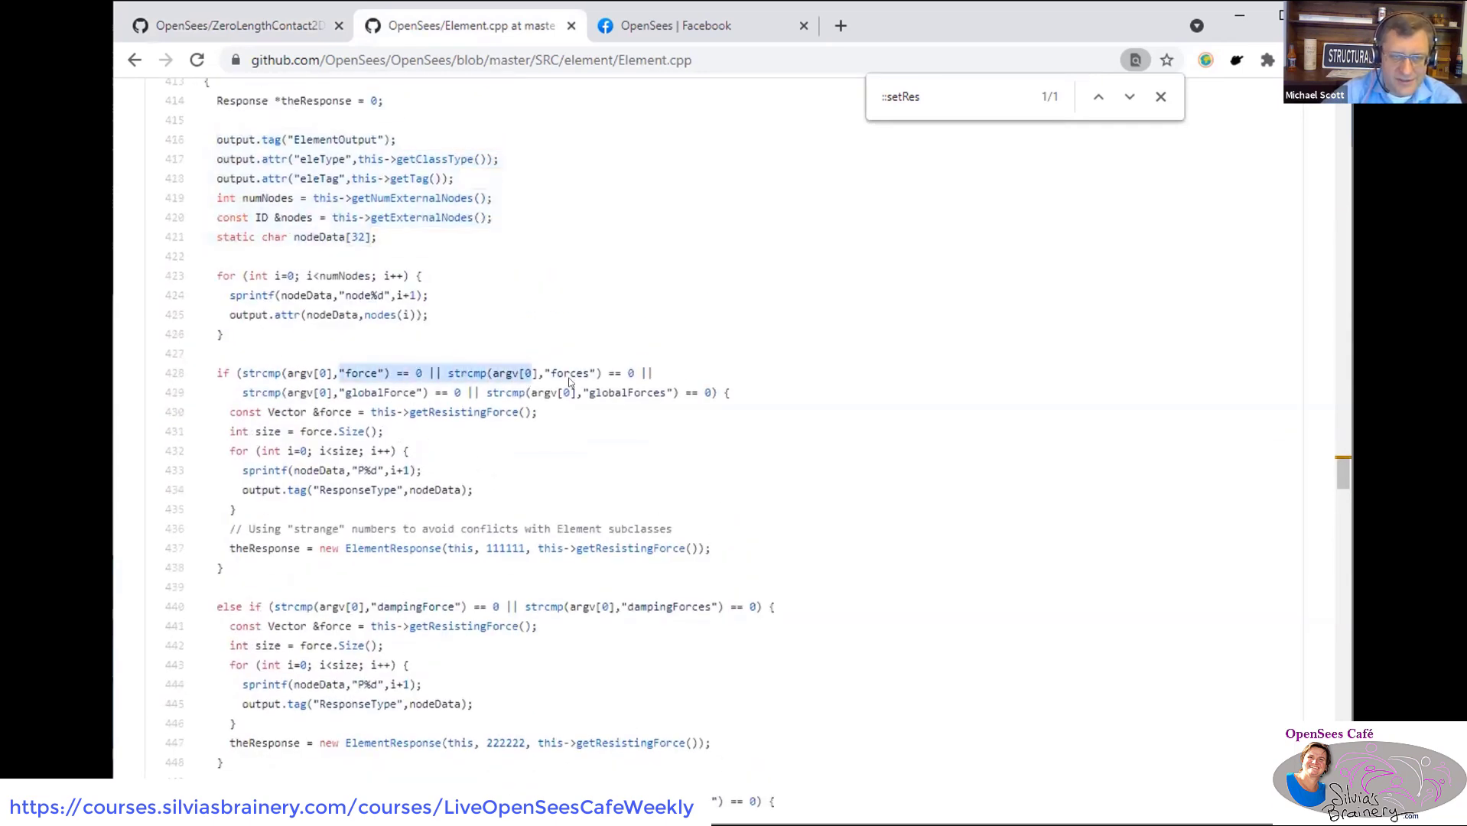
scroll("down", 3)
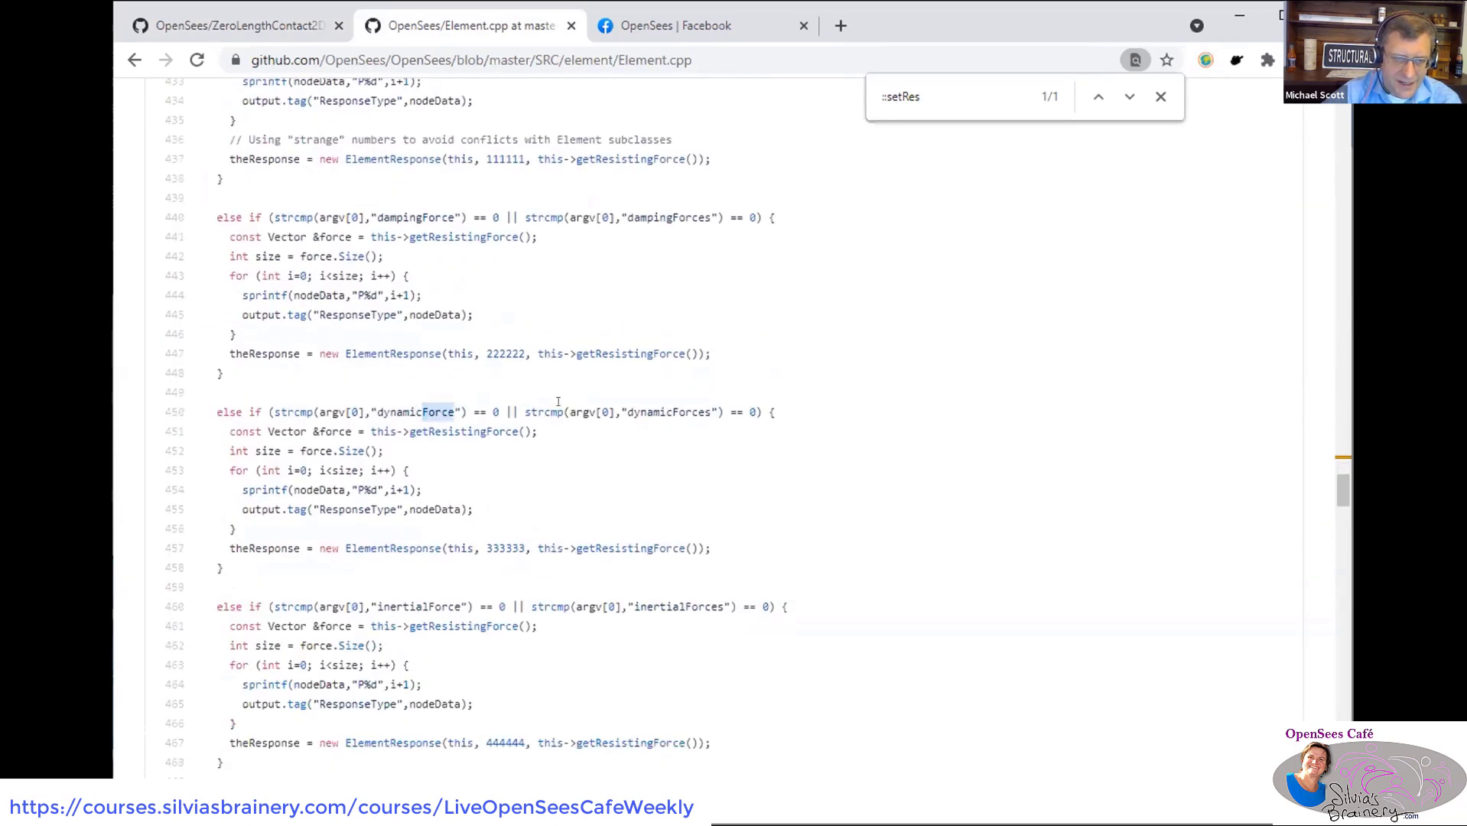
scroll("down", 3)
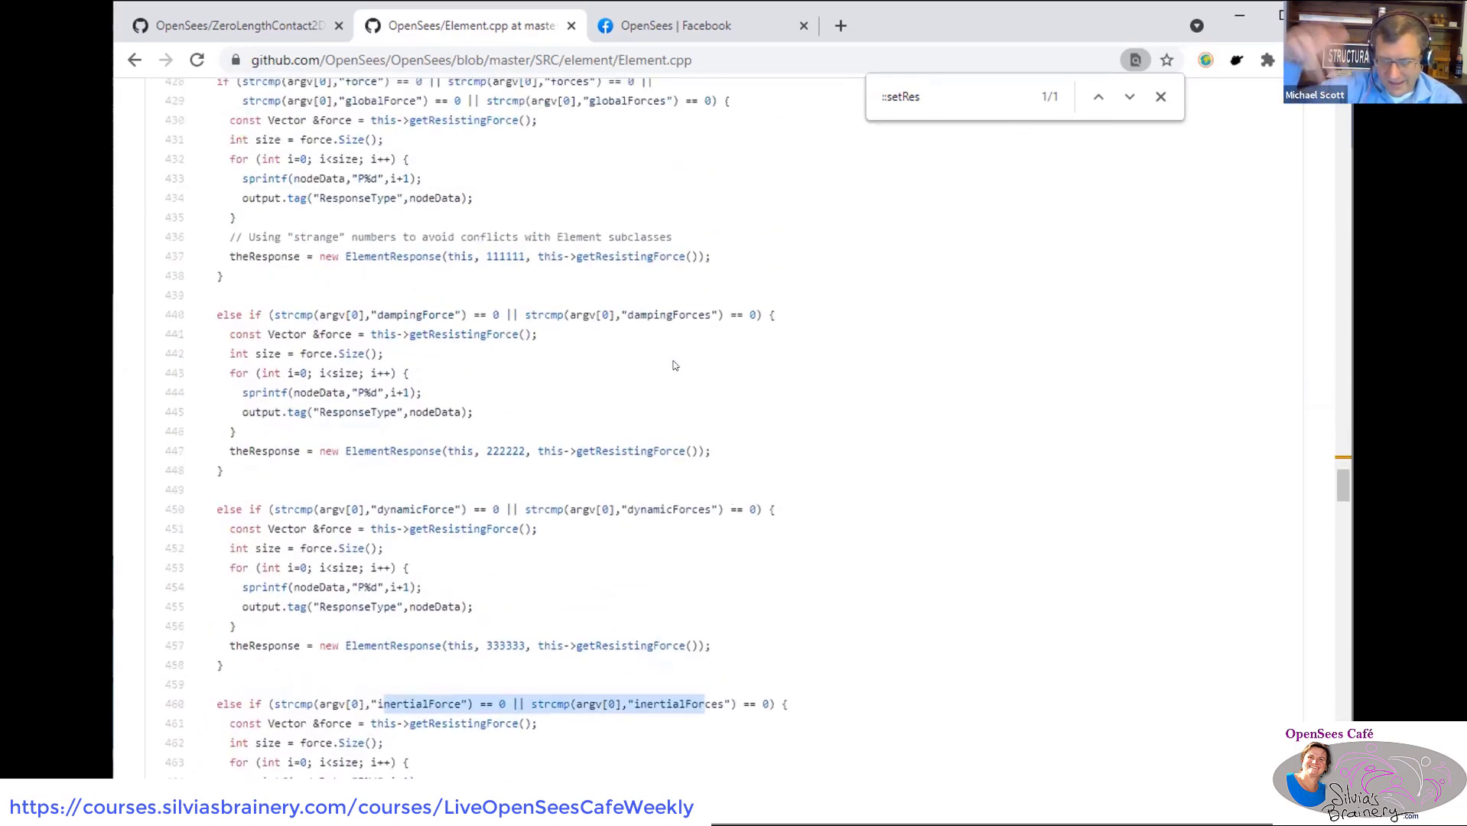
- Show Element::getResponse's switch and highlight the combined inertia, damping and resisting force expression, then return to ZeroLengthContact2D.cpp
scroll("down", 3)
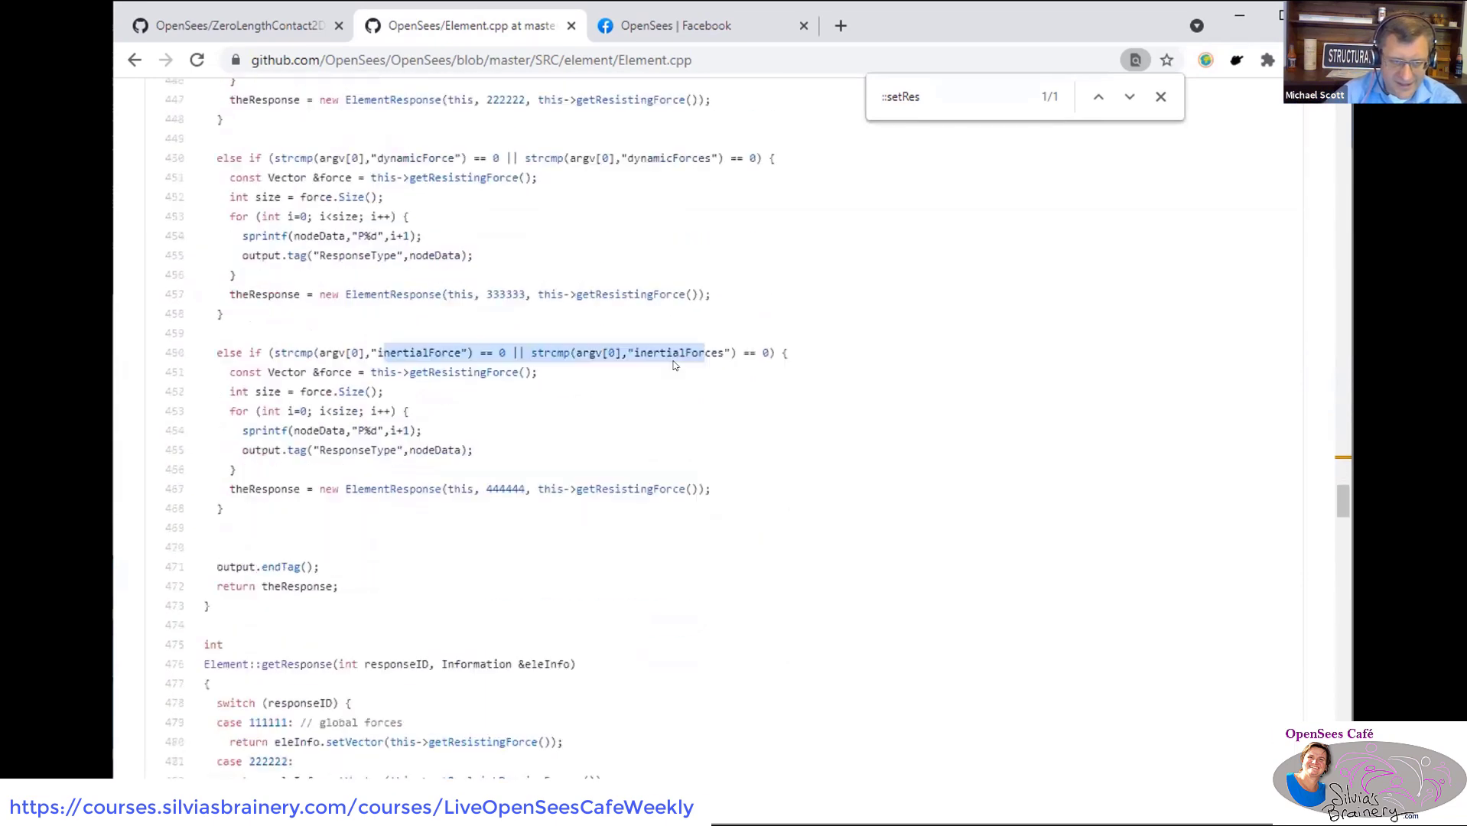
scroll("down", 3)
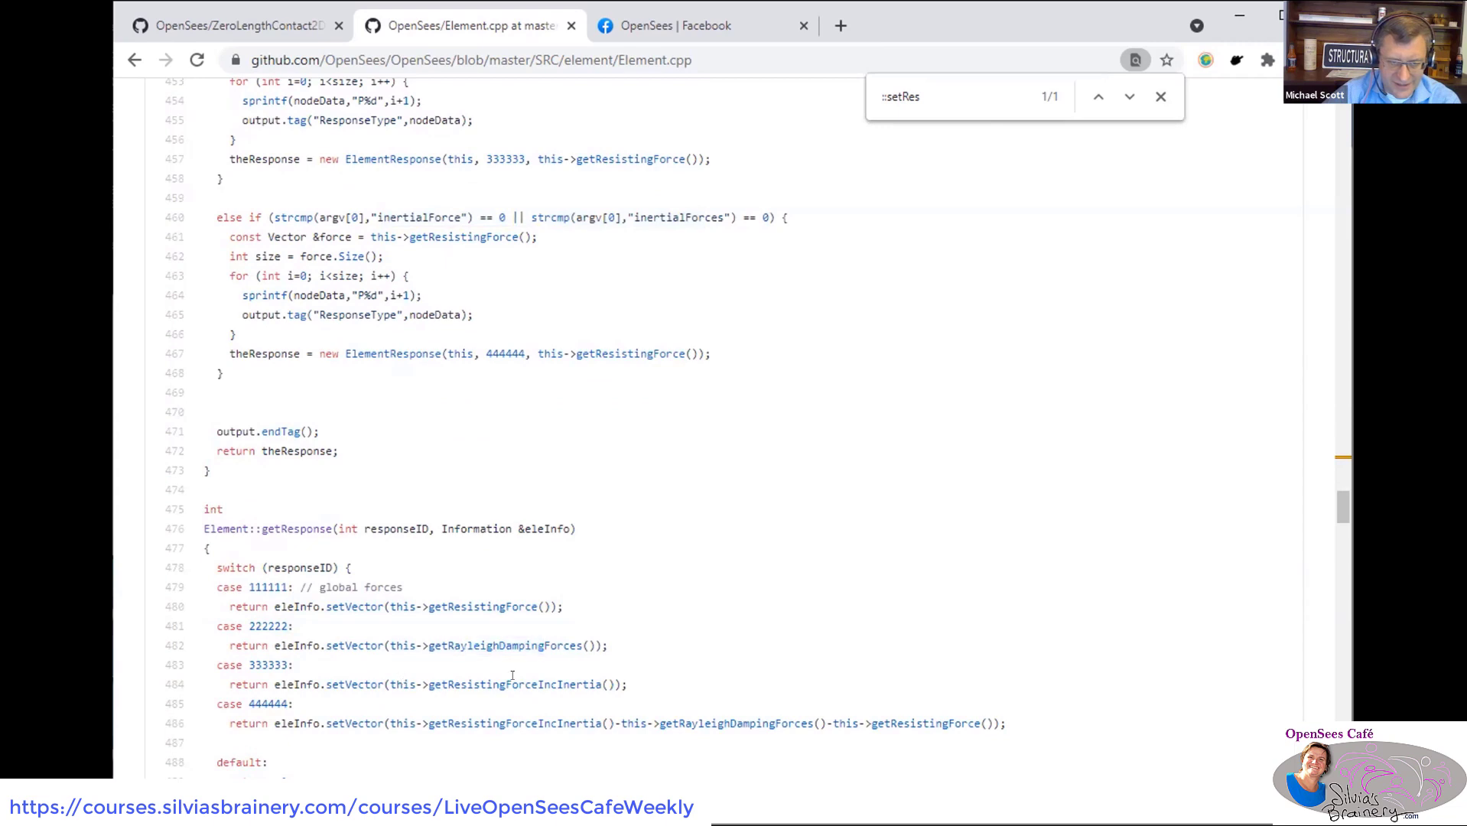
left_click_drag(472, 724, 972, 723)
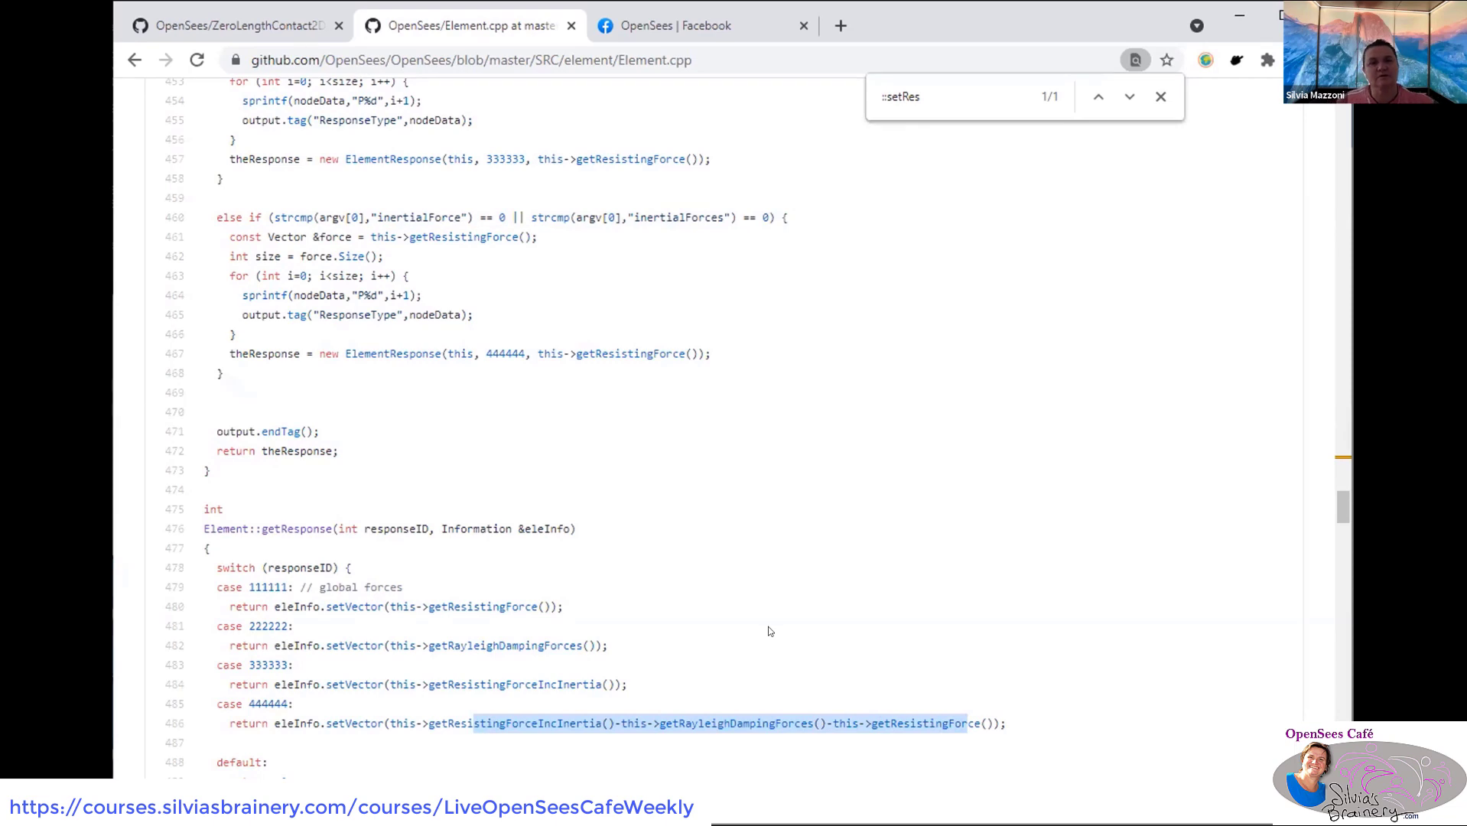
left_click(229, 26)
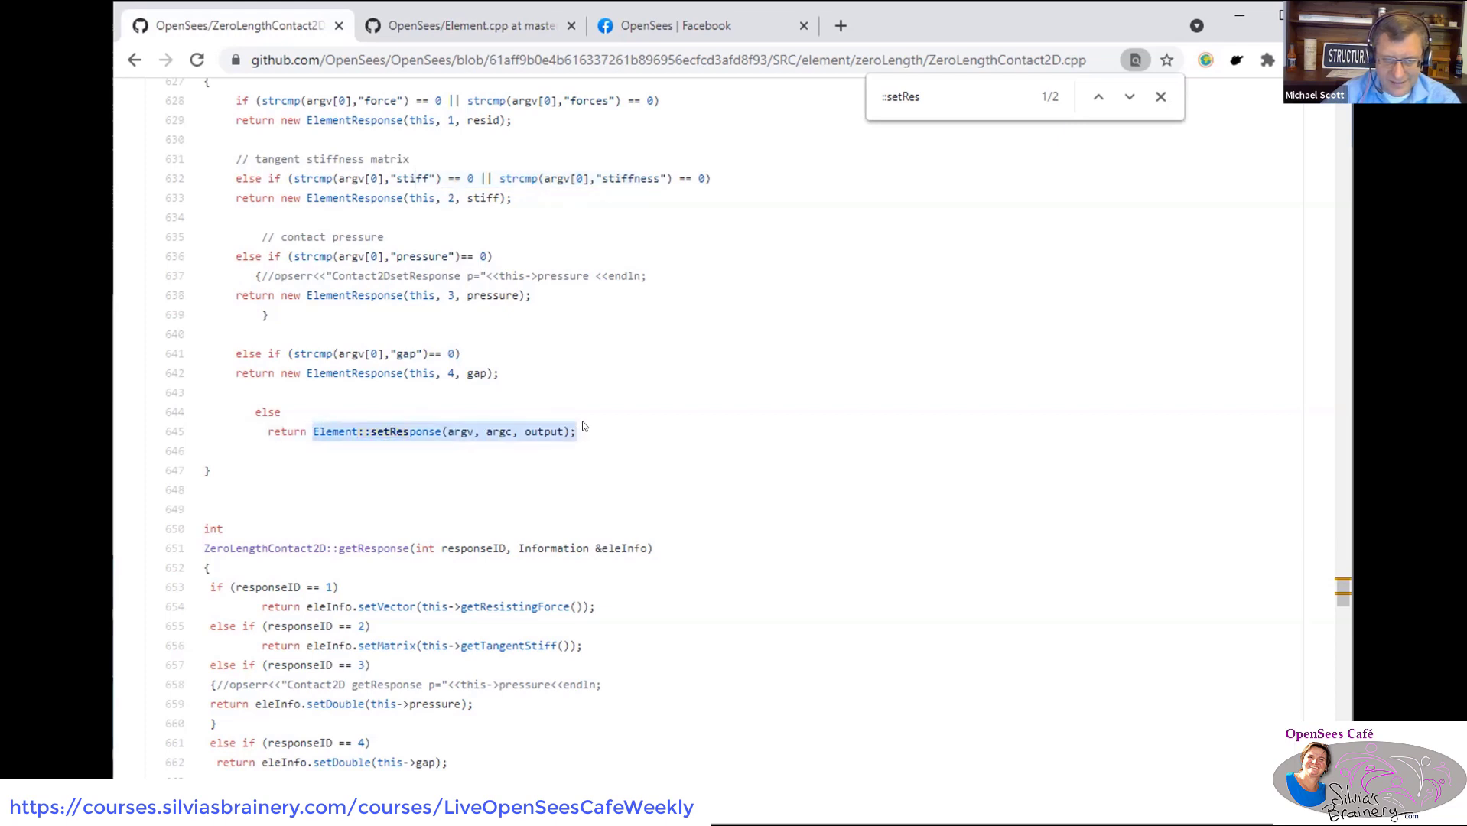
mouse_move(424, 450)
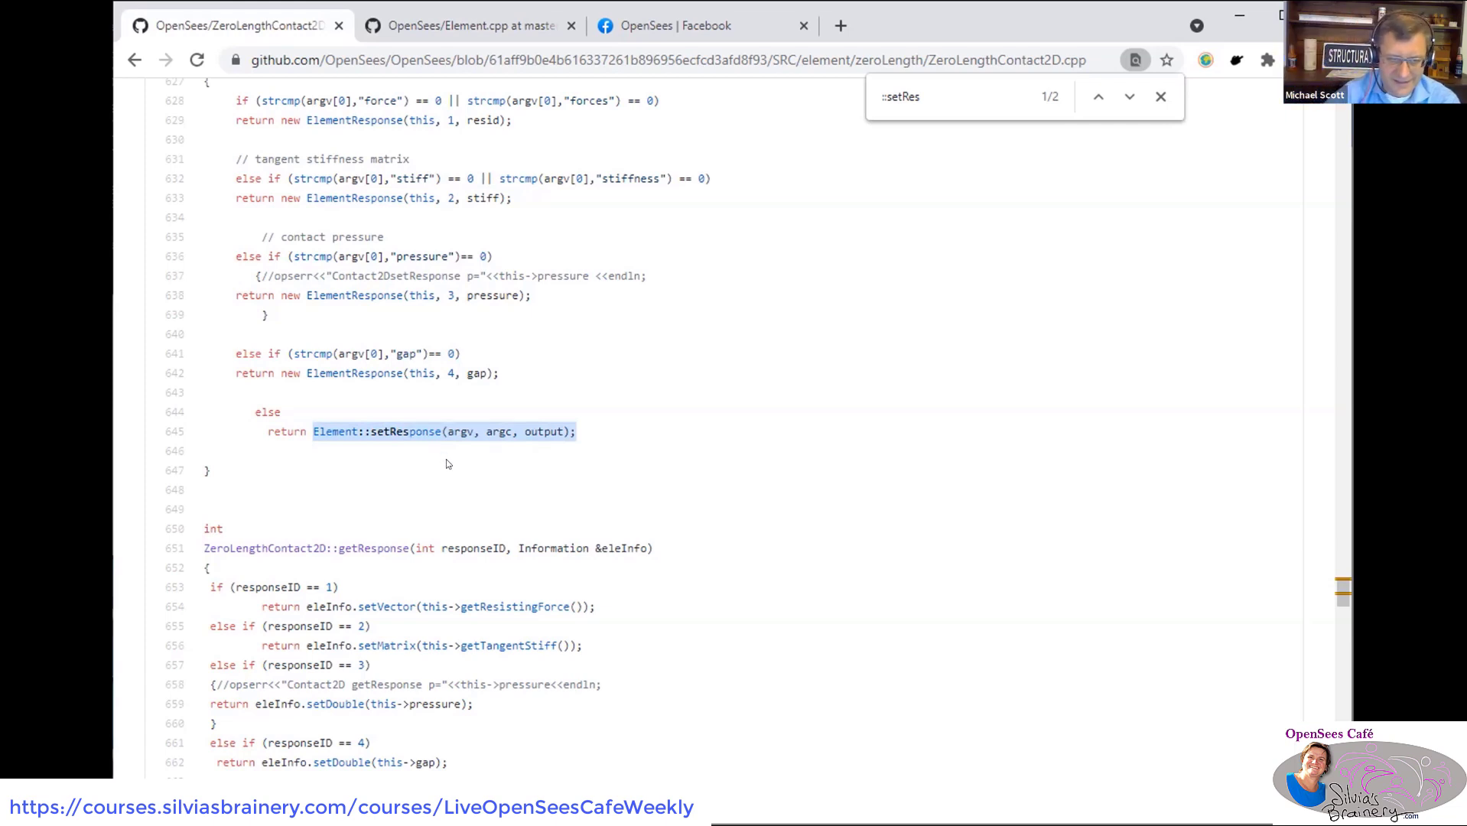
- Scroll ZeroLengthContact2D.cpp to the top of setResponse with its full signature in view
scroll("down", 3)
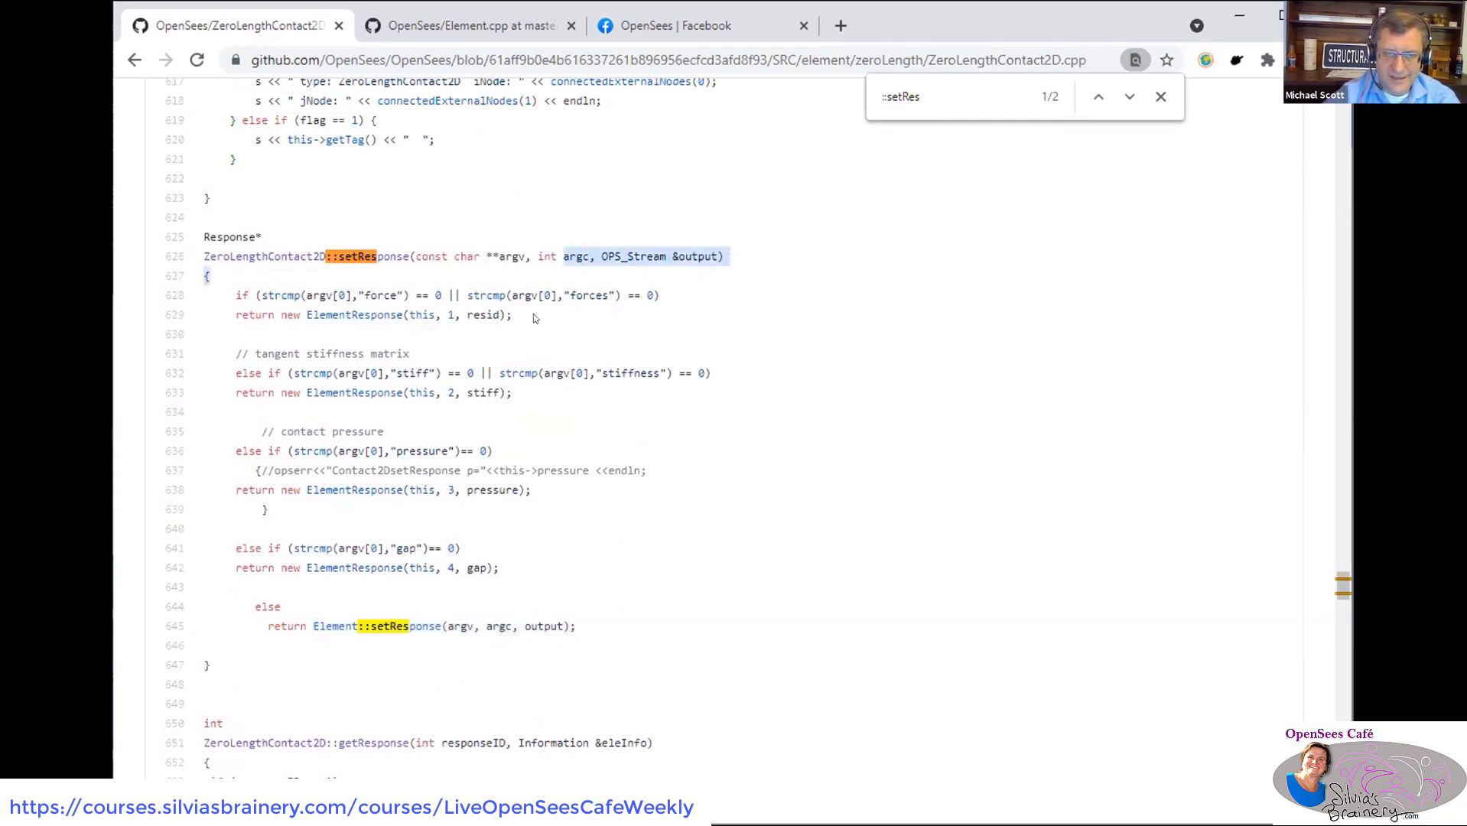
- Compare Element.cpp with ZeroLengthContact2D.cpp's getResponse fallback, then switch to the OpenSees Facebook thread
left_click(459, 26)
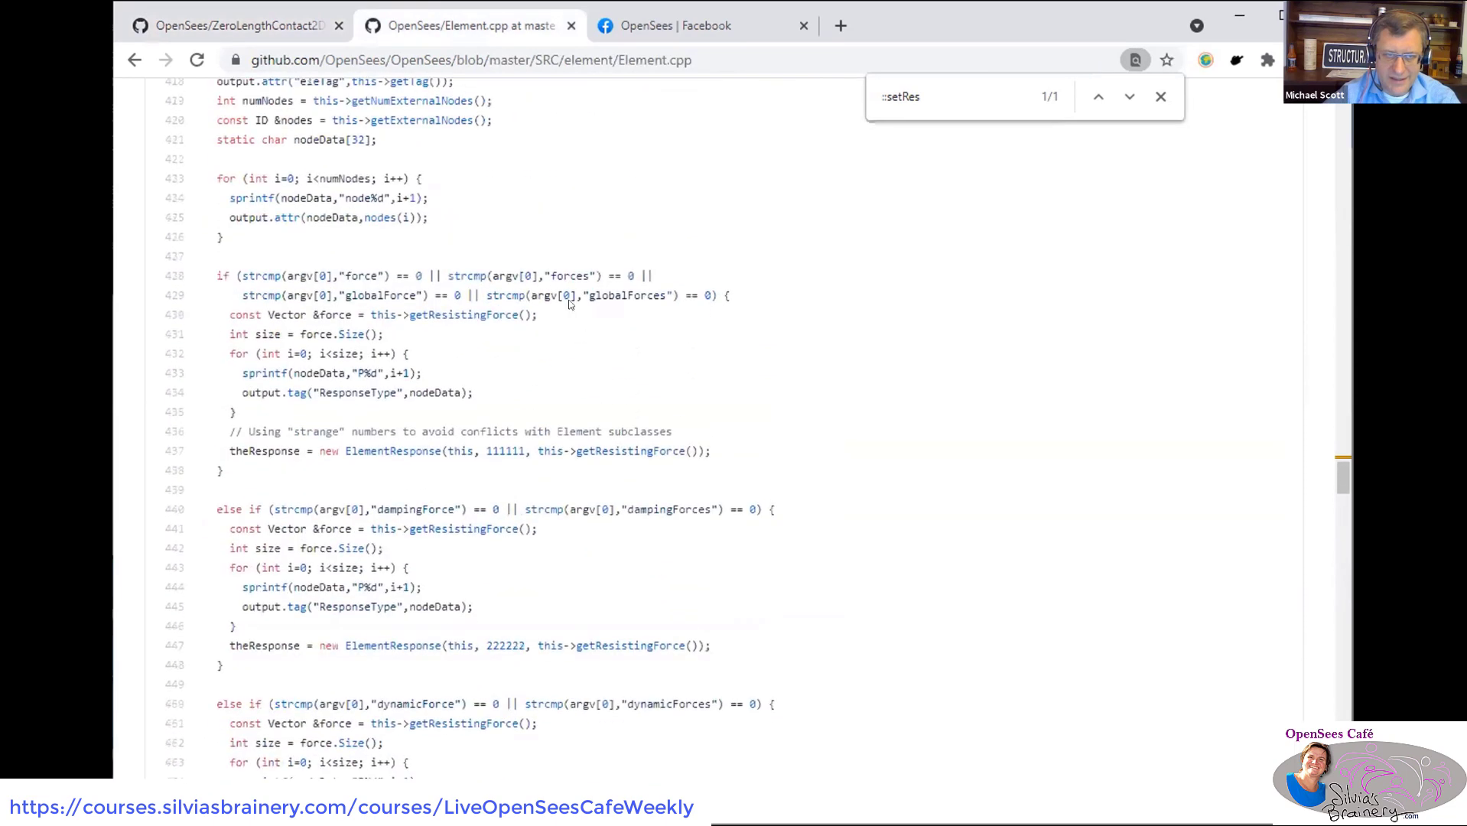
double_click(379, 295)
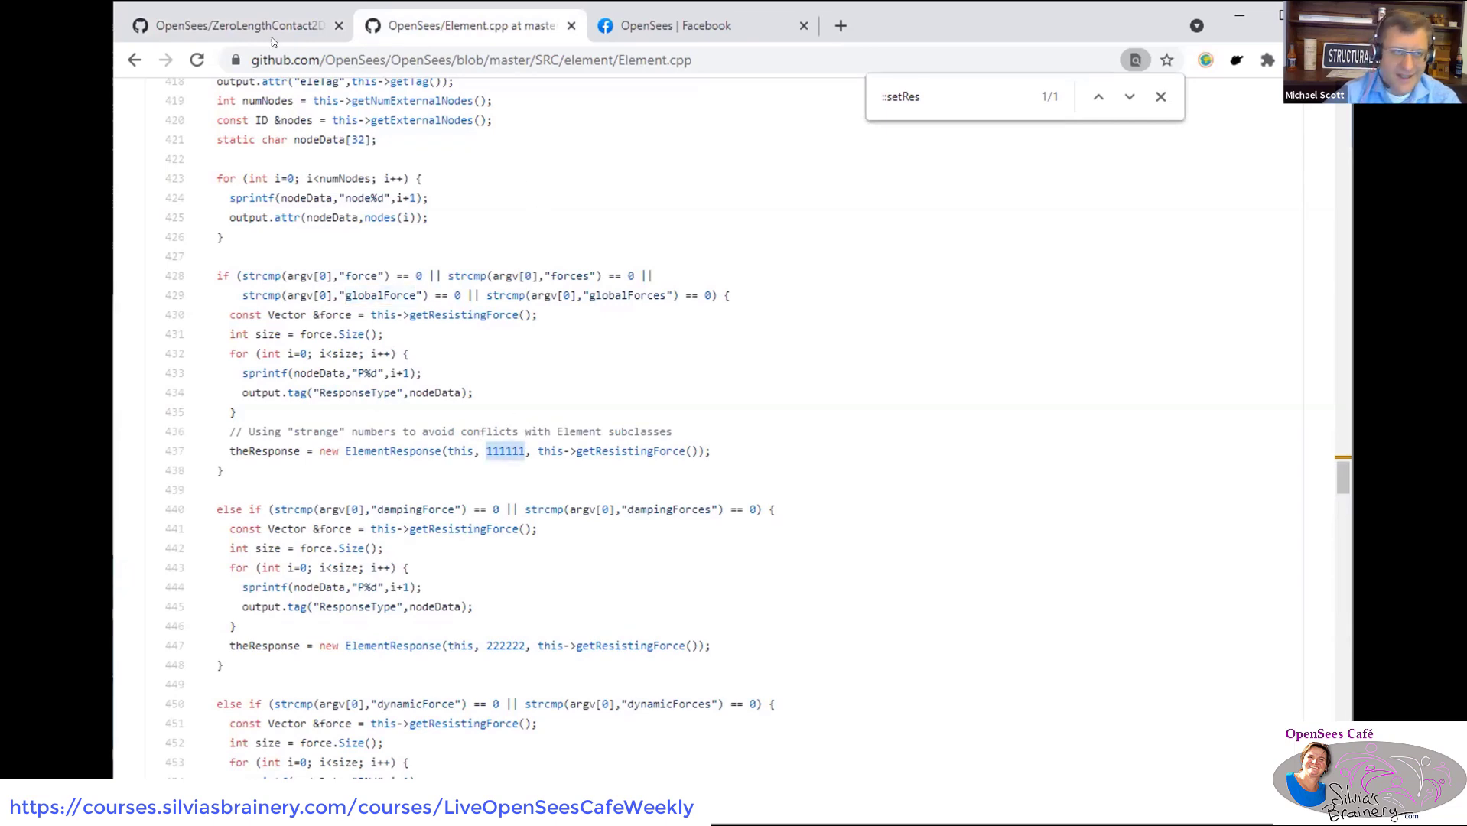
left_click(229, 26)
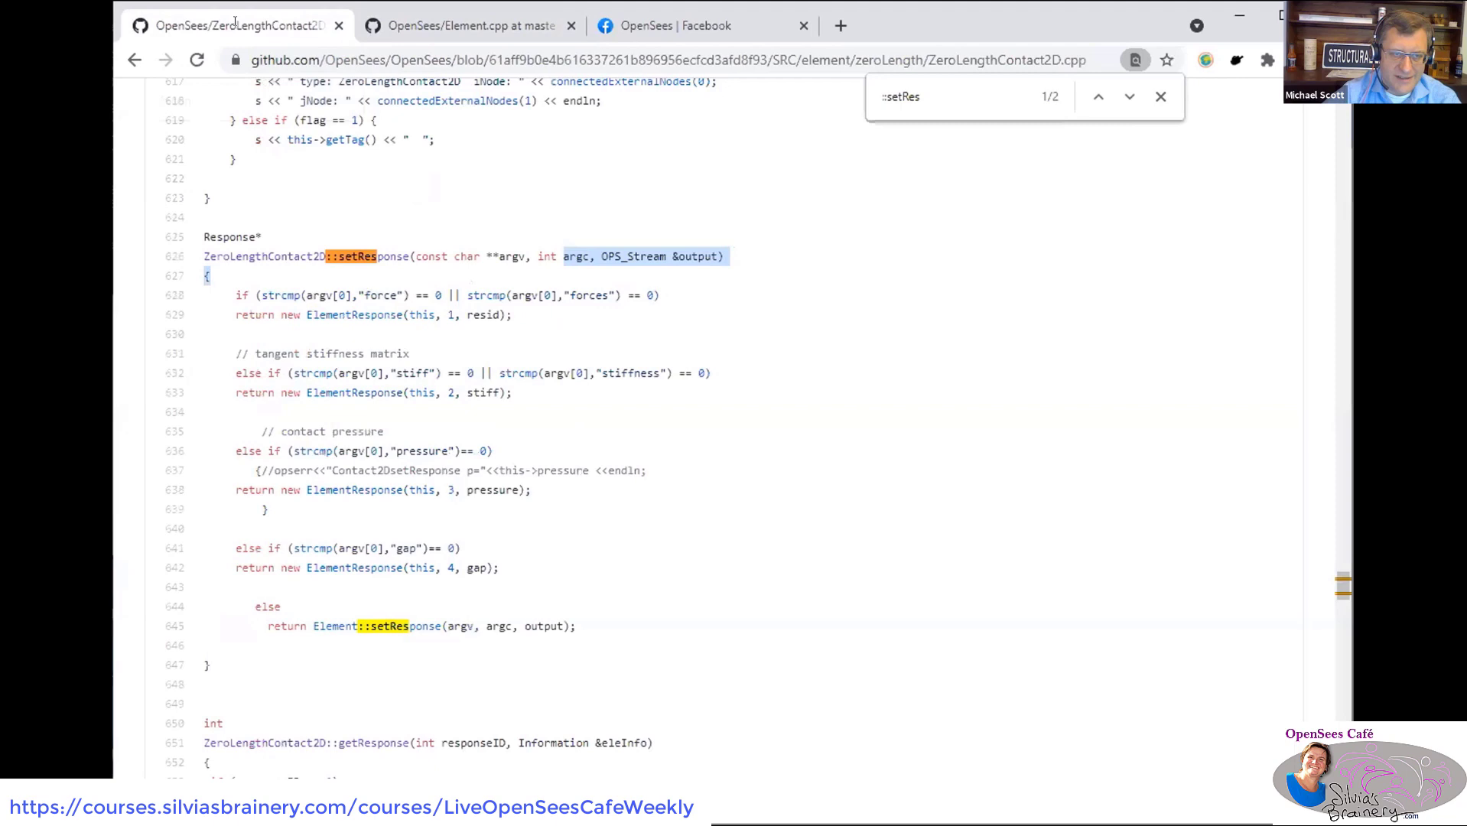
scroll("down", 3)
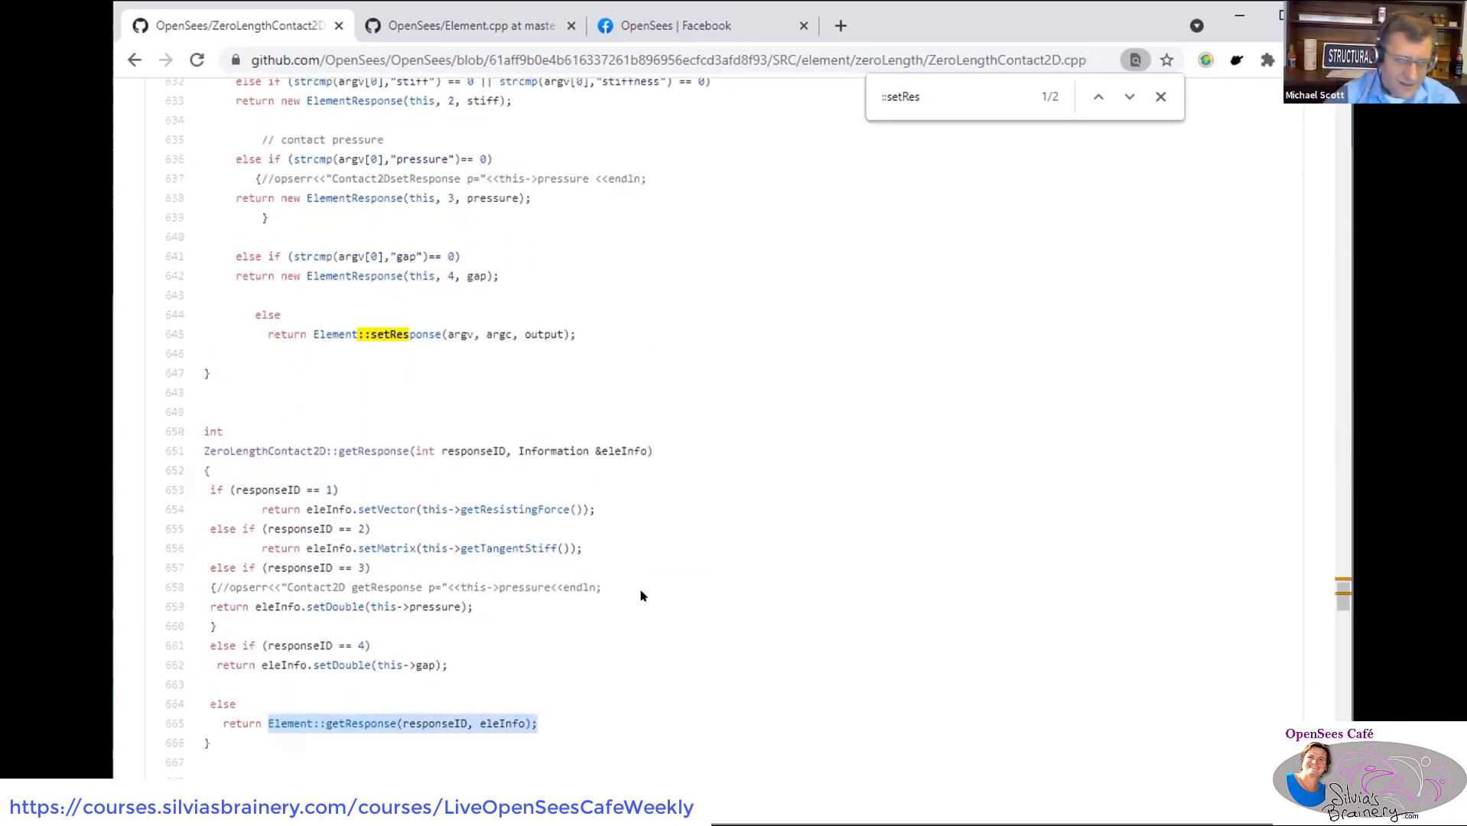
left_click(701, 26)
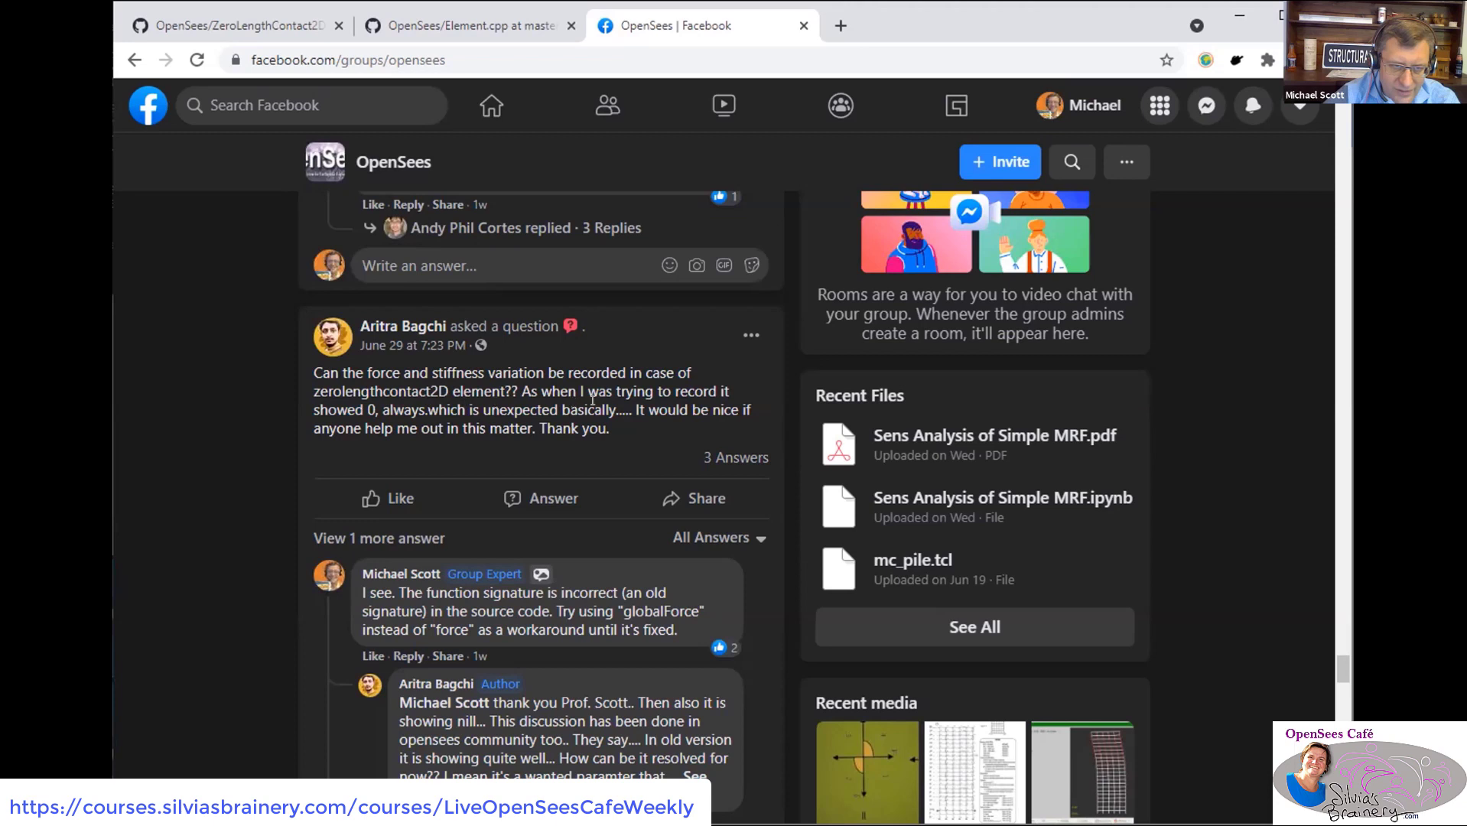
- Highlight 'force and stiffness' in the Facebook question and return to Element.cpp's force/globalForce cases
left_click_drag(367, 372, 500, 372)
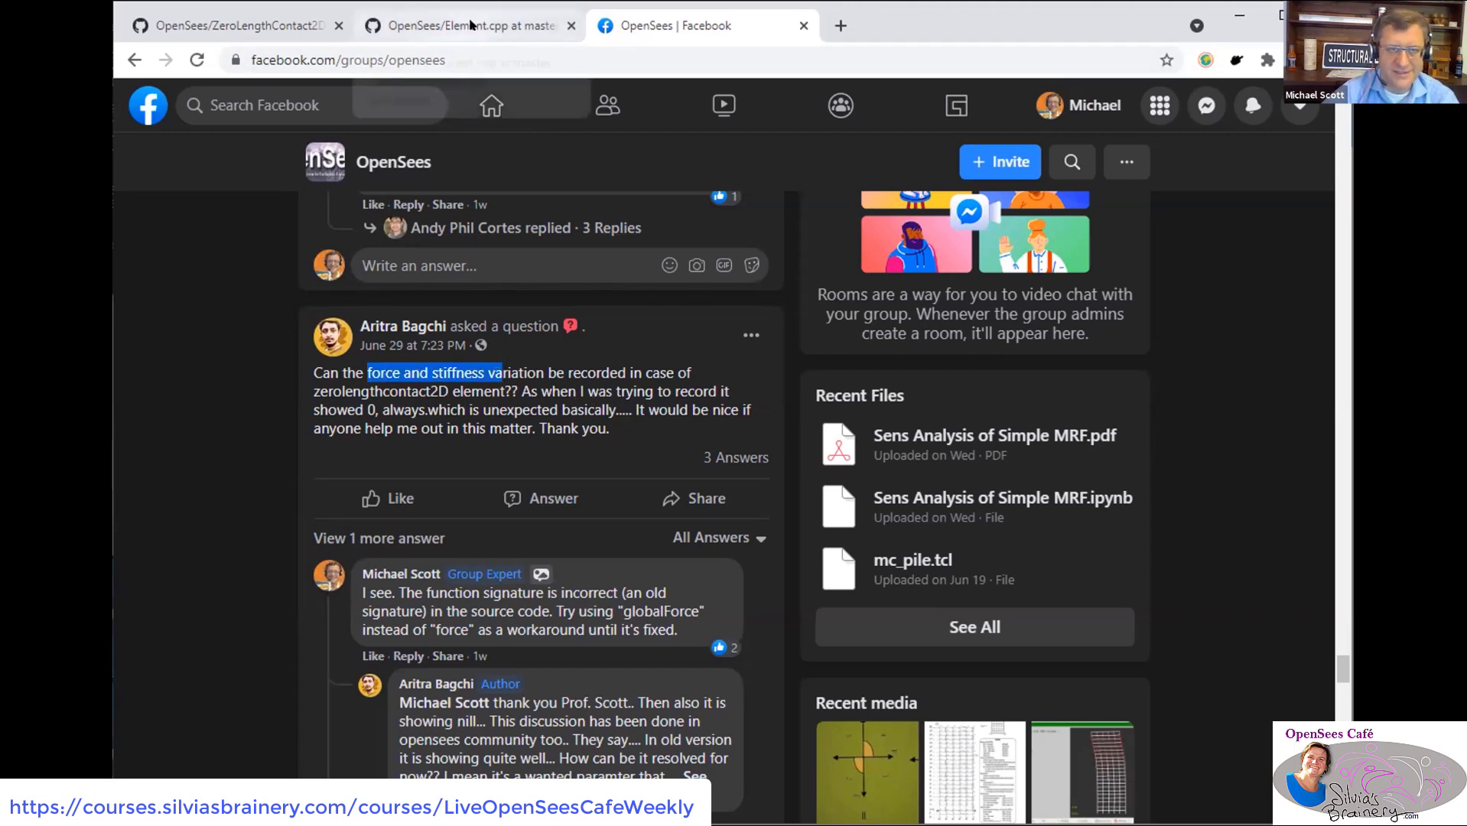
left_click(468, 26)
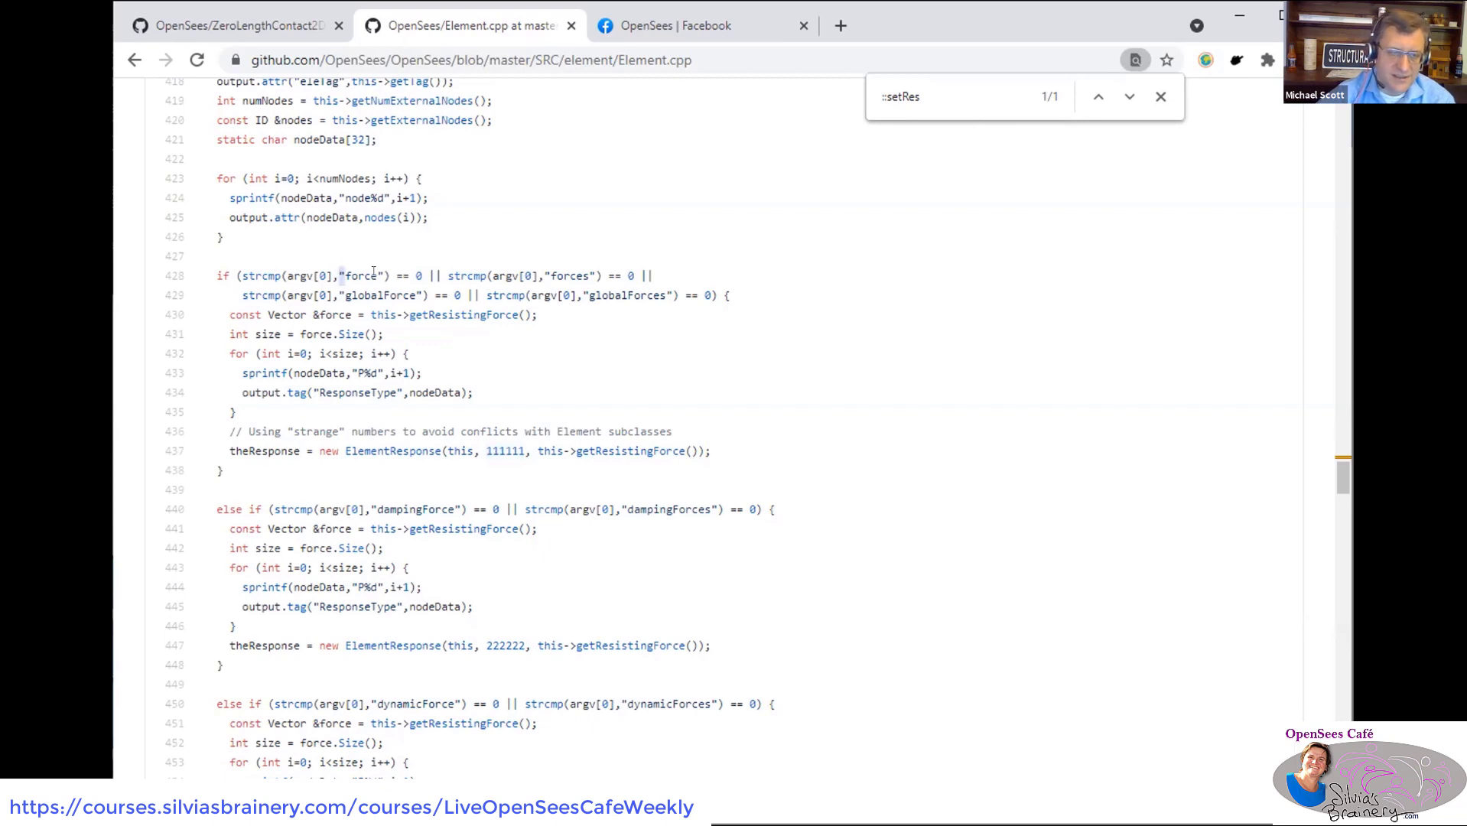
- Show ZeroLengthContact2D.cpp's stiff and stiffness response case and getResponse returning force, stiffness, pressure and gap
double_click(360, 275)
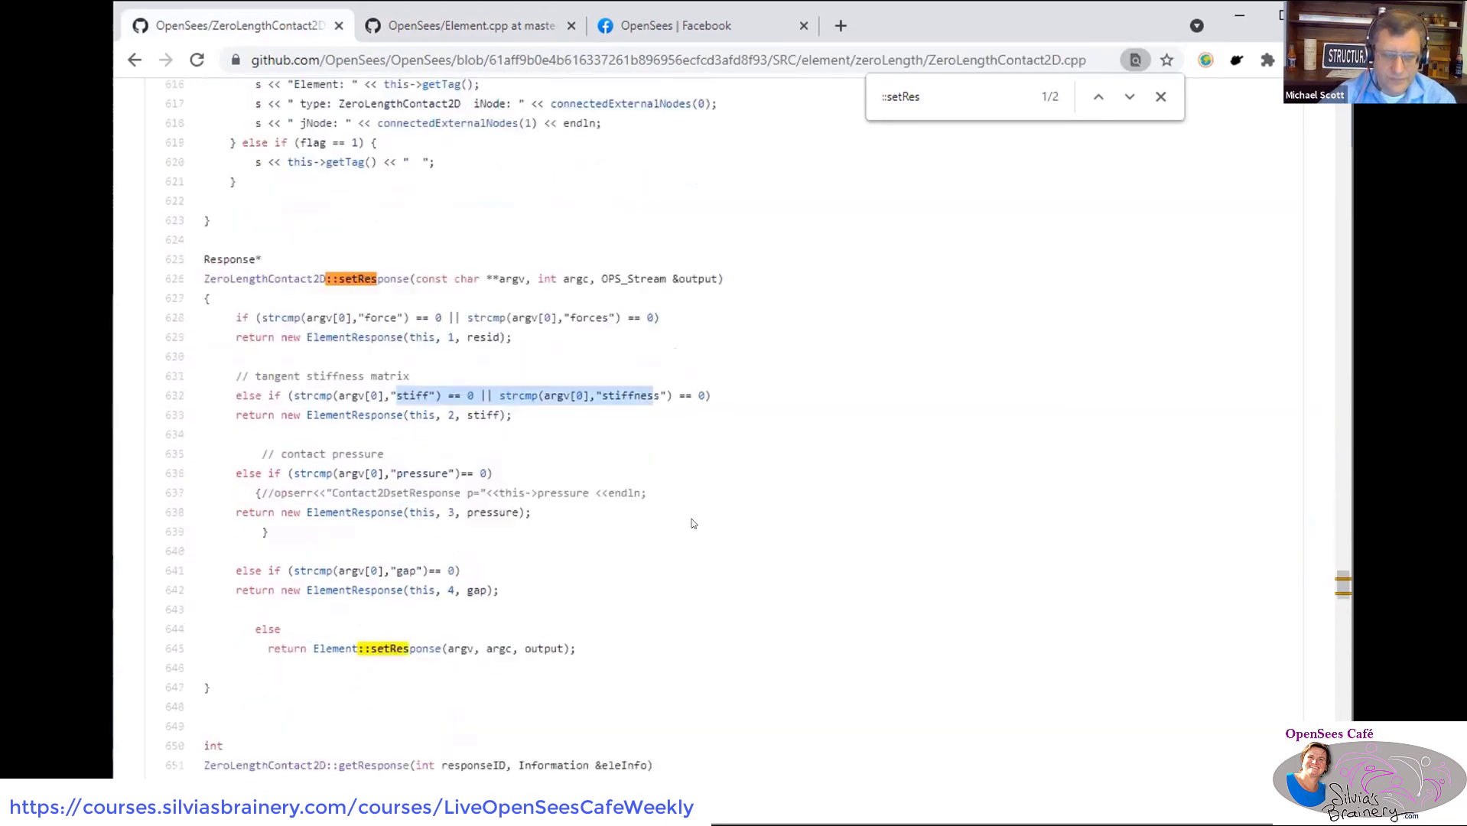
scroll("down", 3)
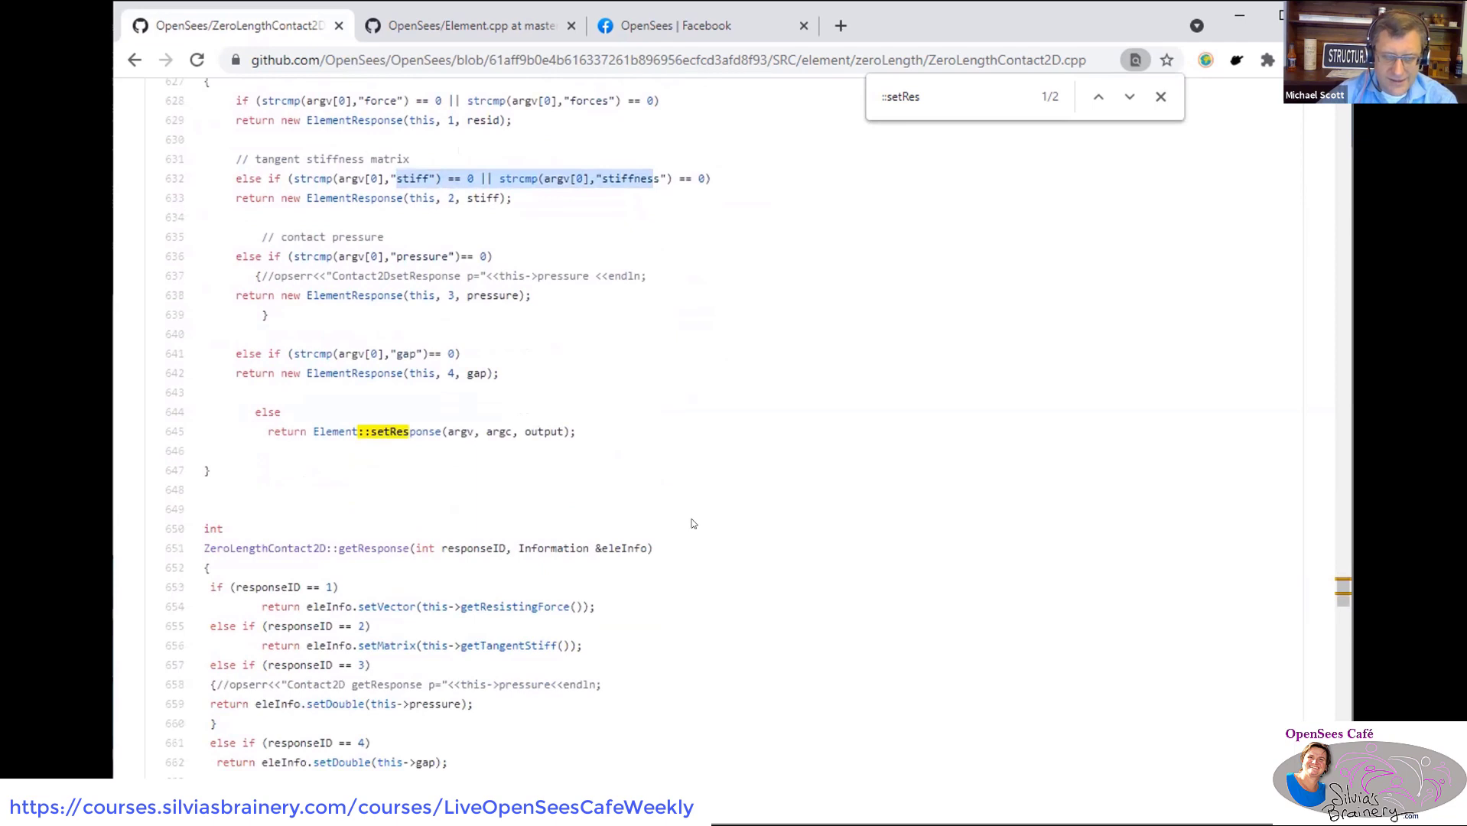
scroll("down", 3)
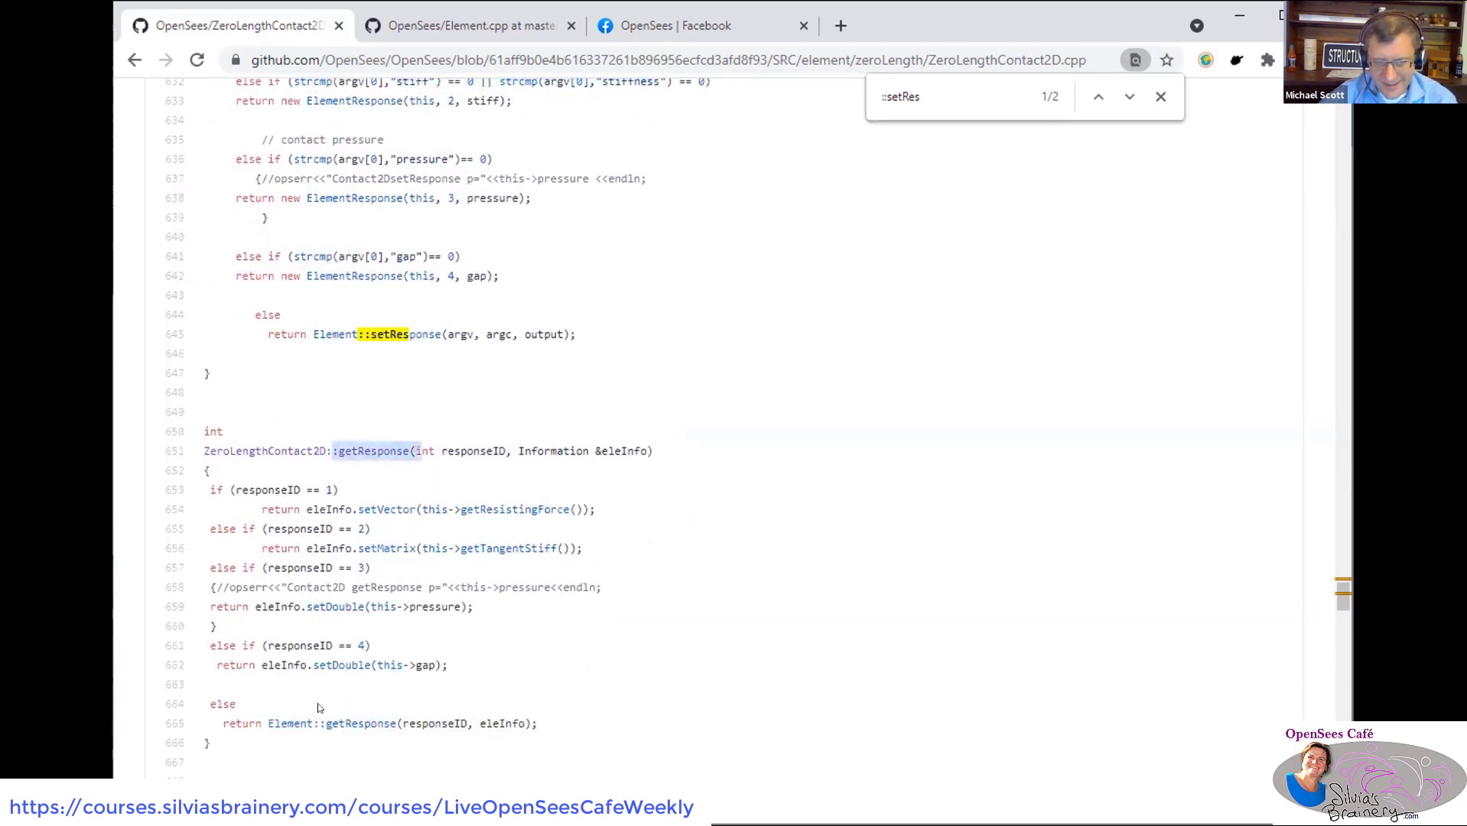
mouse_move(380, 702)
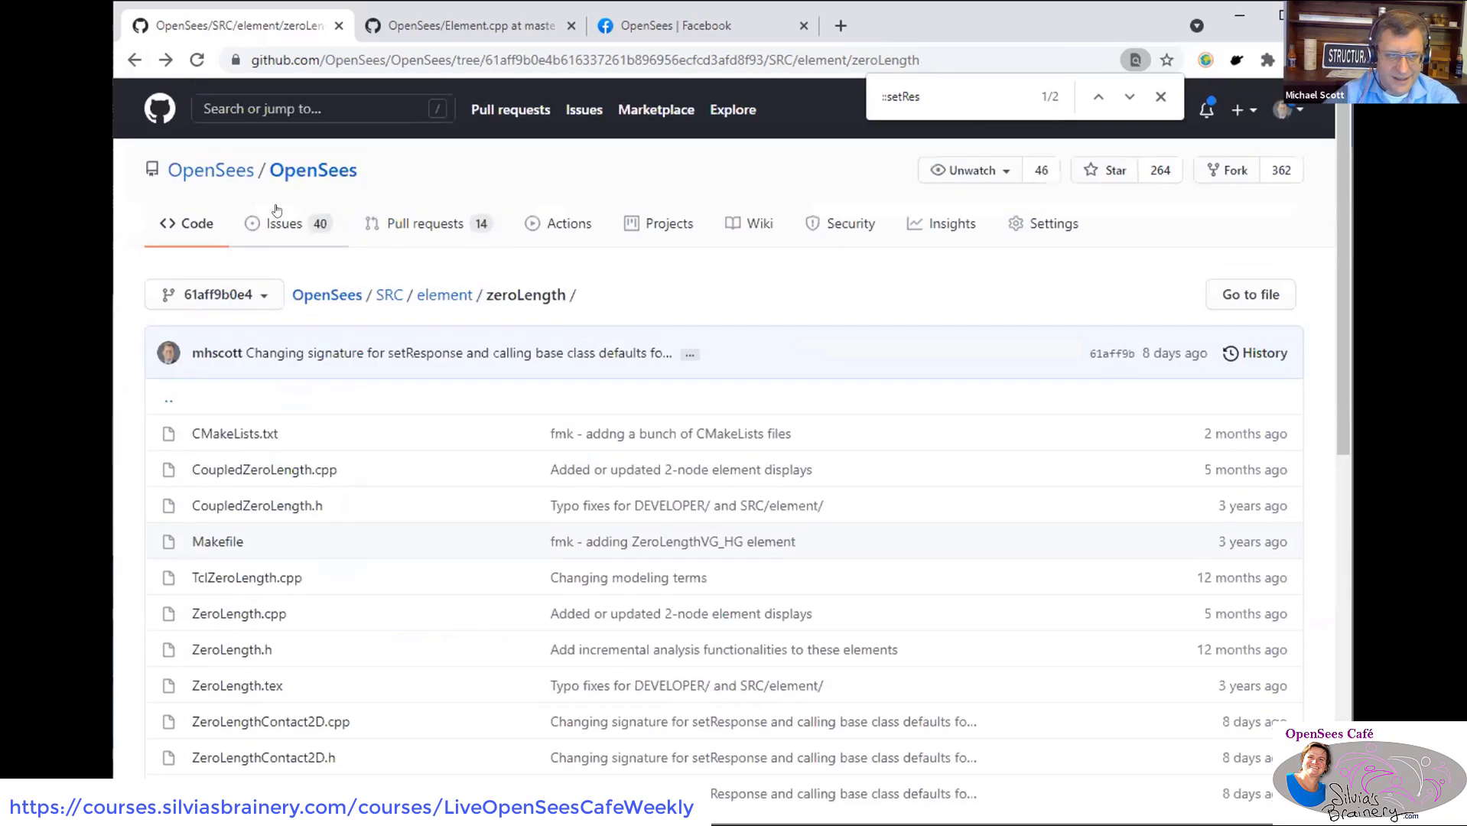
- From the closed pull requests list, open merged pull request #610 'Updating signatures for setResponse'
left_click(427, 224)
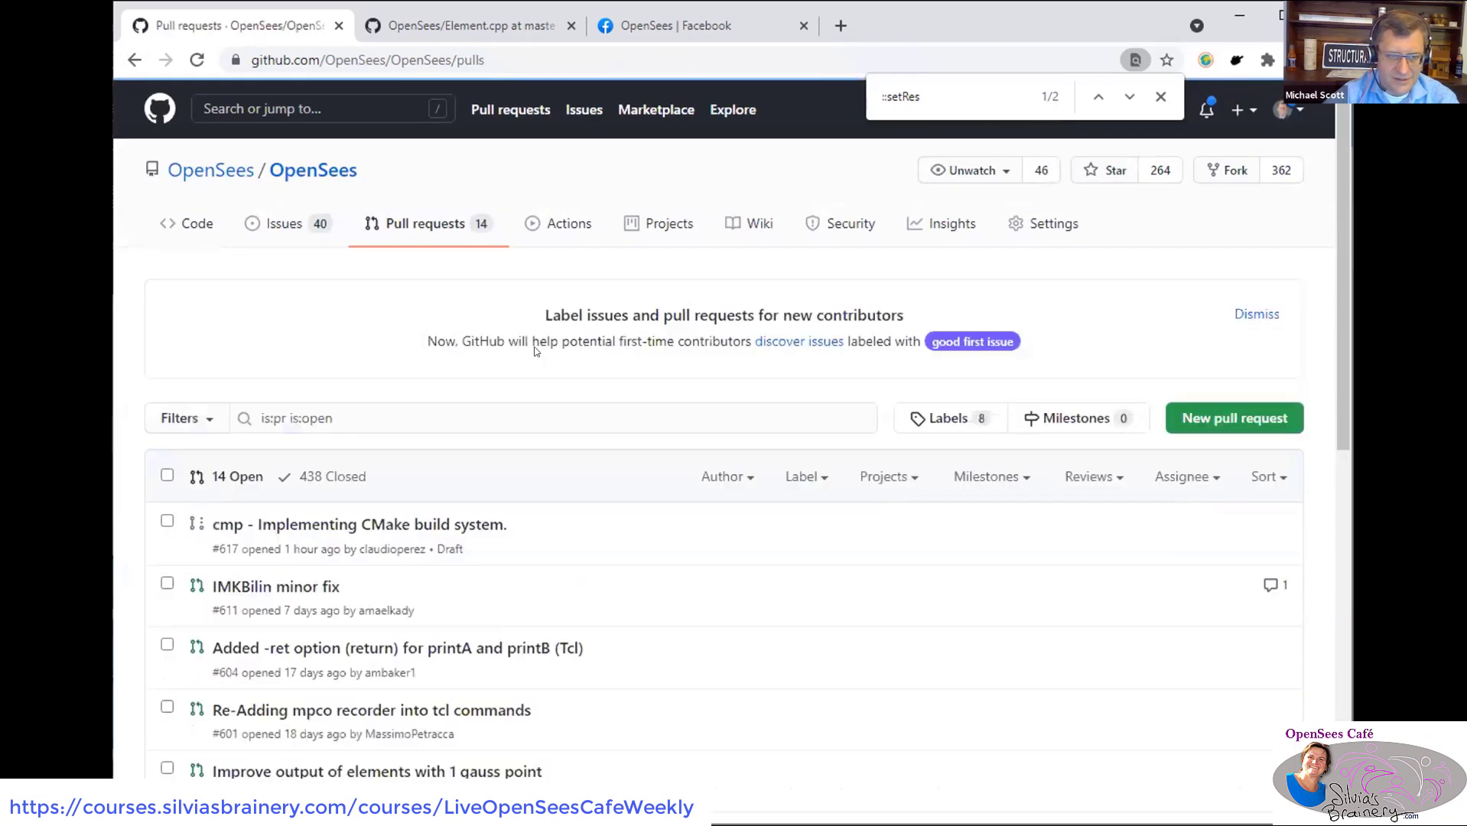
mouse_move(345, 463)
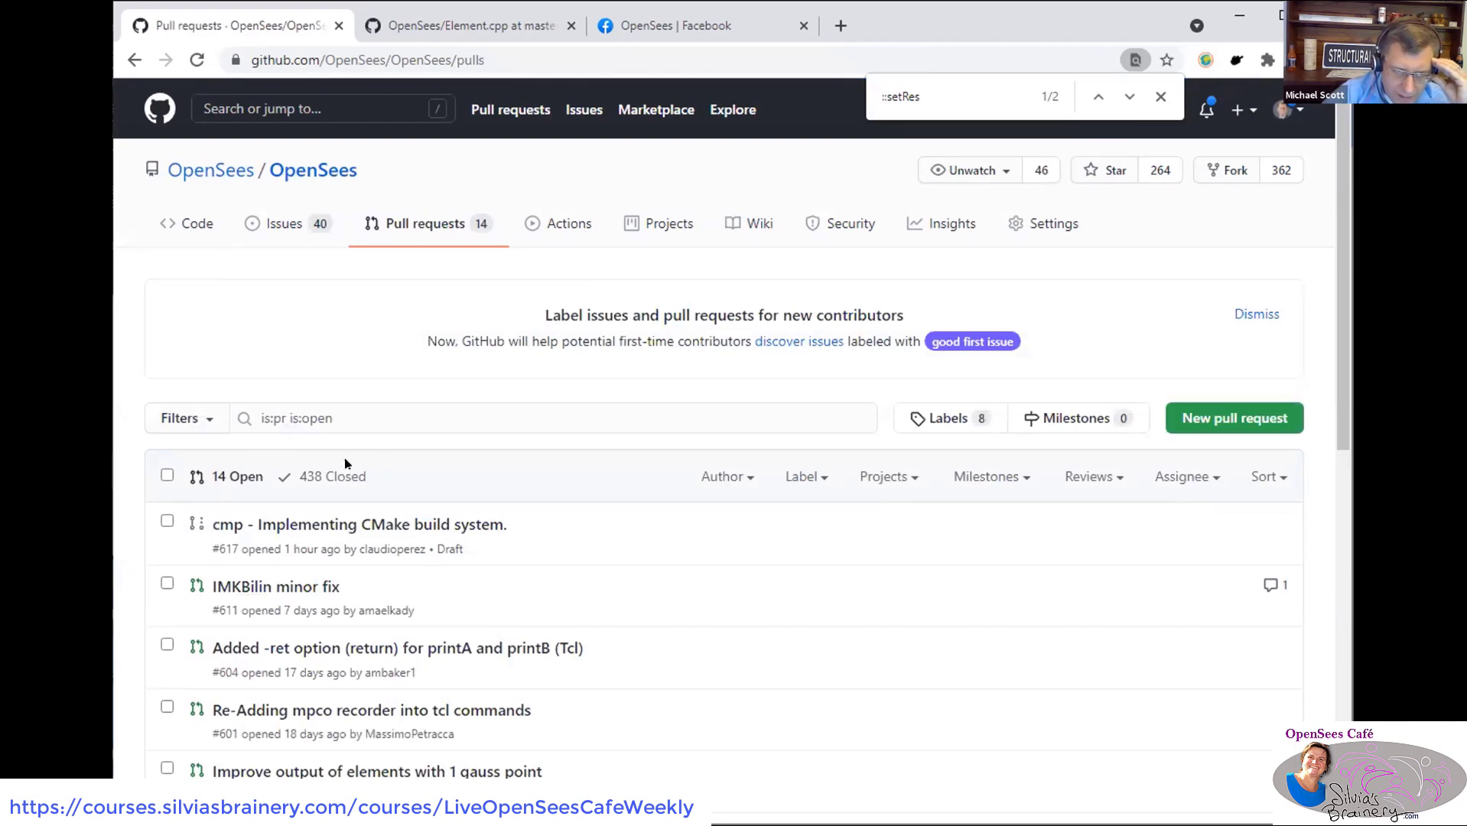
left_click(332, 476)
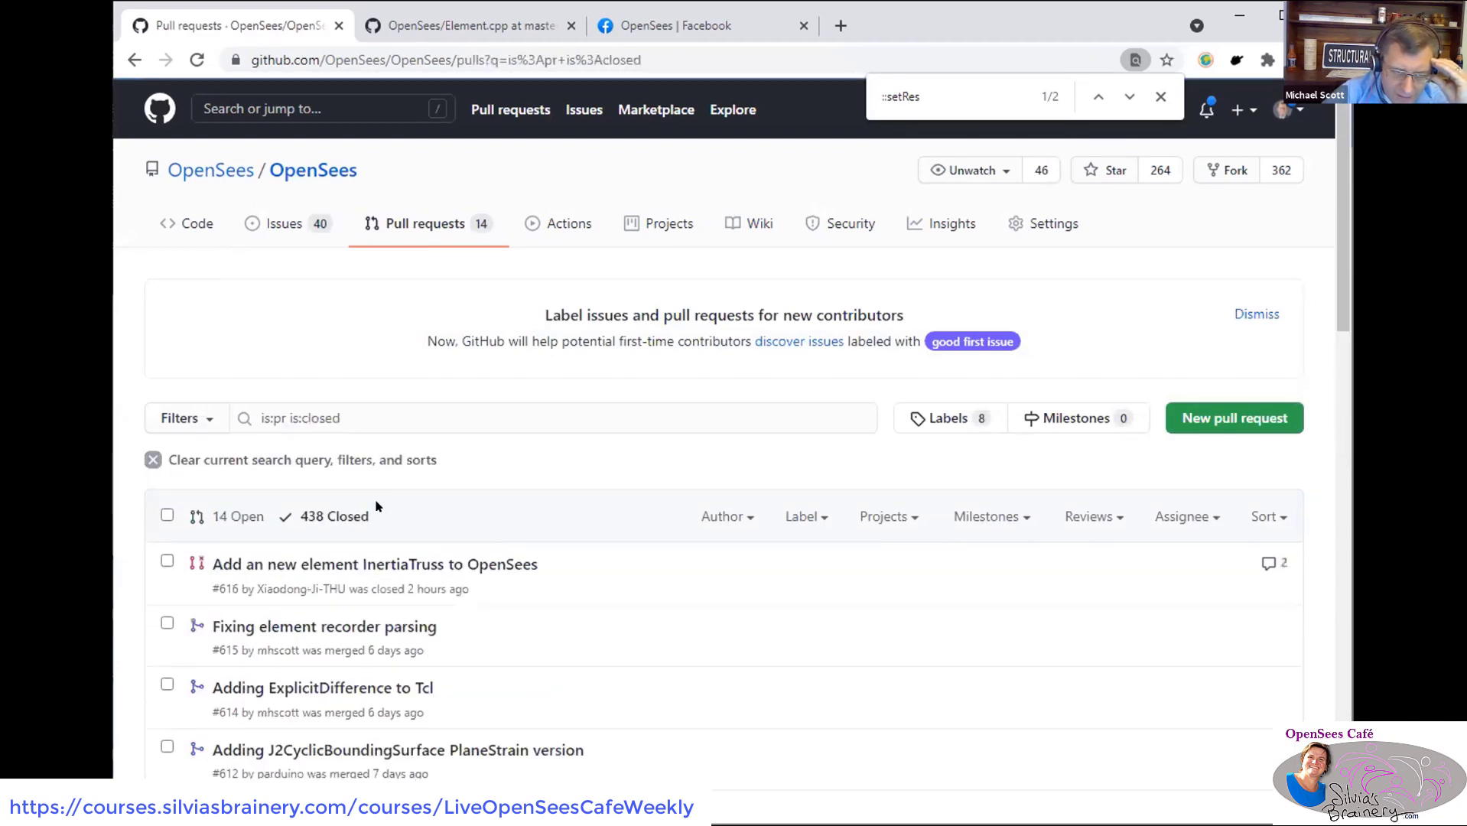
scroll("down", 3)
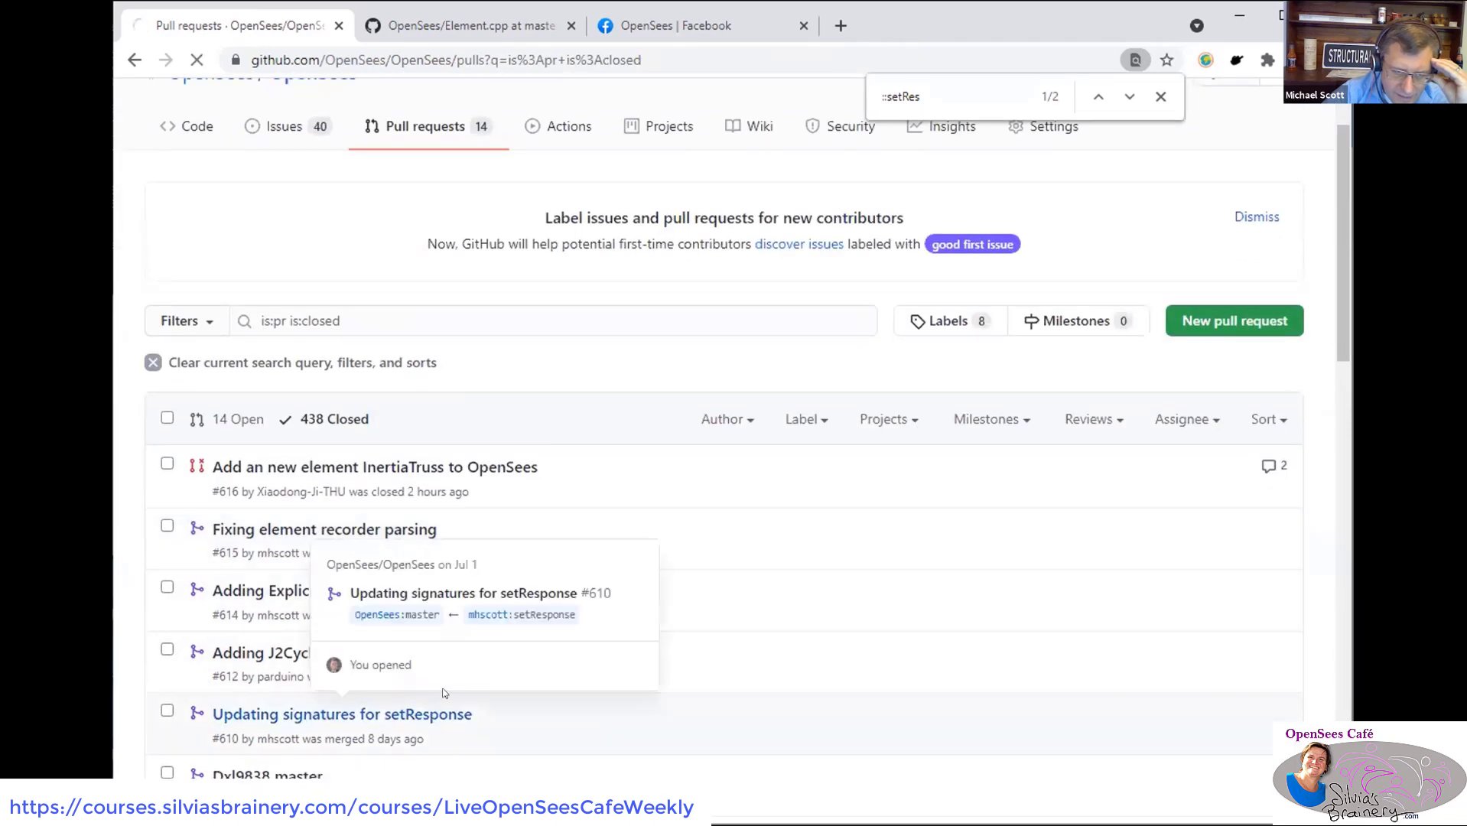
left_click(341, 714)
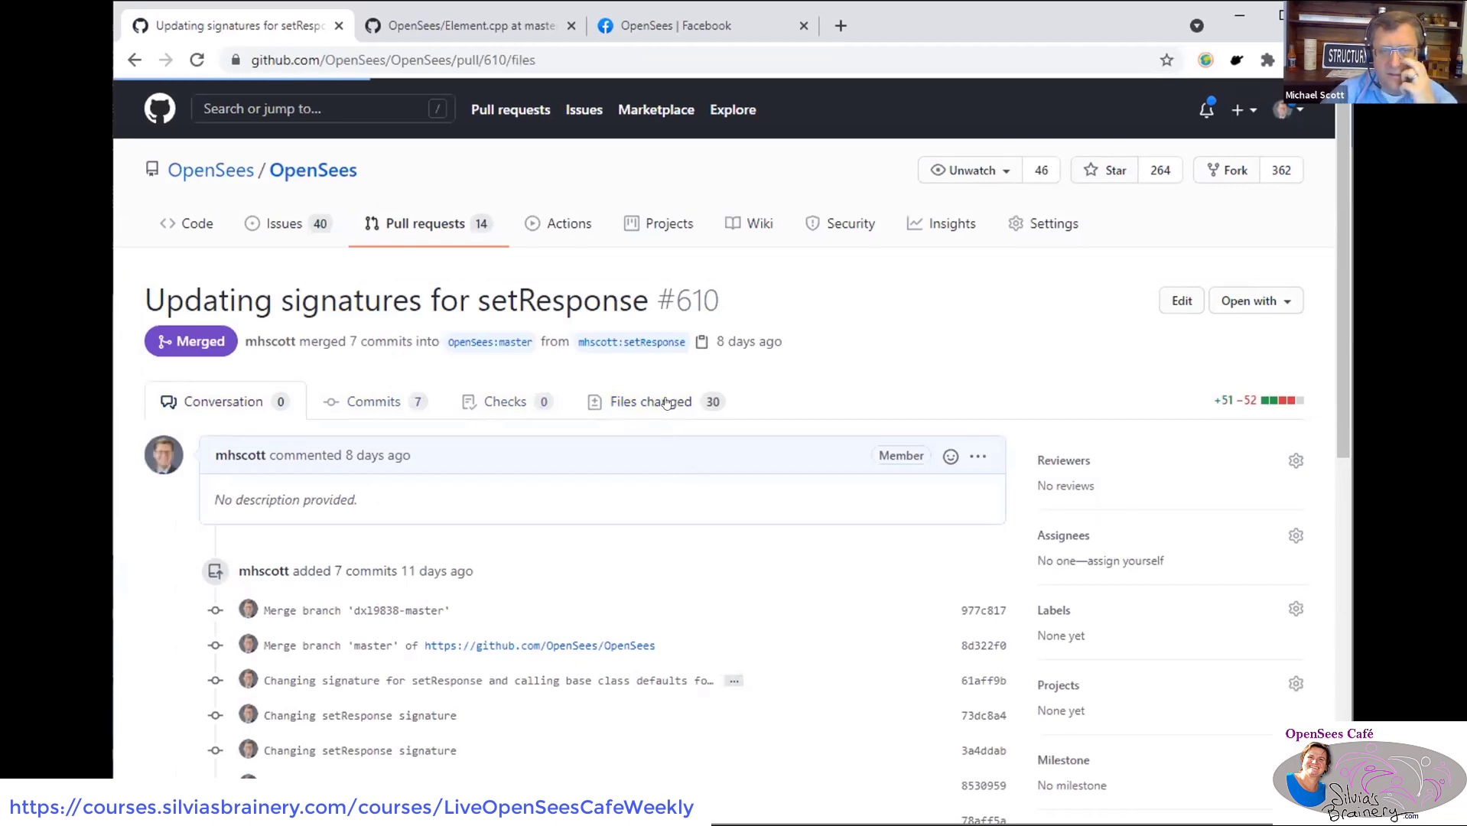
- Review the Files changed diffs for SimpleContact3D, AC3D8HexWithSensitivity, LysmerTriangle and SurfaceLoad switching setResponse to OPS_Stream output
left_click(649, 401)
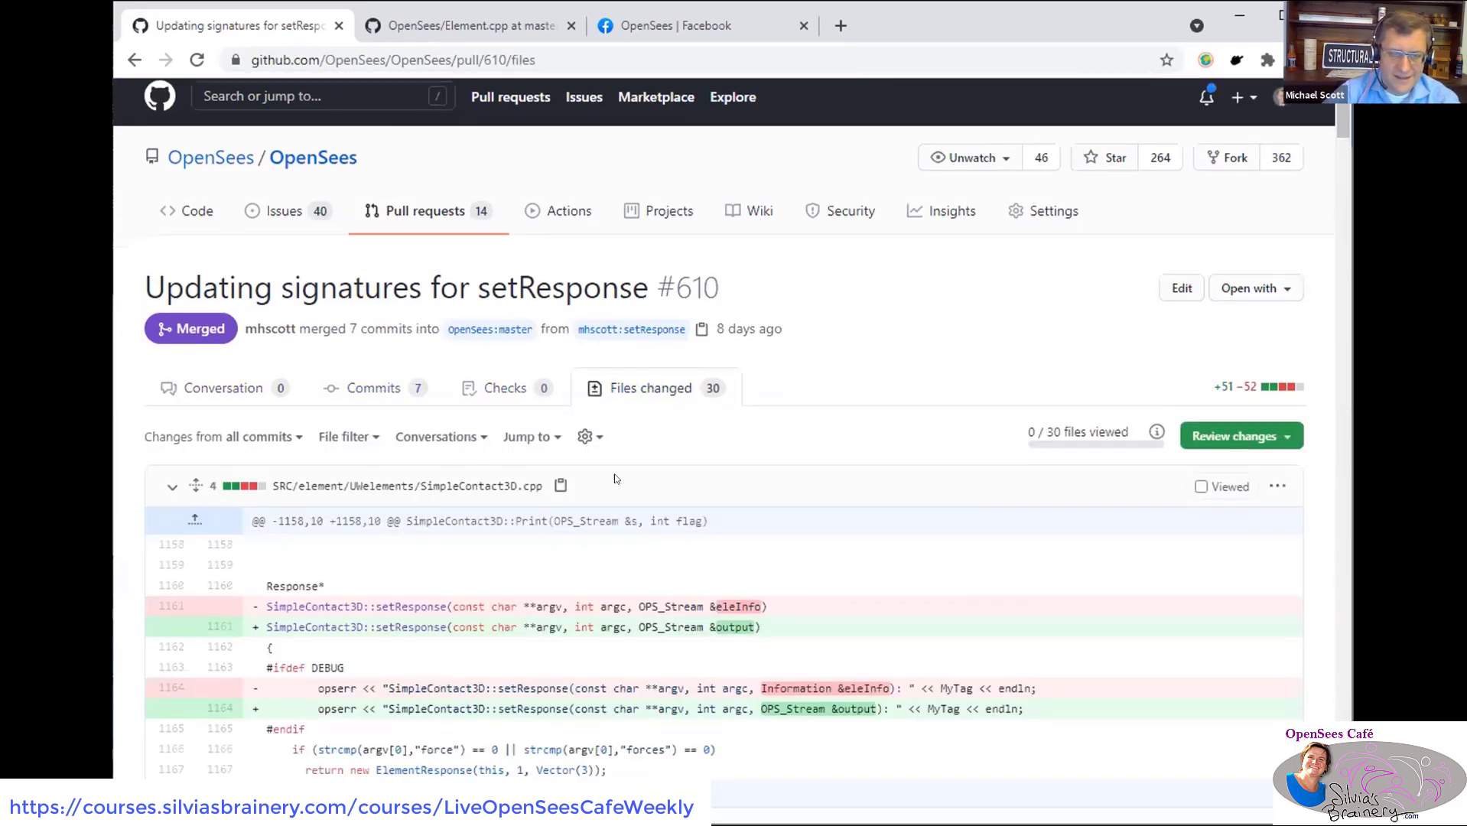
scroll("down", 3)
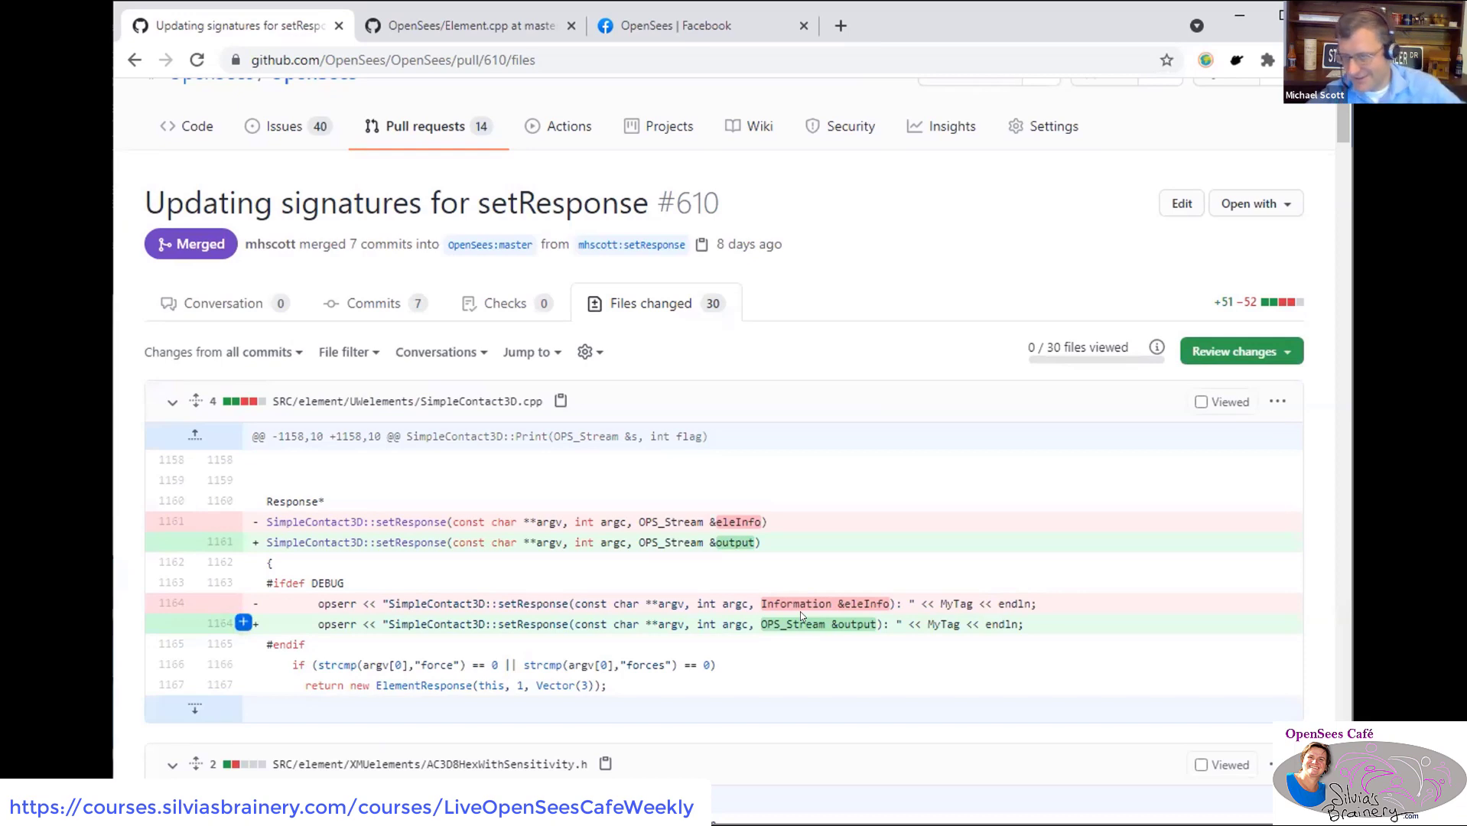
scroll("down", 3)
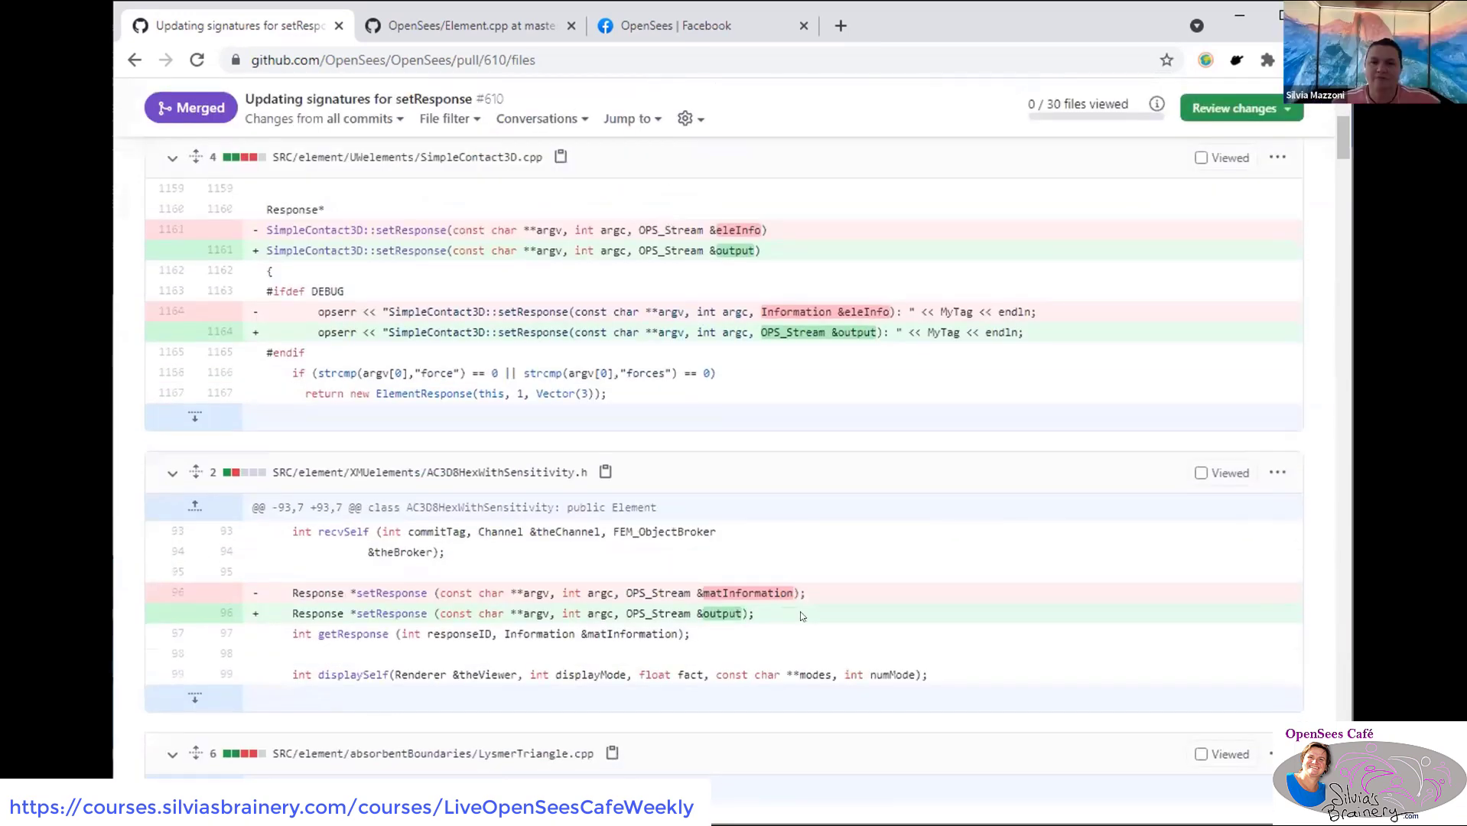
scroll("down", 3)
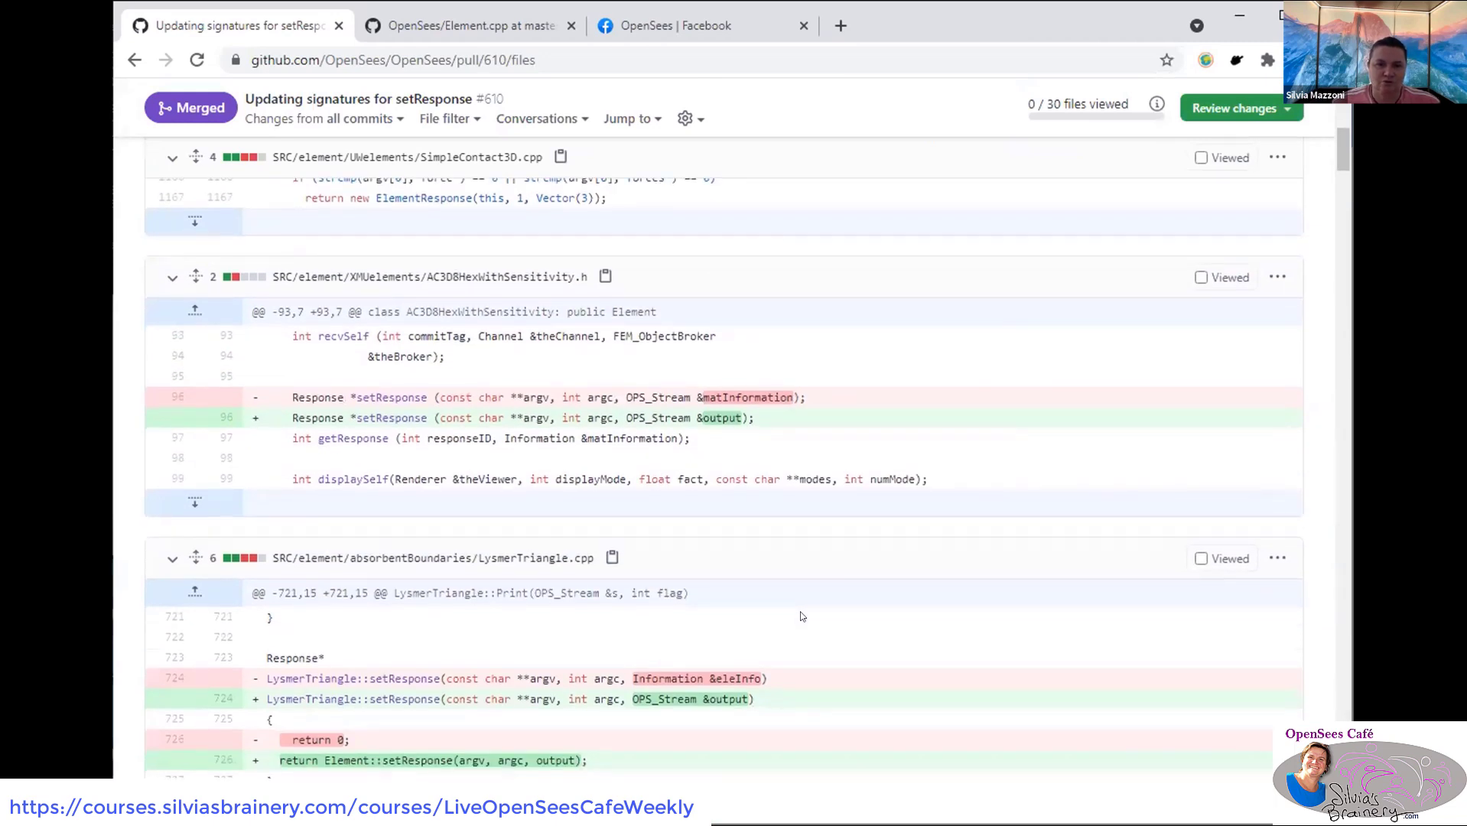
scroll("down", 3)
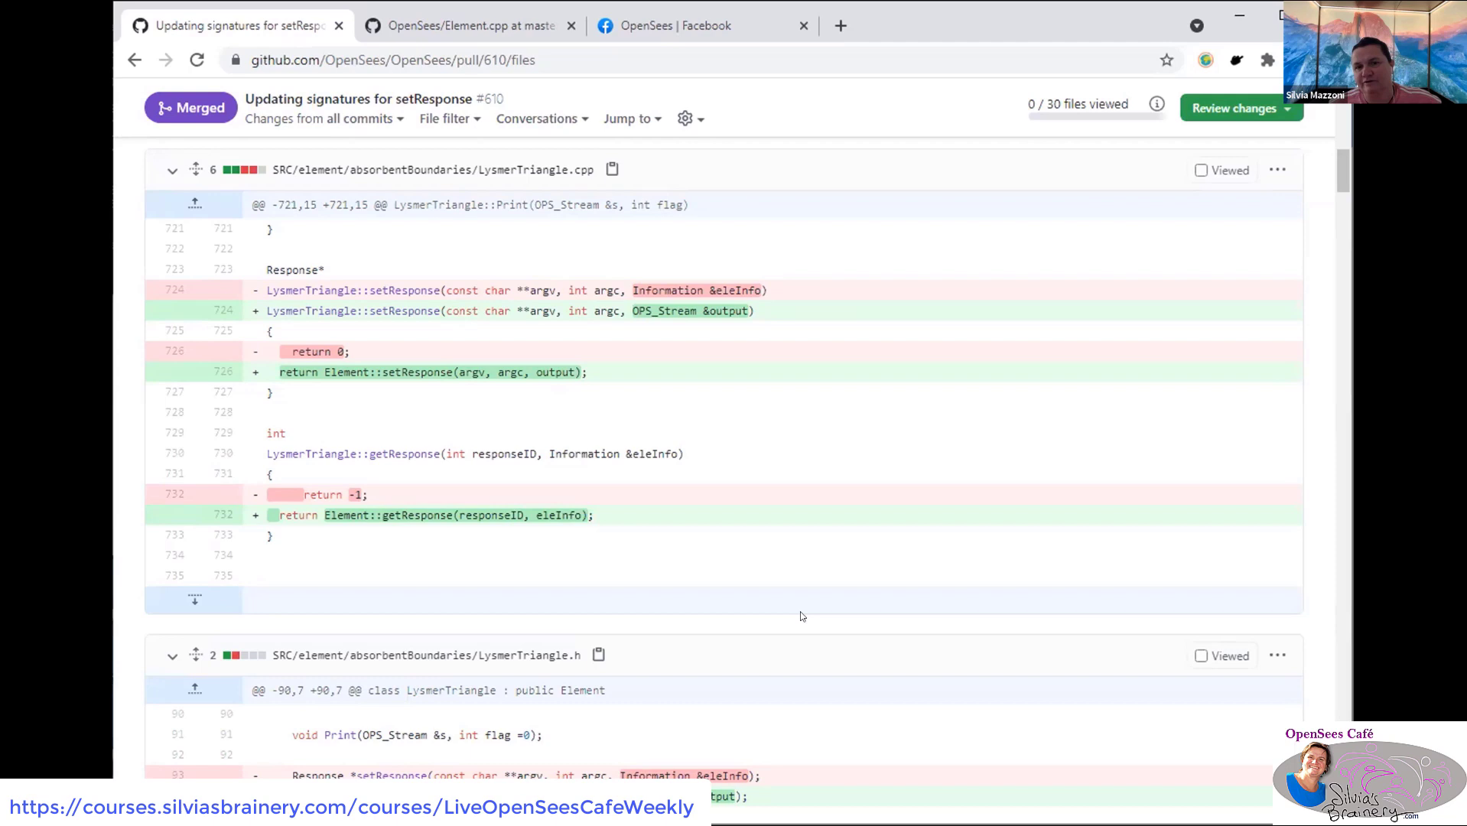
scroll("down", 3)
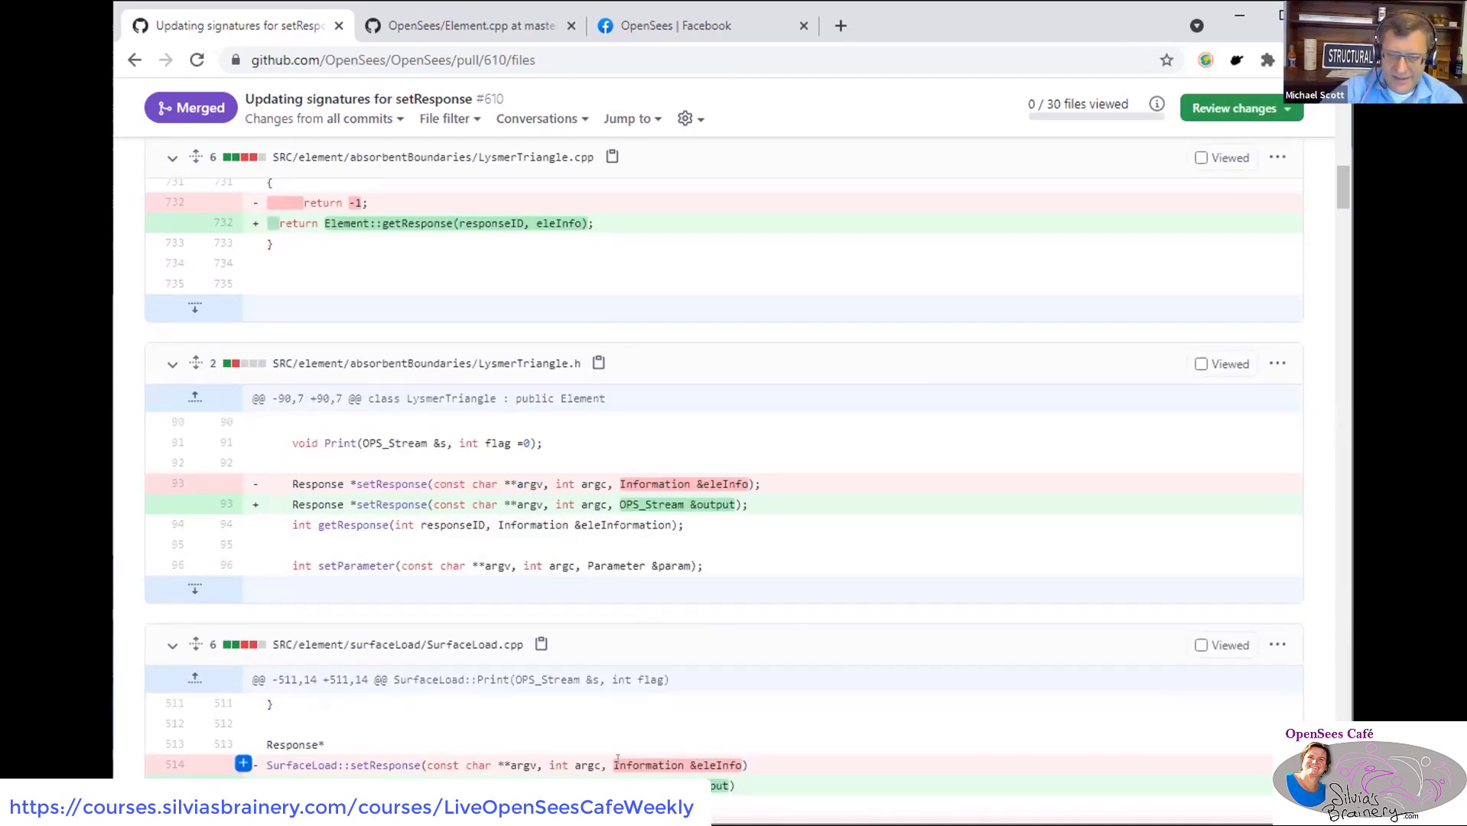
scroll("down", 3)
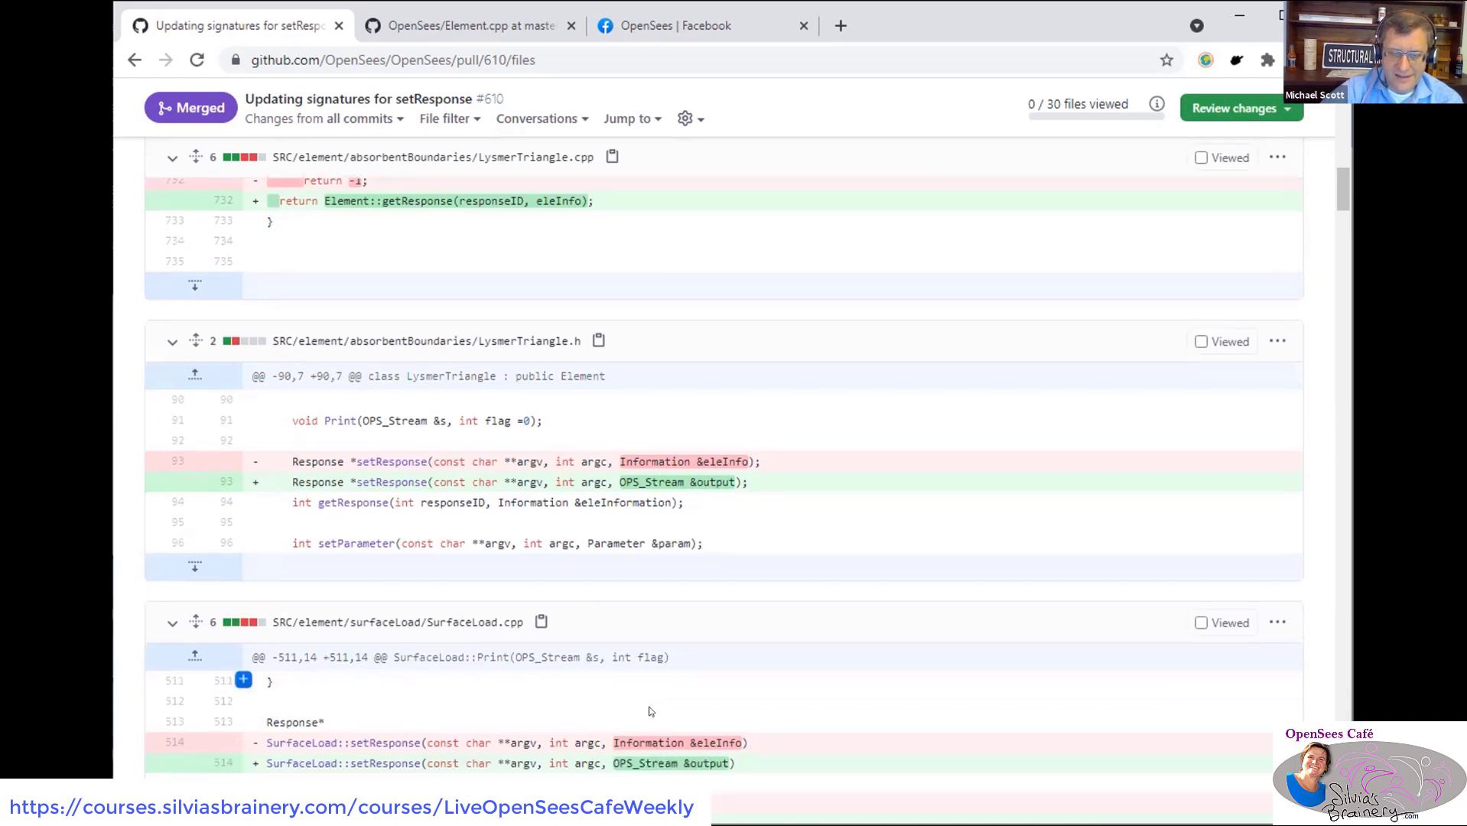
scroll("down", 3)
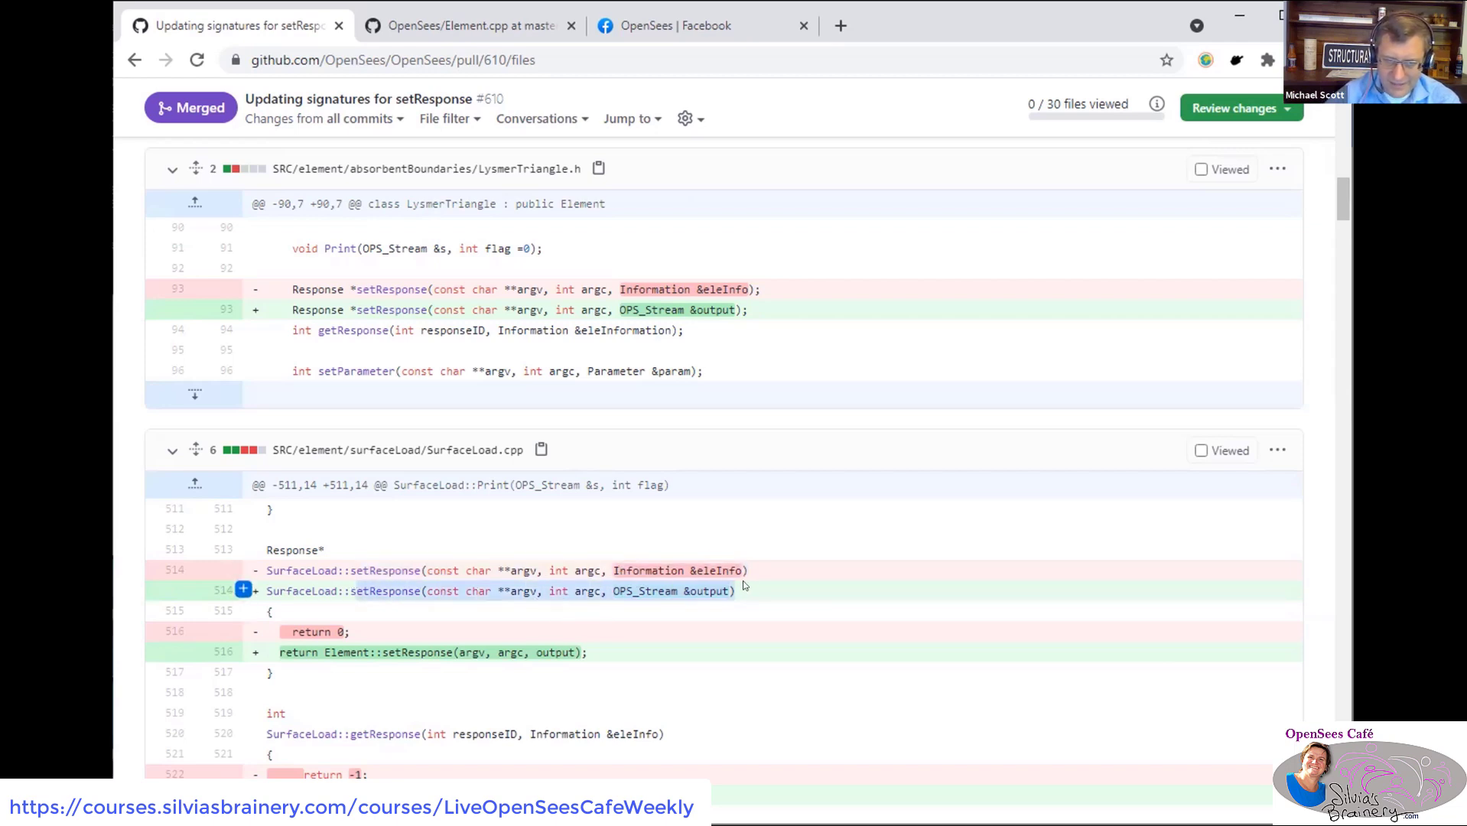
mouse_move(756, 585)
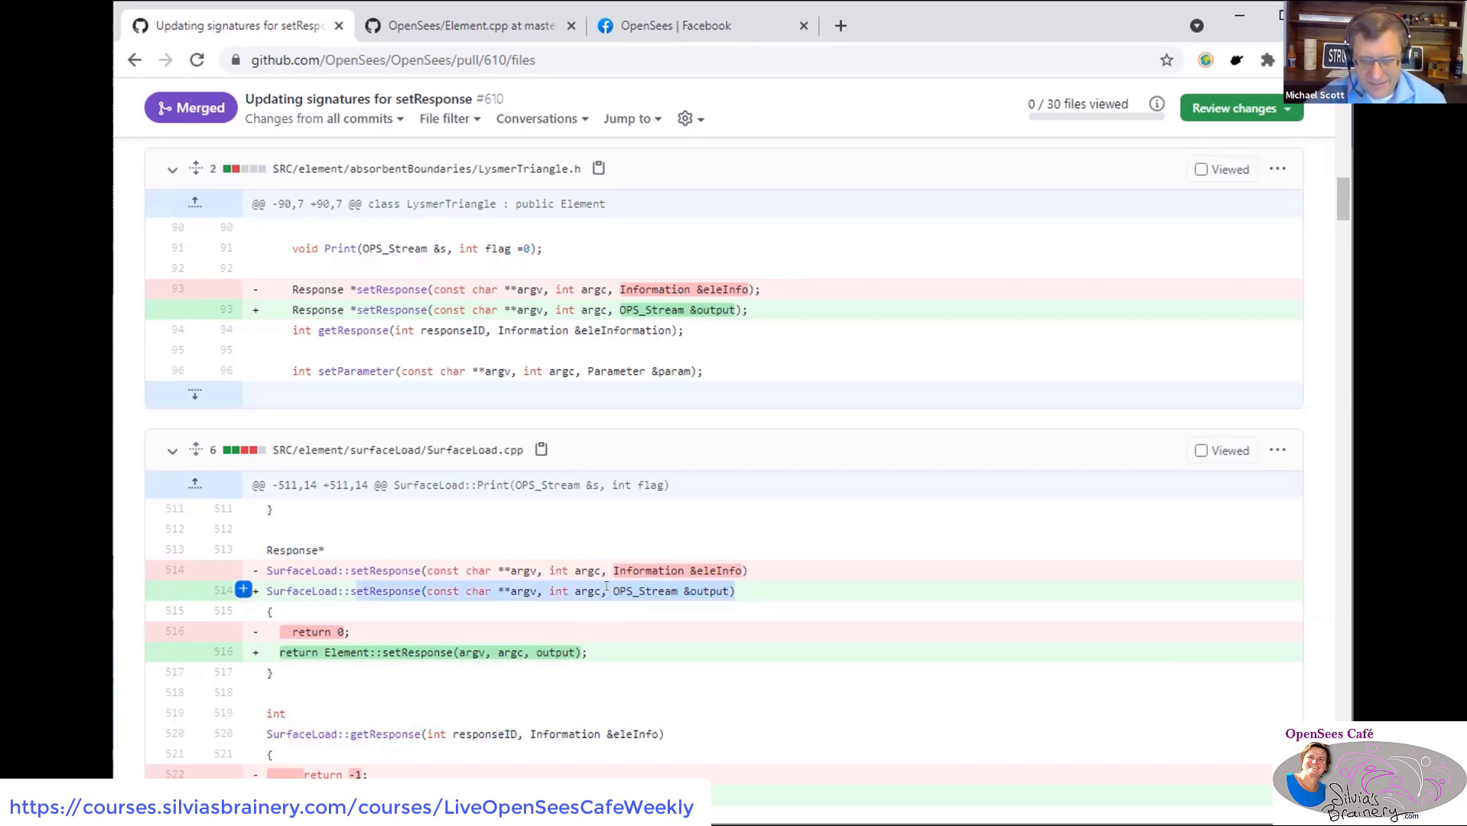
mouse_move(659, 581)
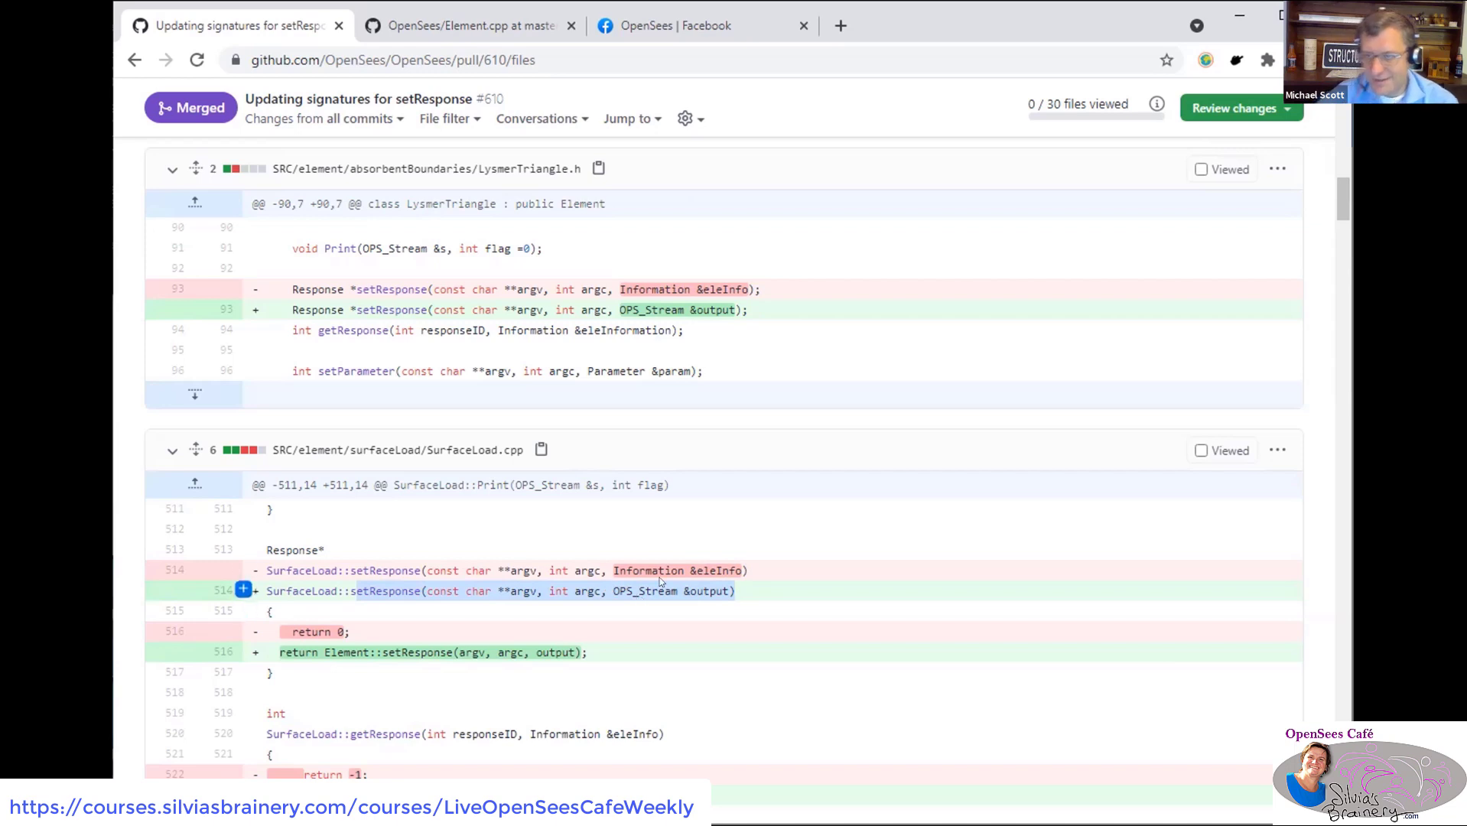